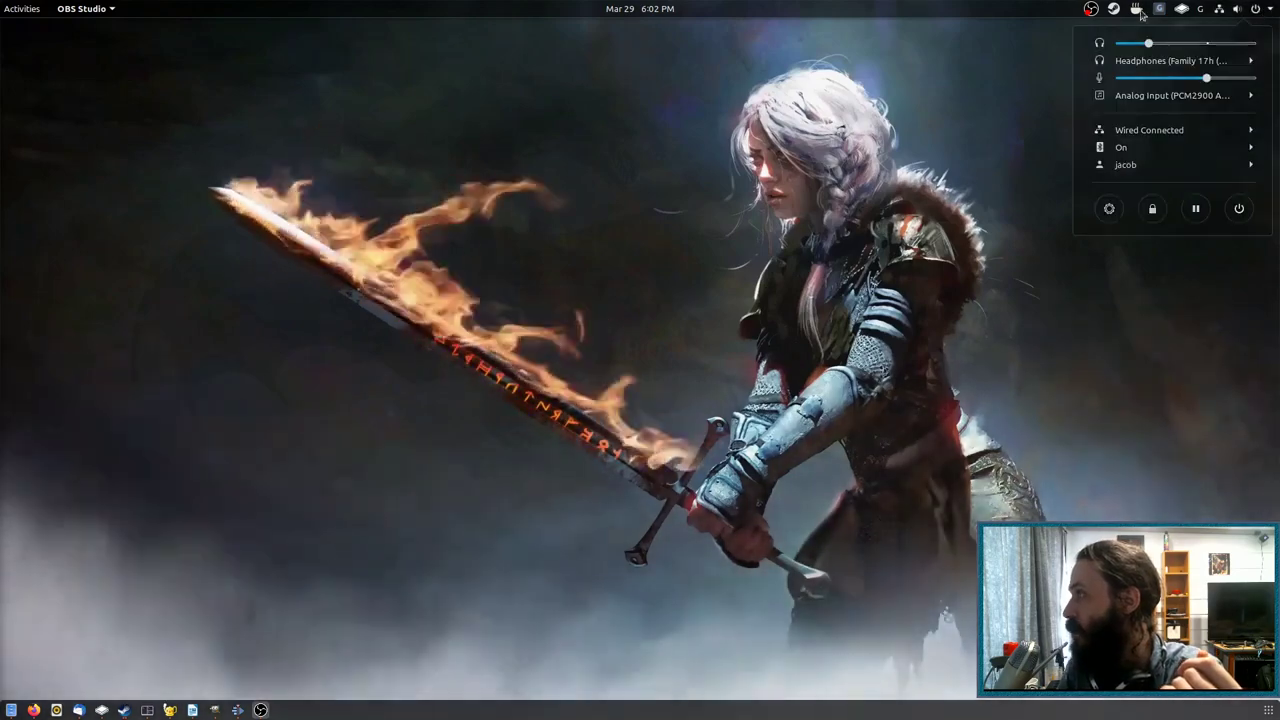
# Dismiss the volume and network status menu to clear the desktop
pyautogui.click(84, 8)
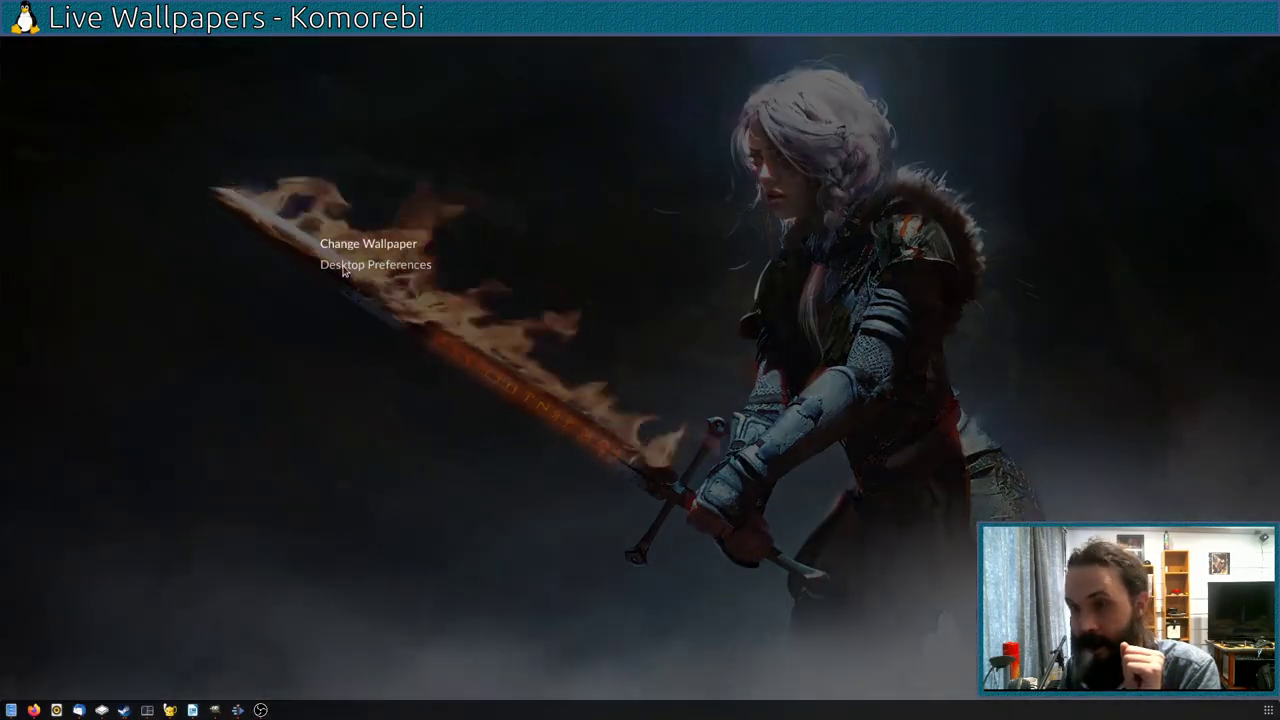
# In Desktop Preferences > Wallpapers, try Black Knight then apply the Dragon Flame live wallpaper
pyautogui.click(376, 264)
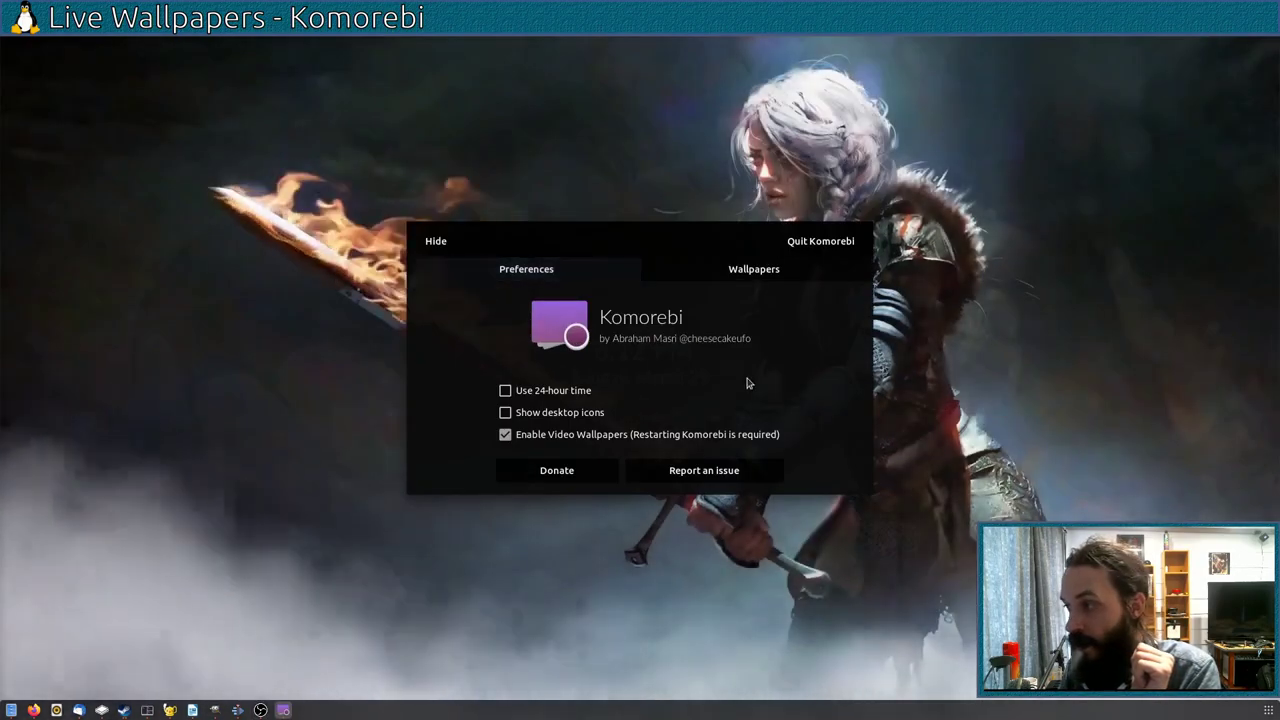
pyautogui.click(752, 268)
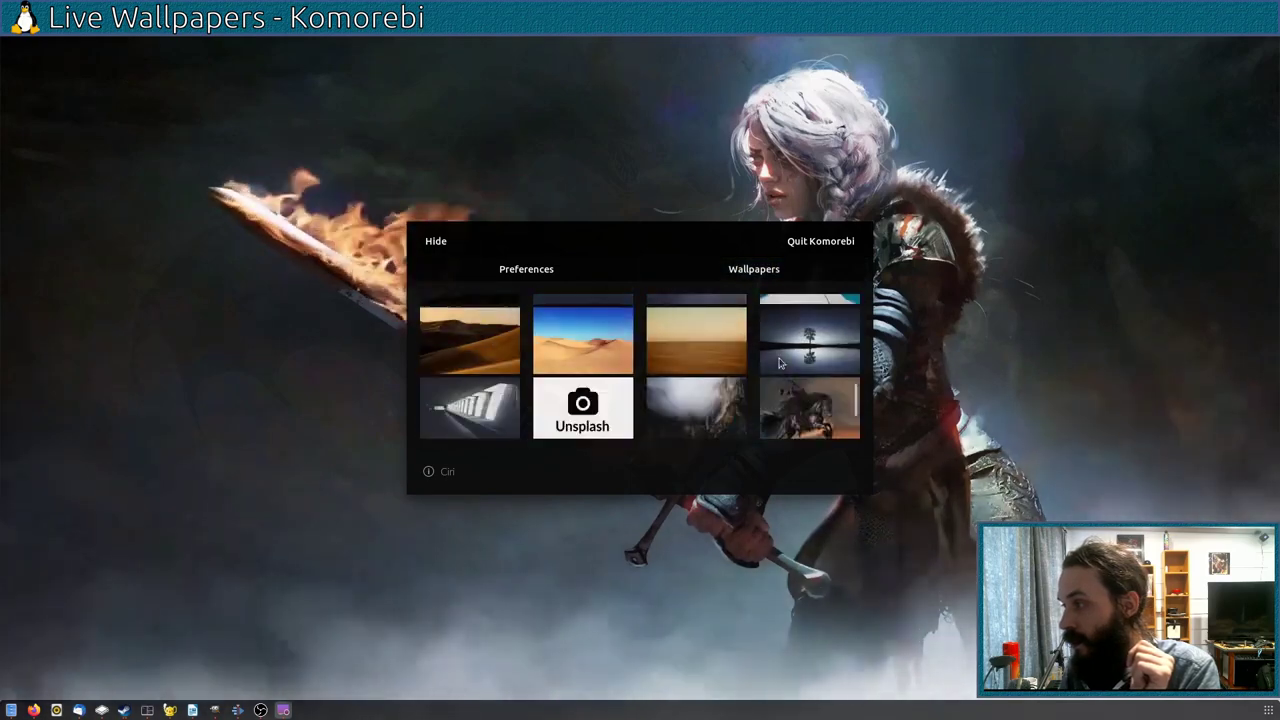
pyautogui.scroll(-3)
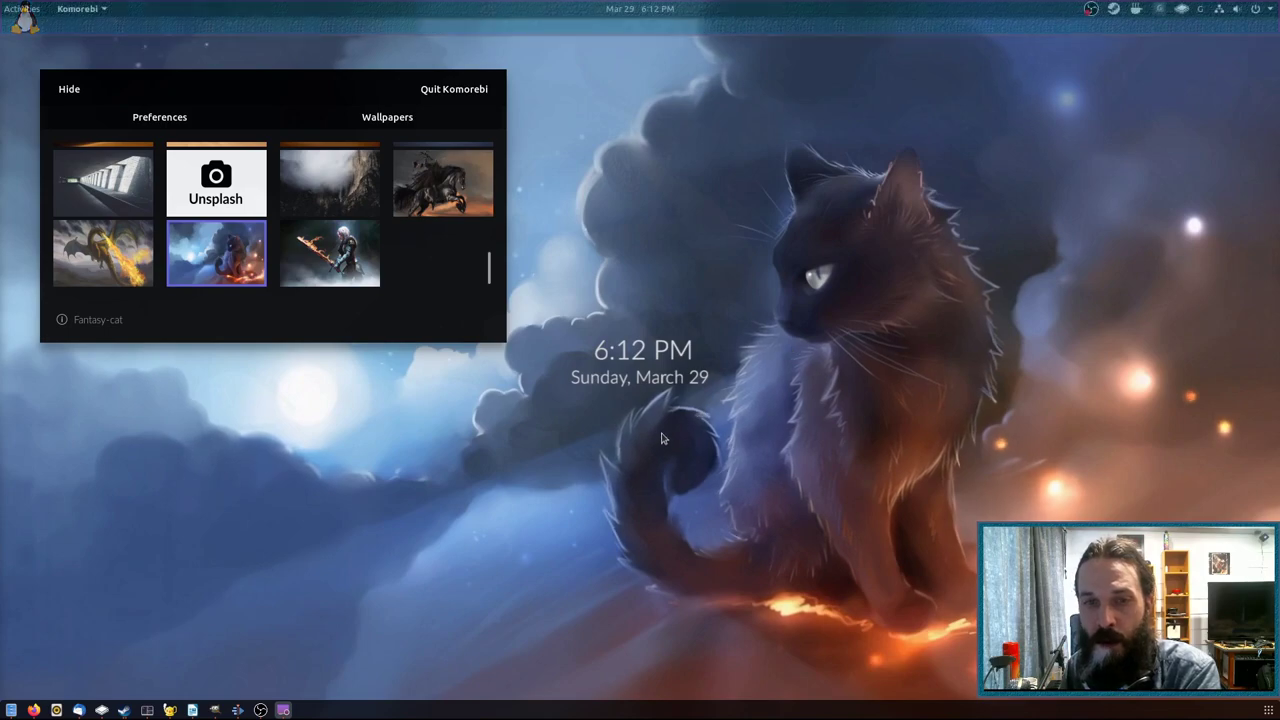
pyautogui.click(444, 180)
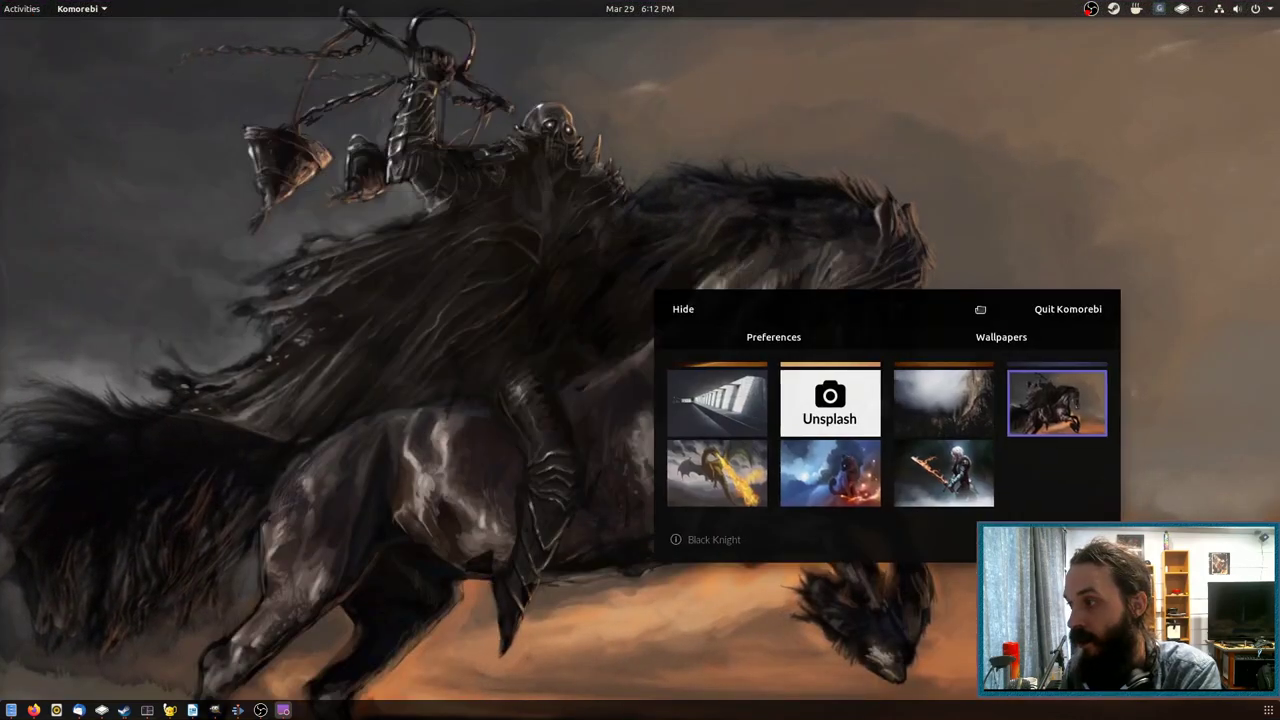
pyautogui.click(716, 472)
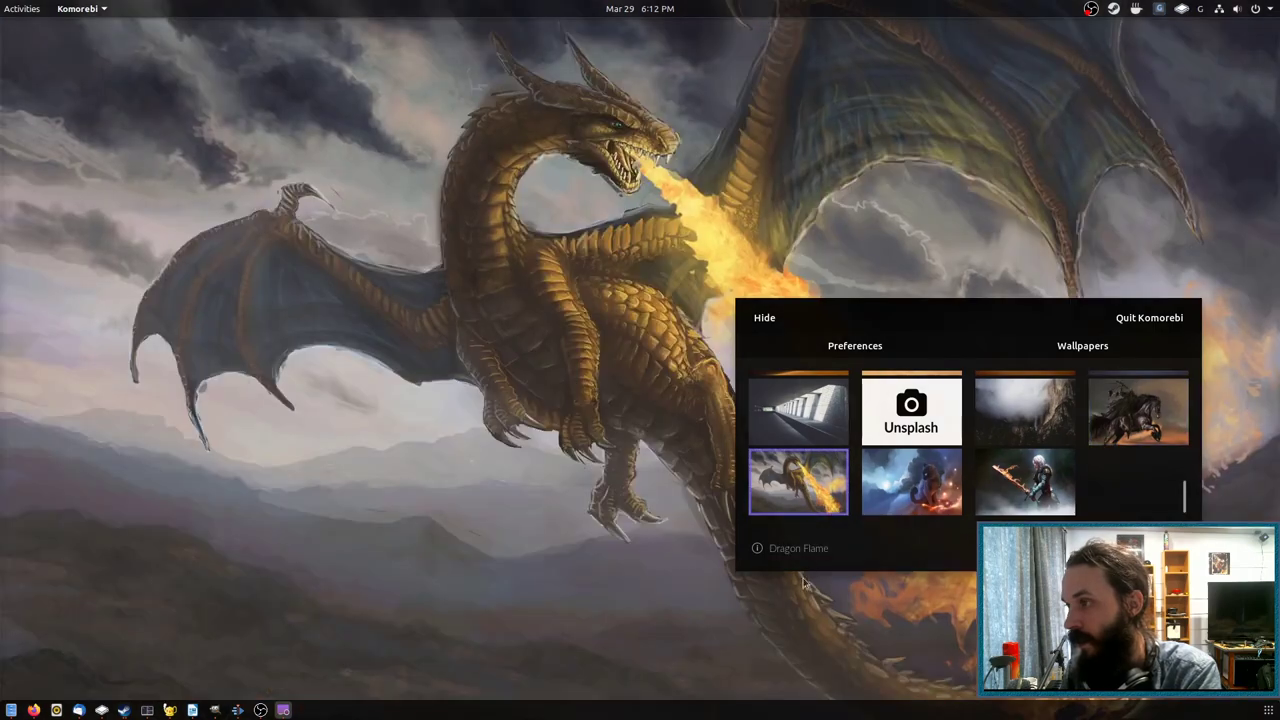
pyautogui.moveTo(960, 316); pyautogui.dragTo(310, 330)
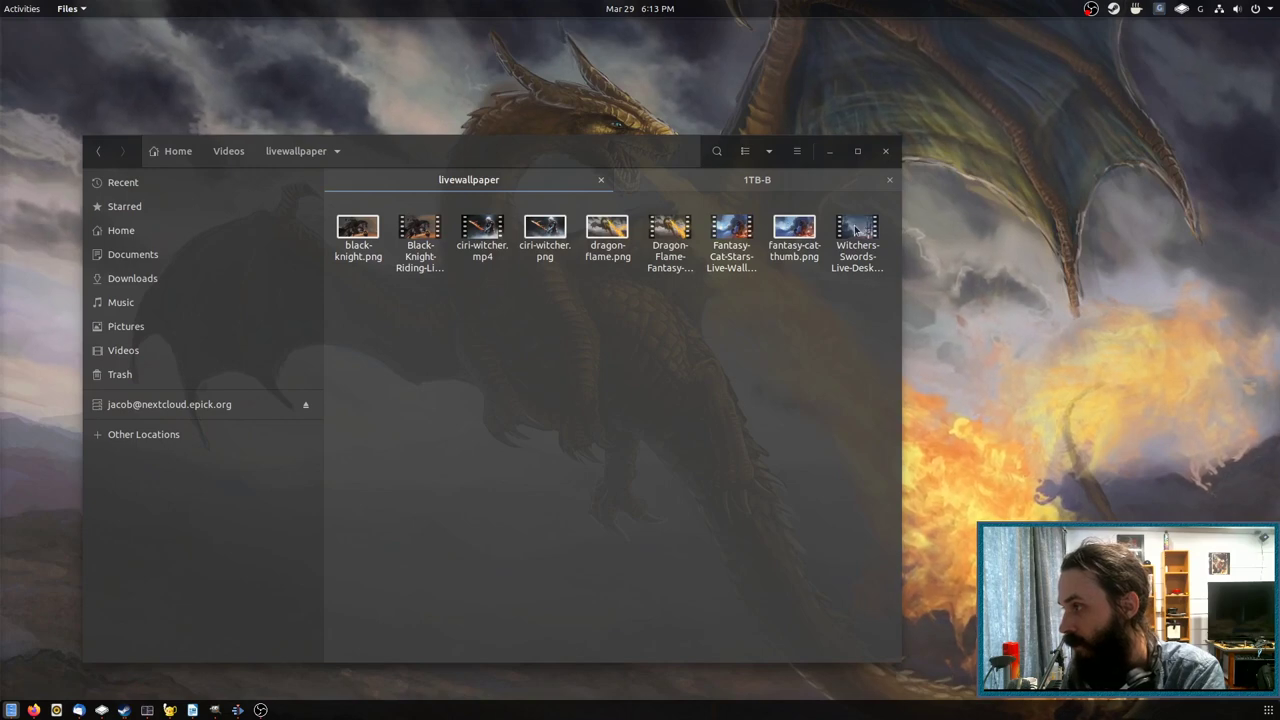
# Select Witchers-Swords-Live-Desktop-Wallpaper.mp4 in the Videos > livewallpaper folder
pyautogui.rightClick(856, 236)
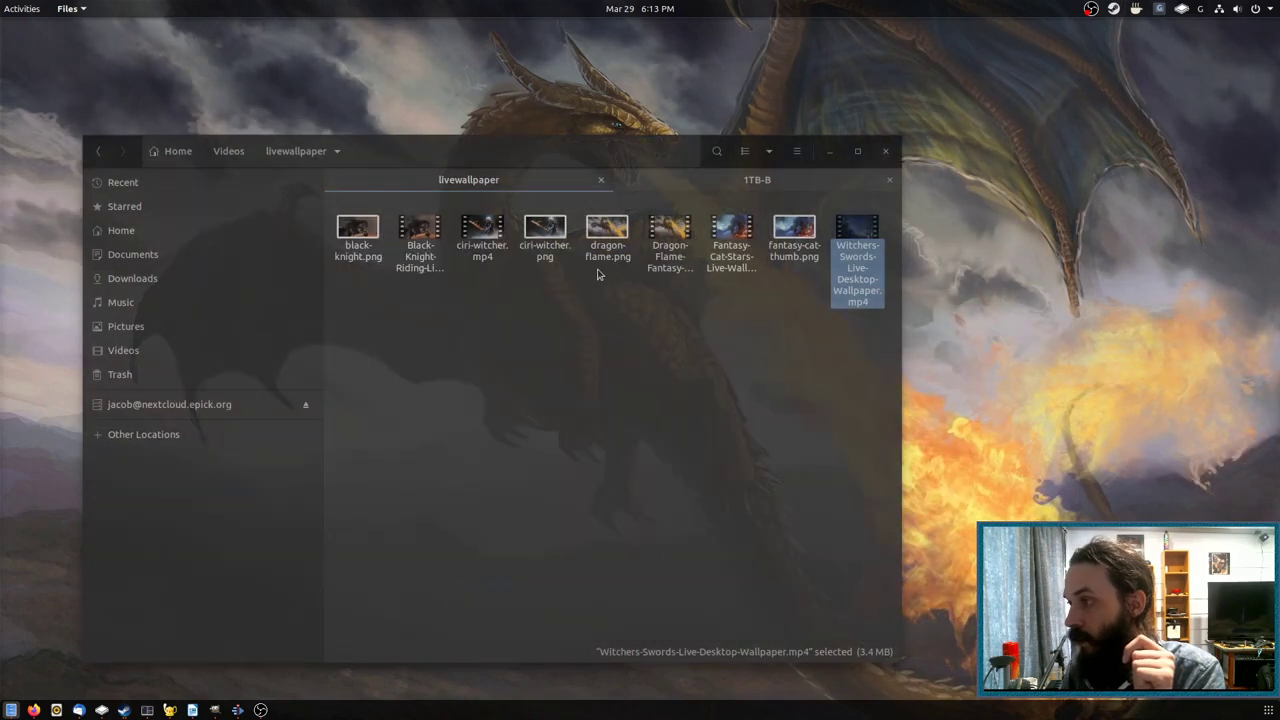
# Play the Witchers Swords mp4 in VLC and take a snapshot saved as witcher-swords.png
pyautogui.doubleClick(856, 228)
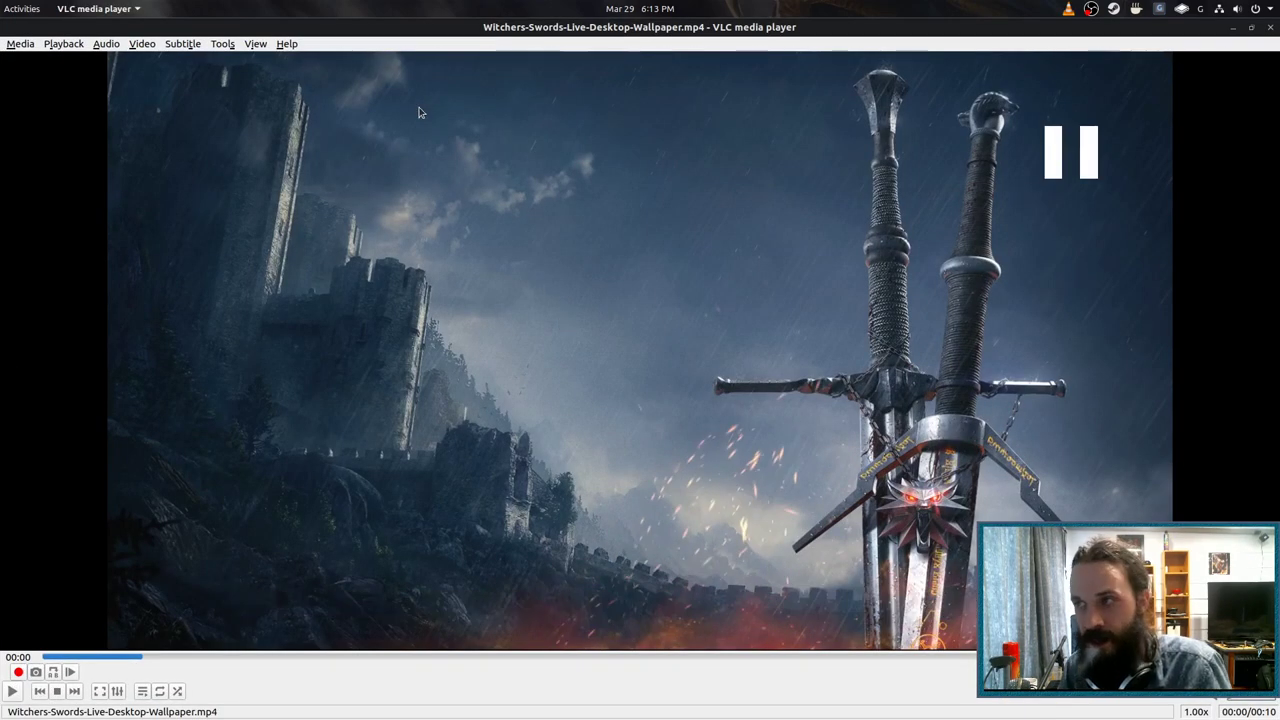
pyautogui.rightClick(420, 110)
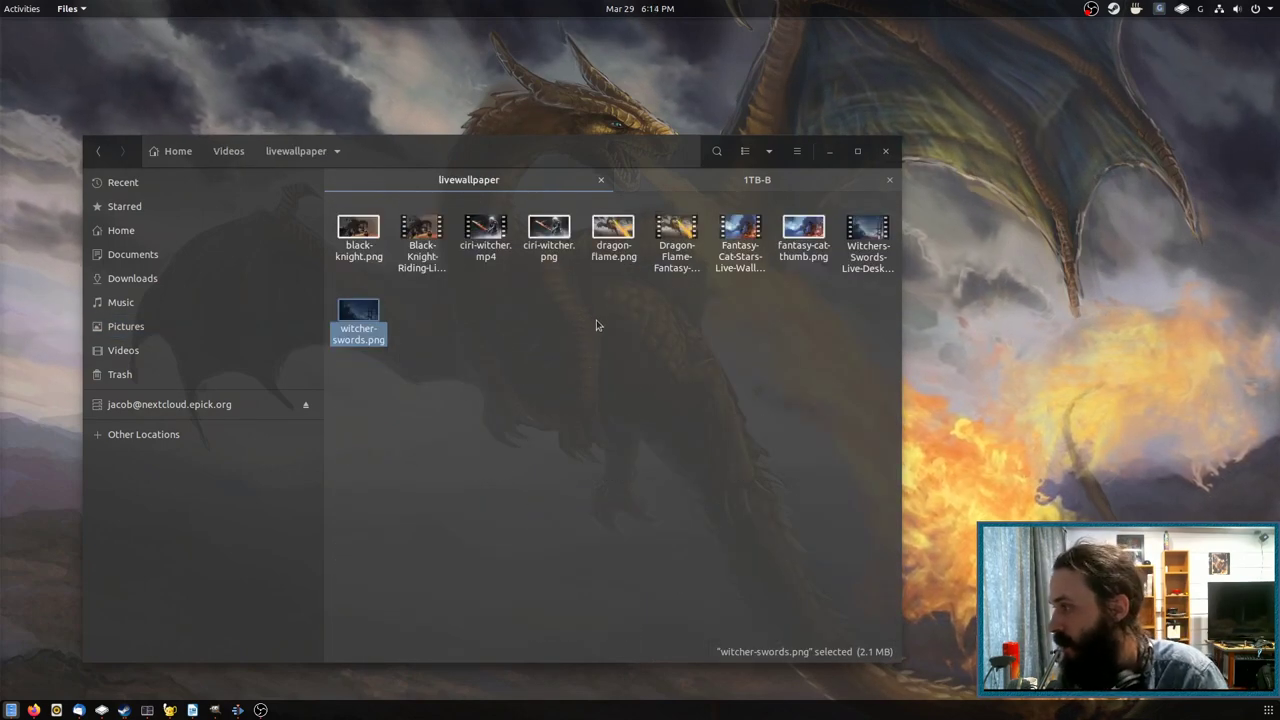
pyautogui.moveTo(984, 310)
pyautogui.write('wall')
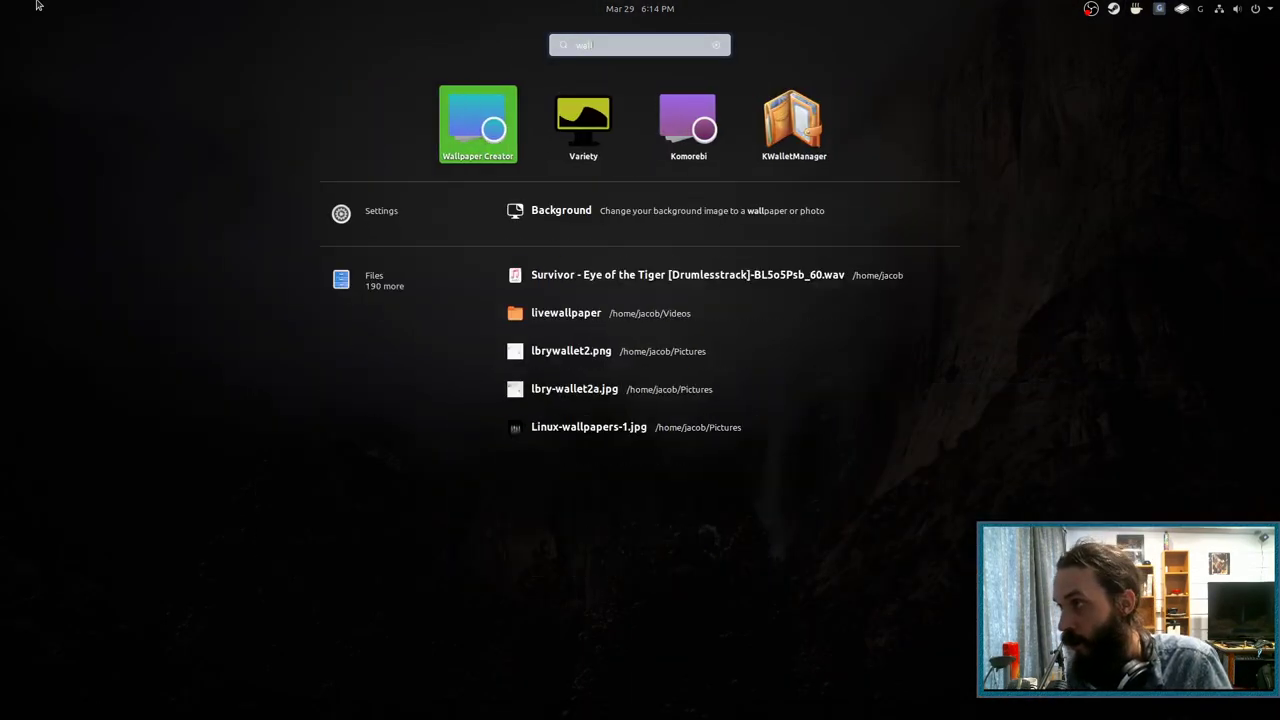
# Build a 'Witcher Swords' video wallpaper with witcher-swords.png thumbnail and Date & Time display options
pyautogui.click(476, 124)
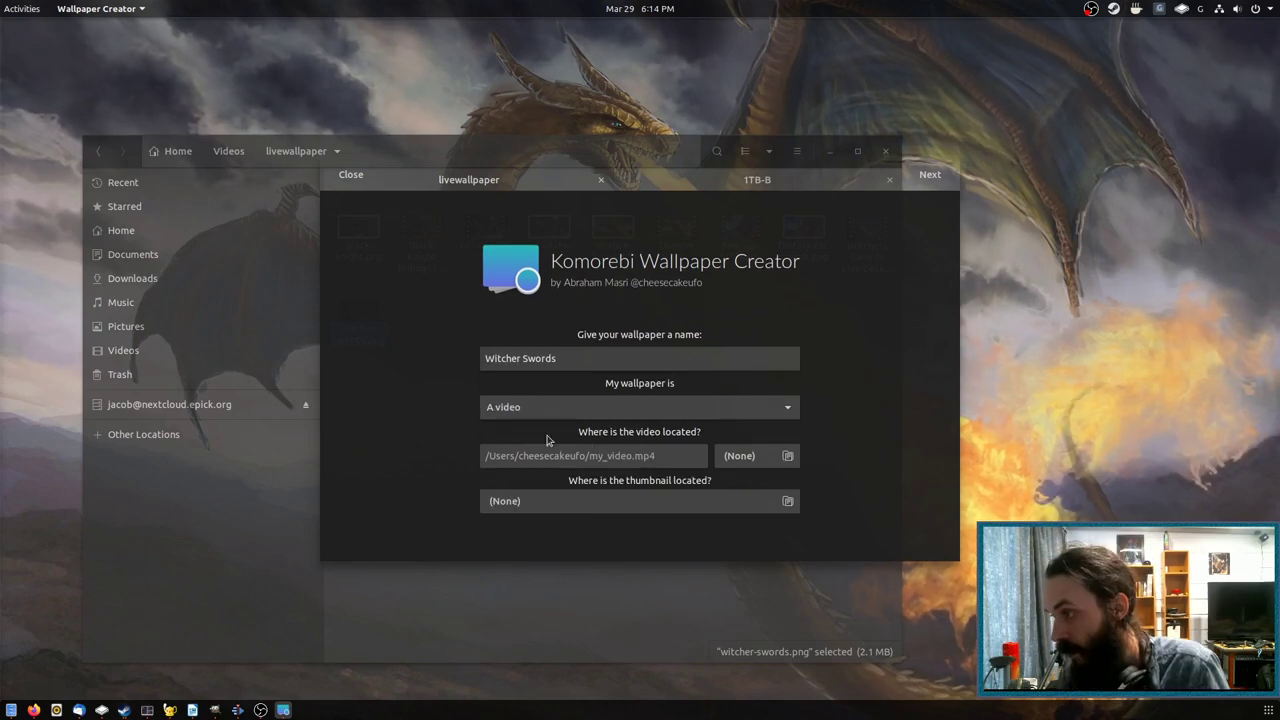
pyautogui.click(788, 456)
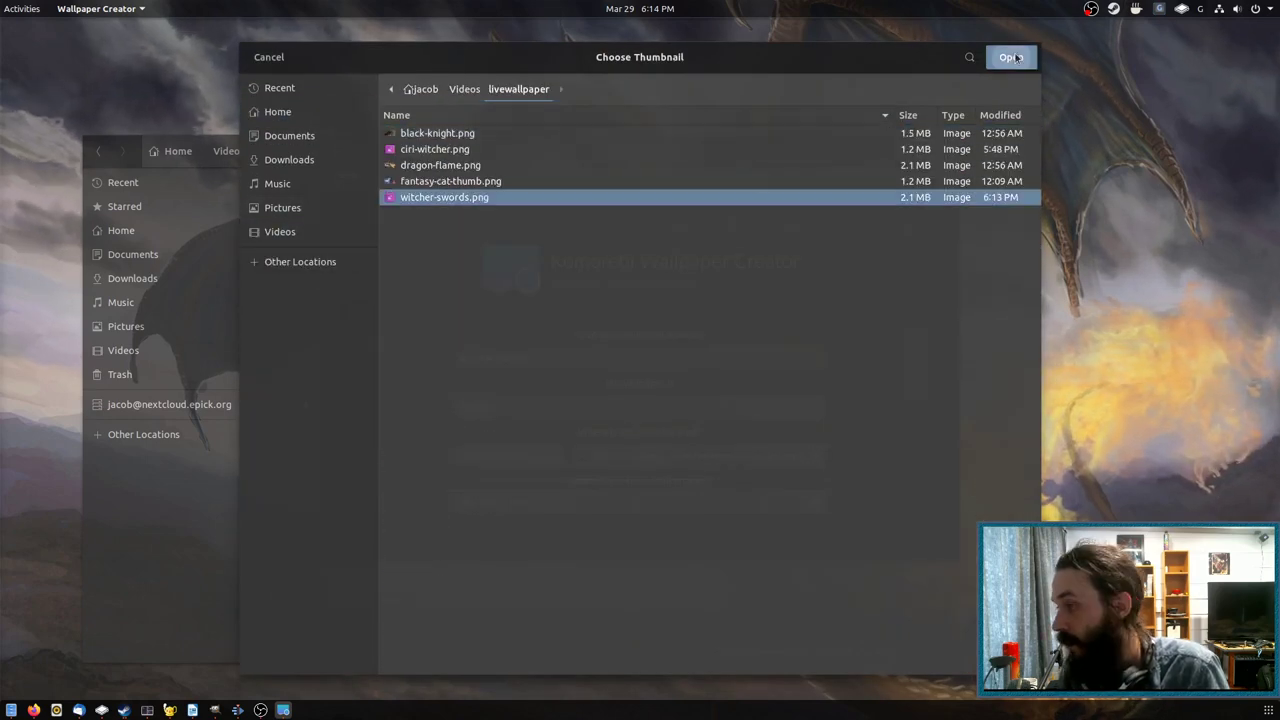
pyautogui.click(1010, 56)
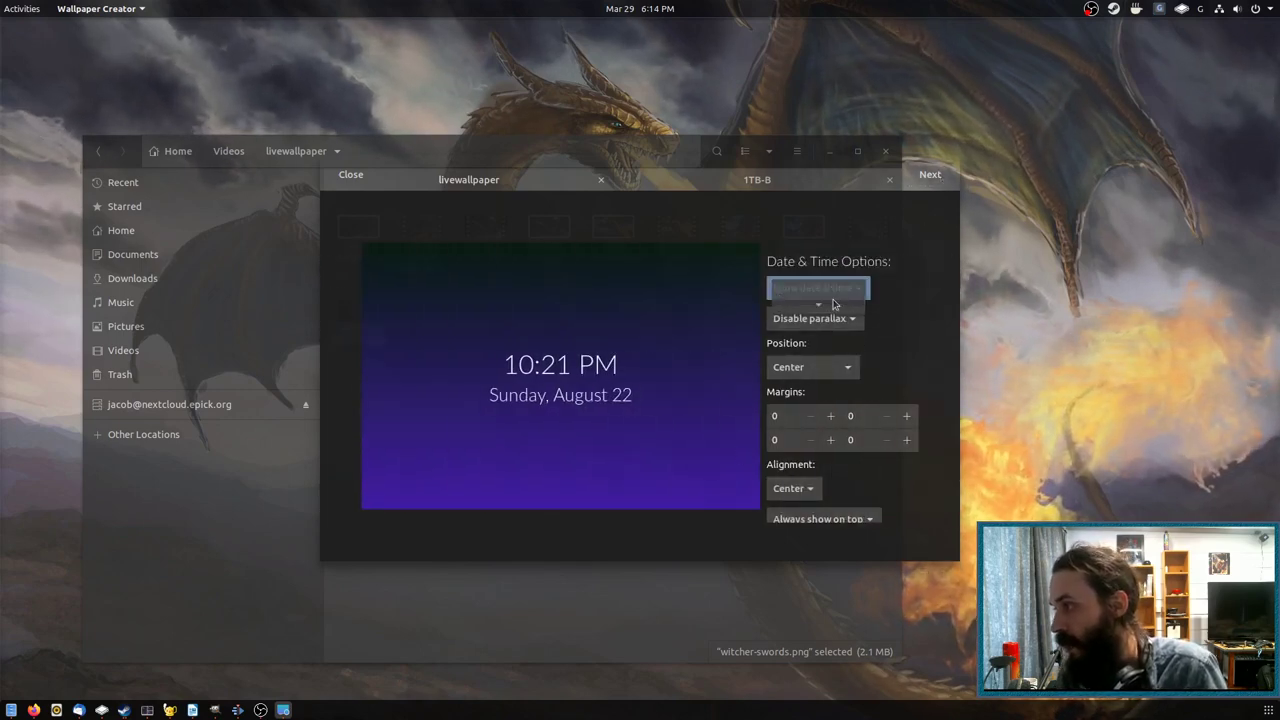
pyautogui.click(816, 288)
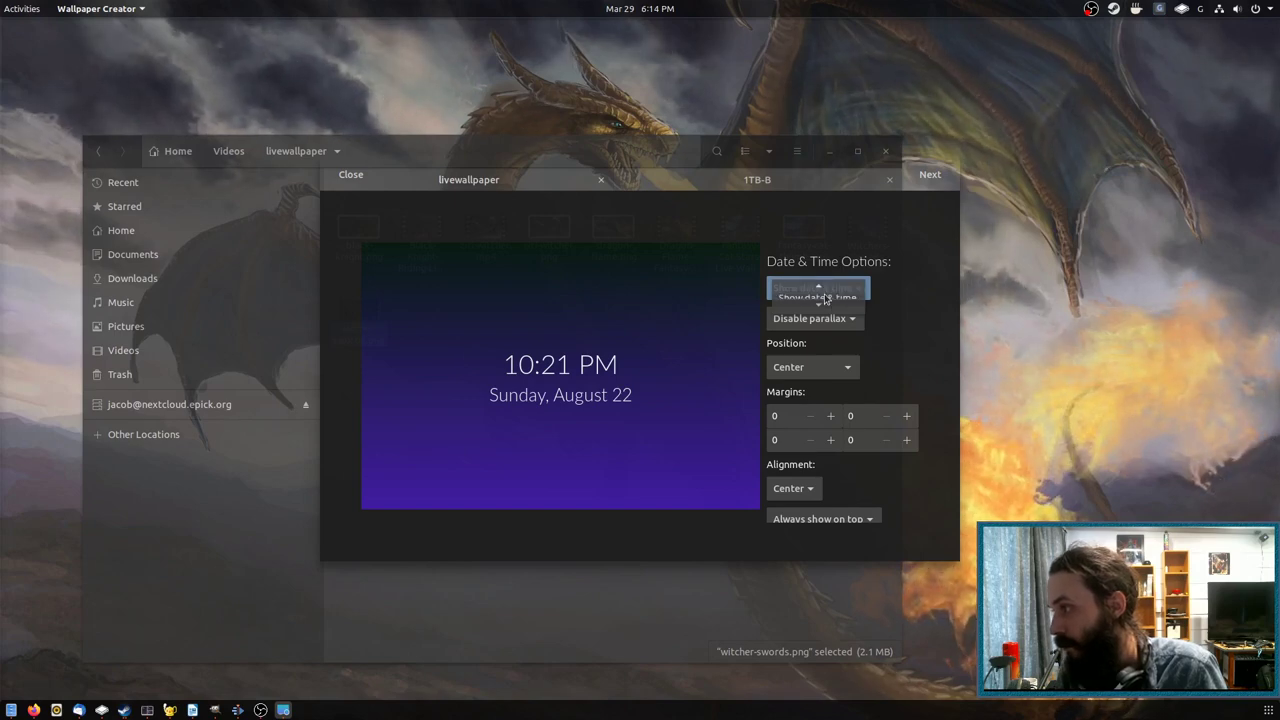
pyautogui.click(816, 288)
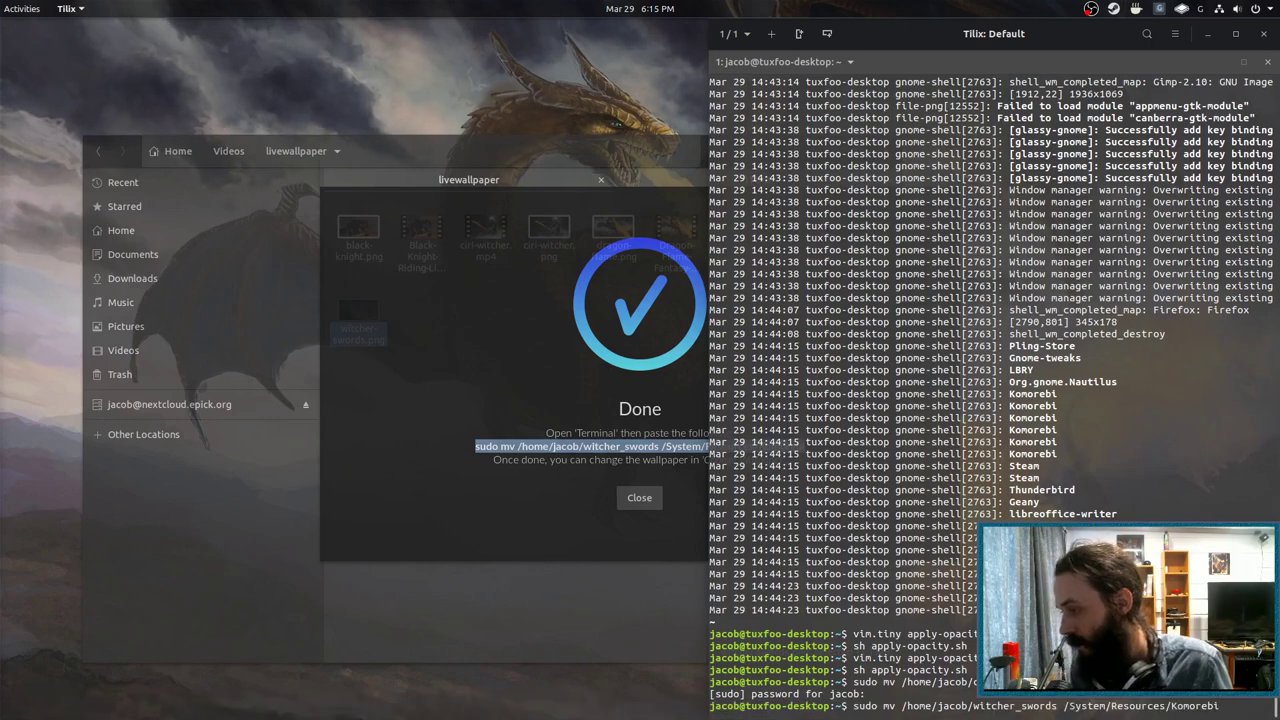
# After running the sudo mv command in Tilix, close the wallpaper creator's Done screen
pyautogui.click(640, 496)
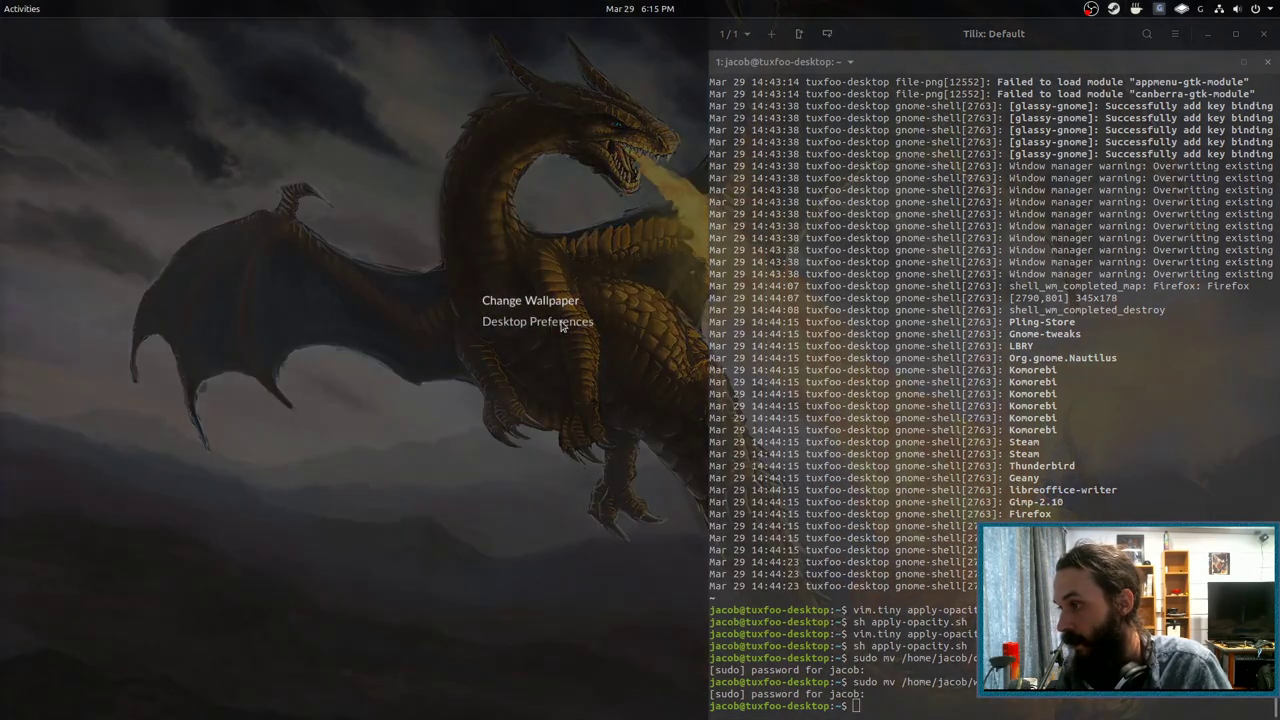
# Apply the new Witcher Swords wallpaper from Desktop Preferences > Wallpapers and hide the settings
pyautogui.click(536, 320)
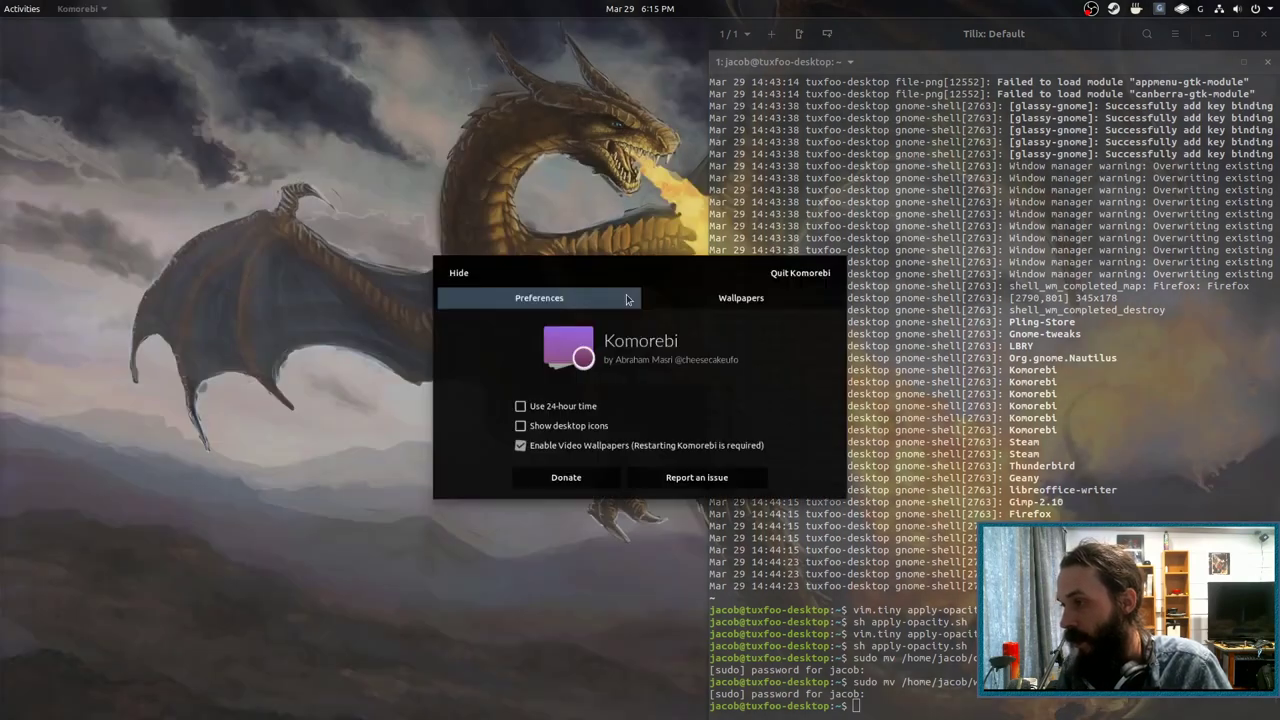
pyautogui.click(740, 296)
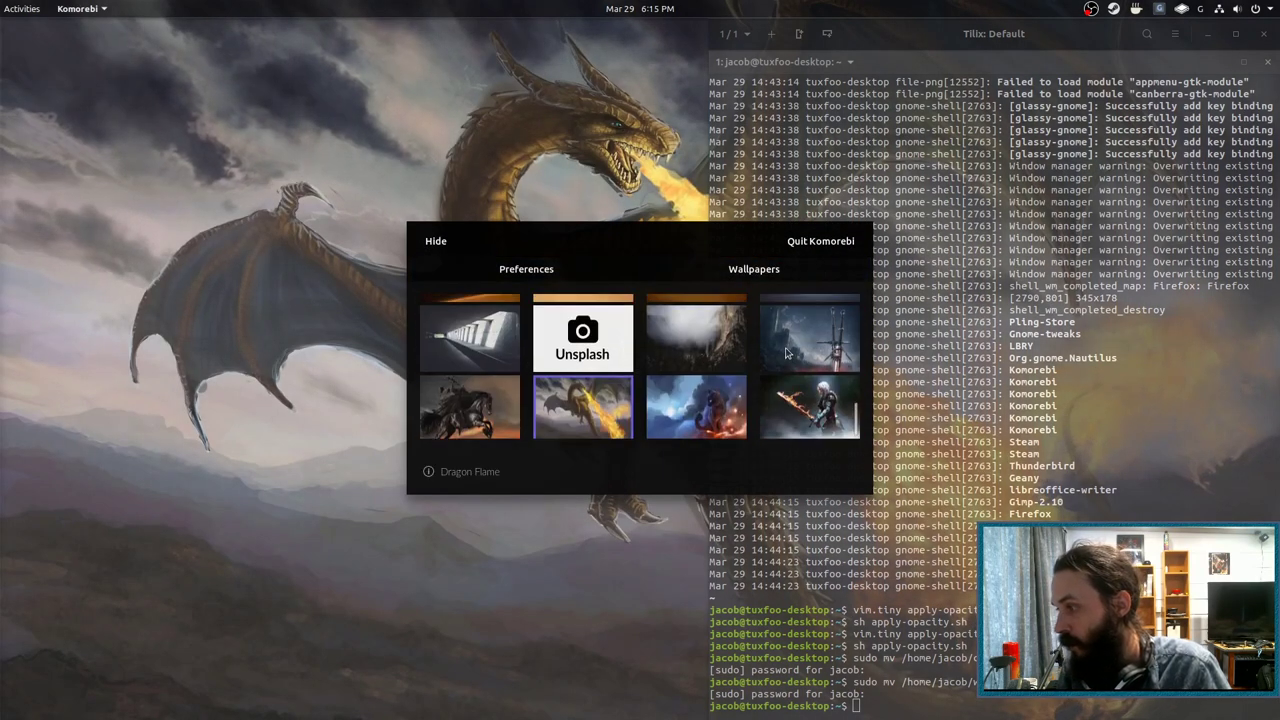
pyautogui.click(810, 336)
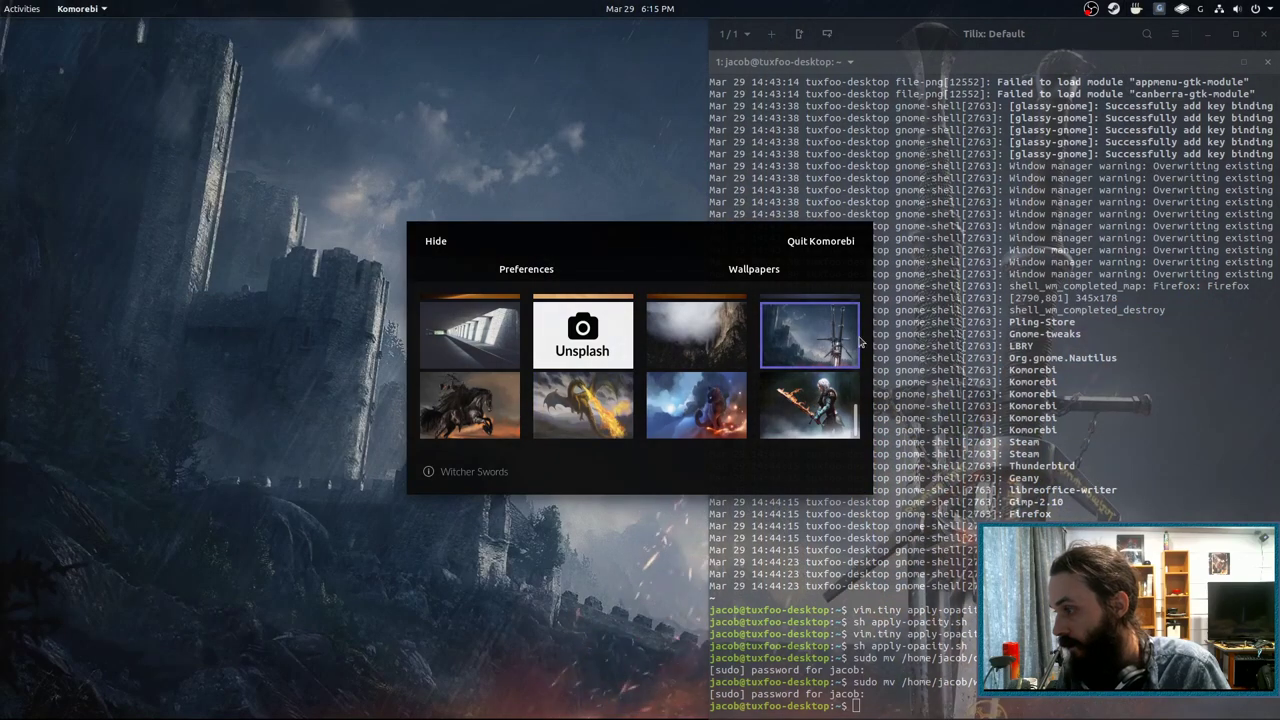
pyautogui.click(808, 336)
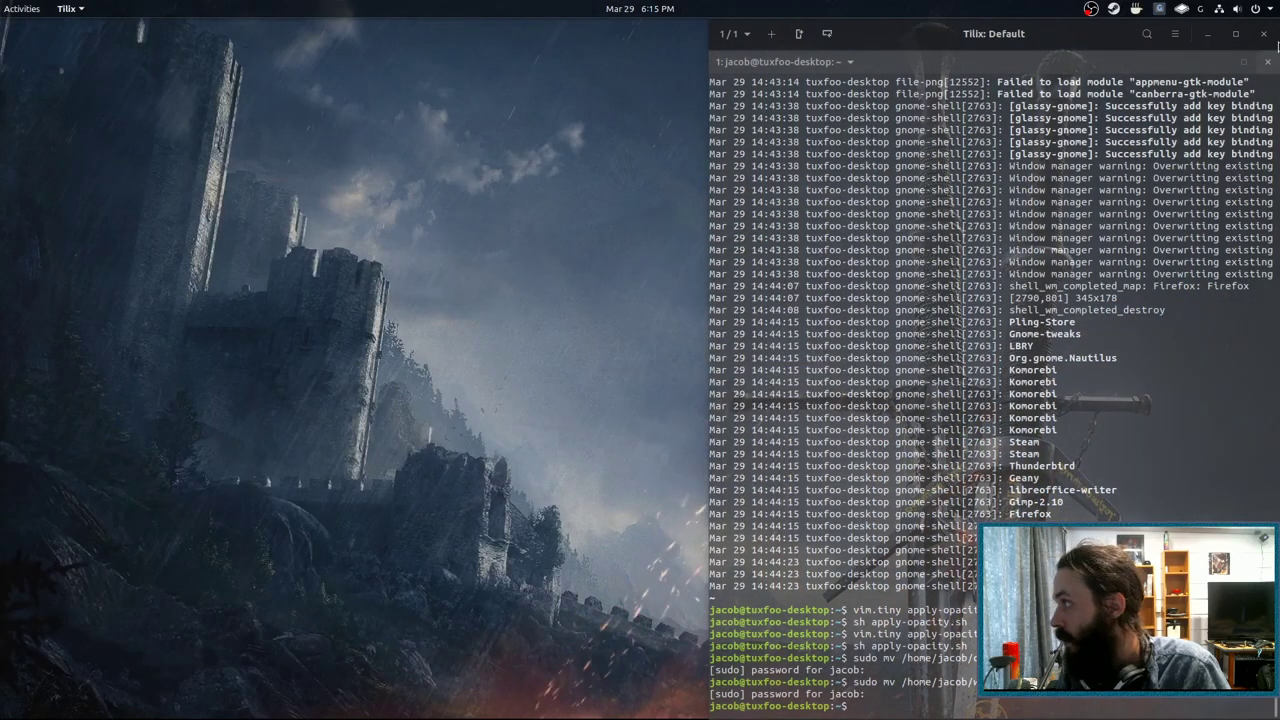
pyautogui.click(1268, 60)
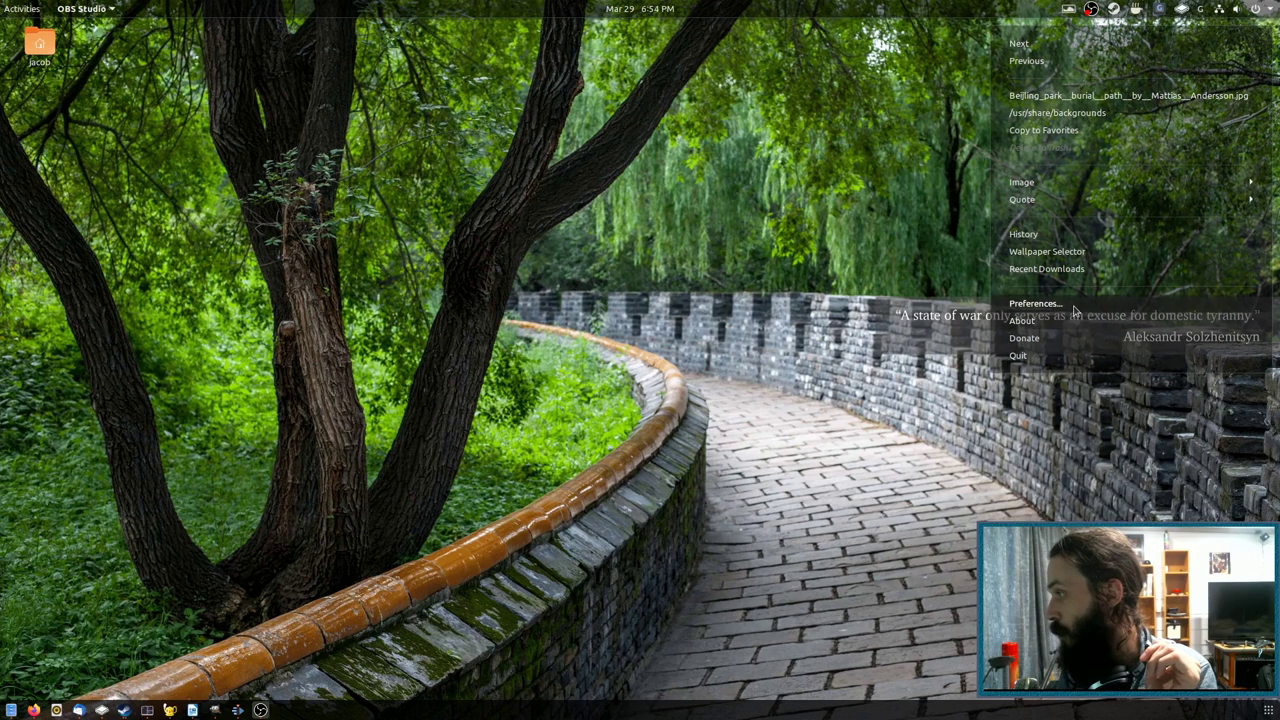
# Open Variety Preferences on its General tab and move the window to the left
pyautogui.click(1036, 304)
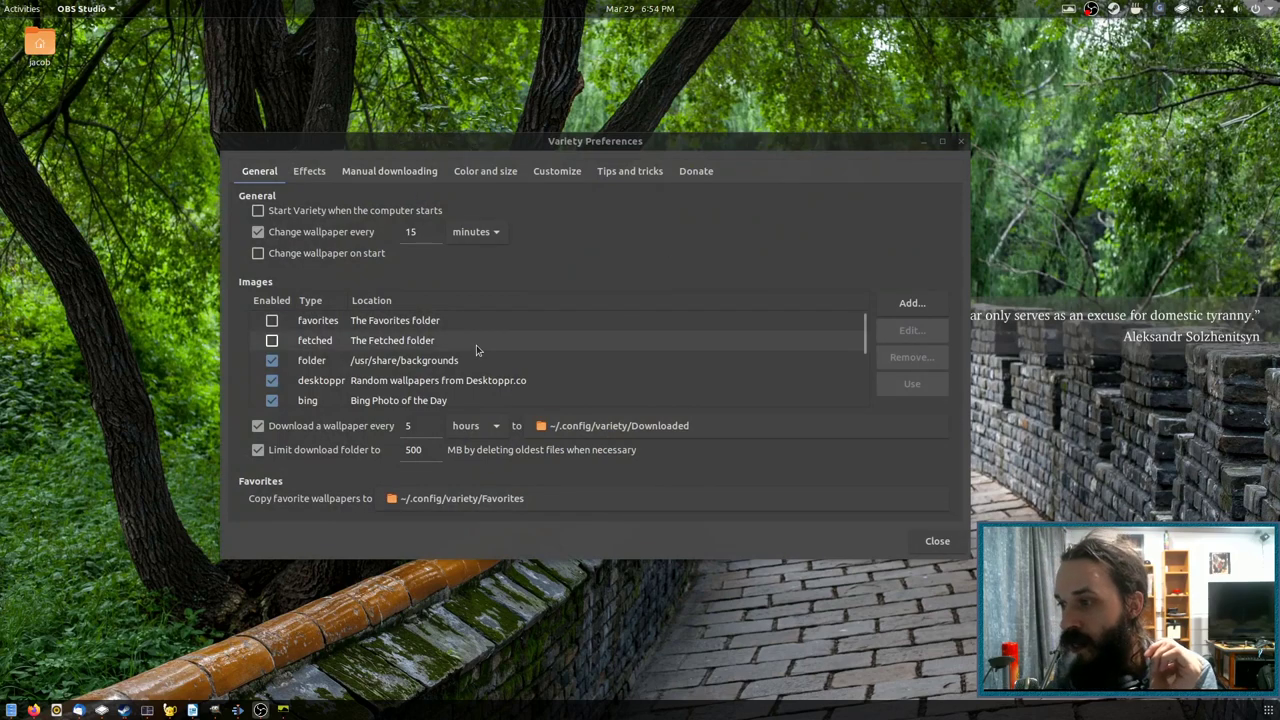
pyautogui.scroll(-3)
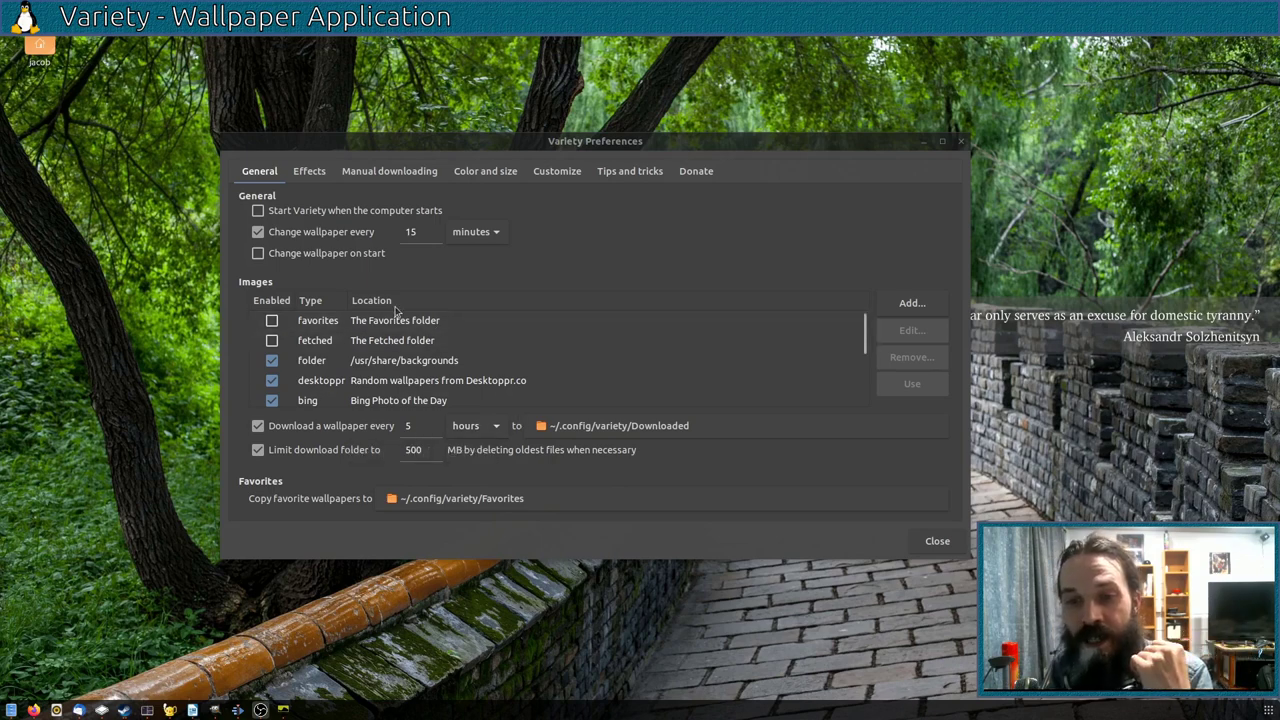
pyautogui.moveTo(600, 148)
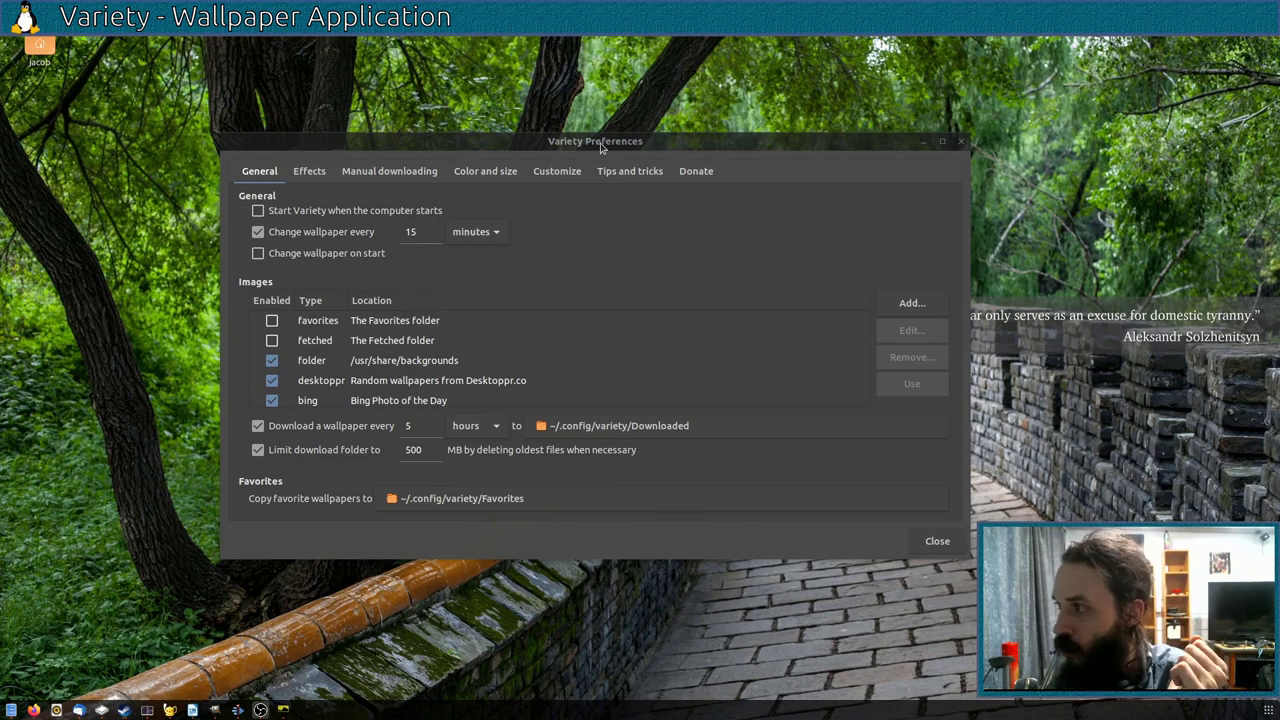
pyautogui.moveTo(596, 140); pyautogui.dragTo(432, 160)
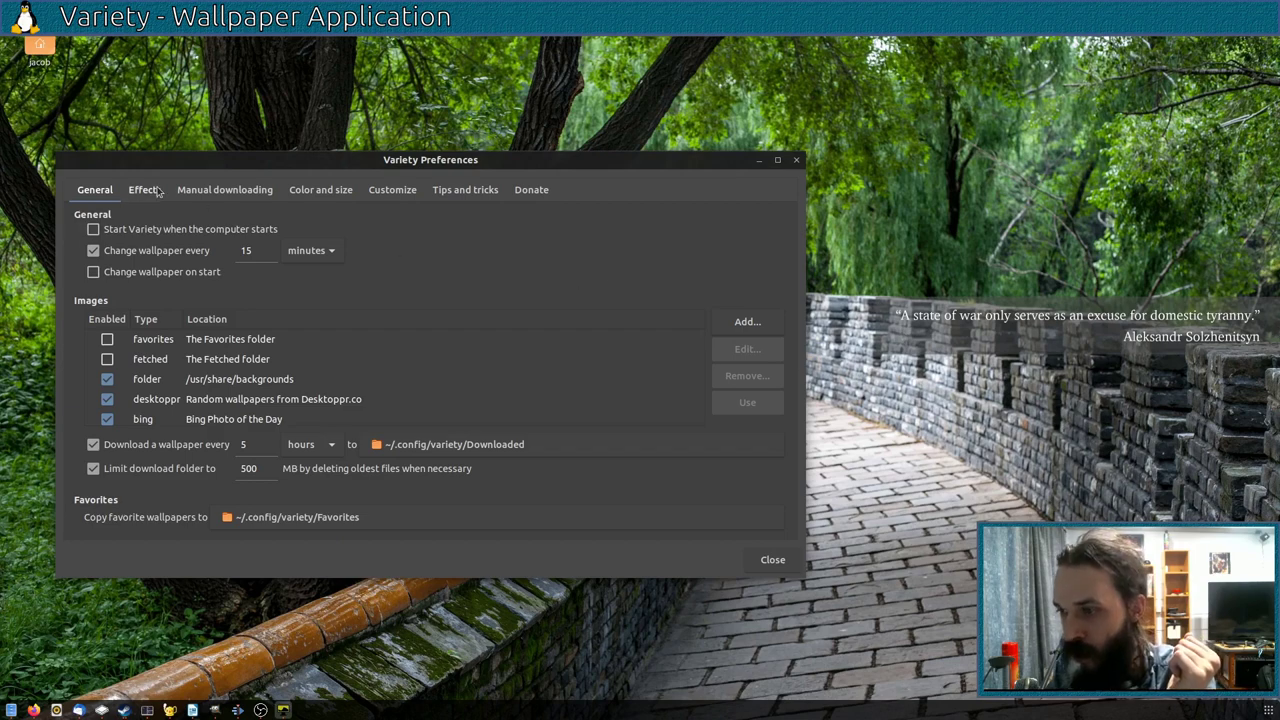
# Enable the Grayscale filter under Effects so the wallpaper turns monochrome, then close Preferences
pyautogui.click(144, 188)
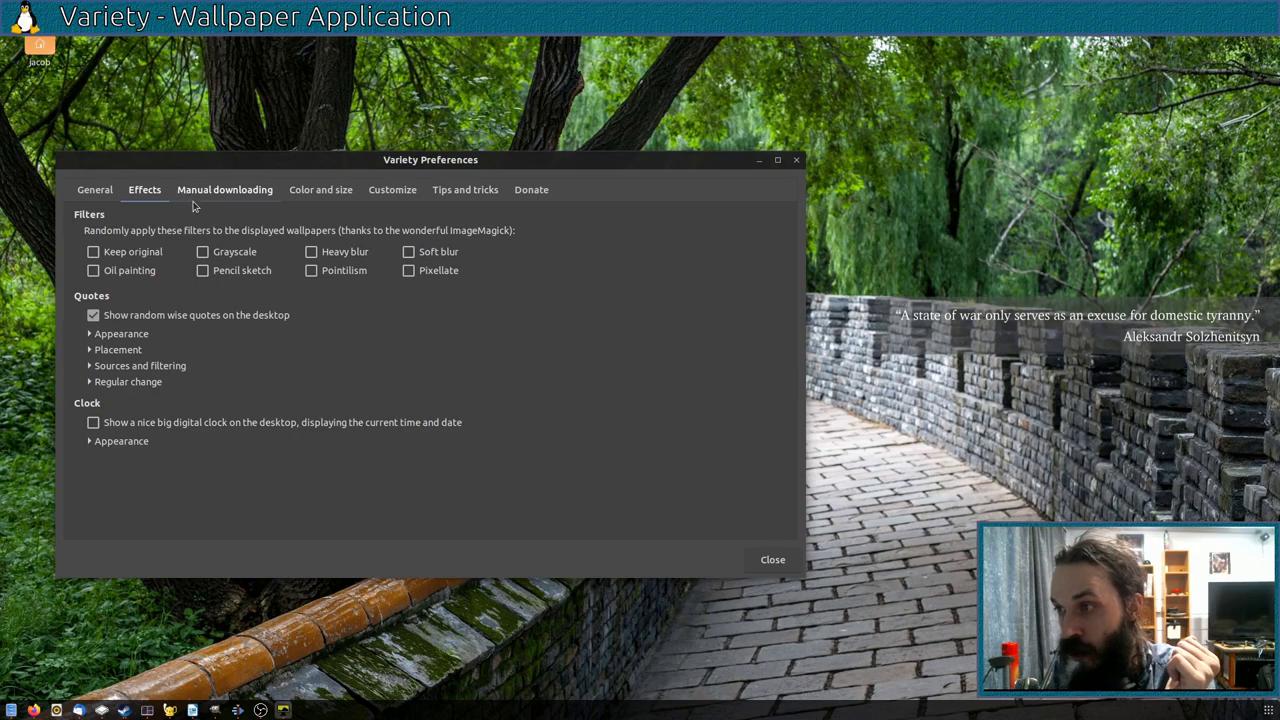
pyautogui.moveTo(200, 220)
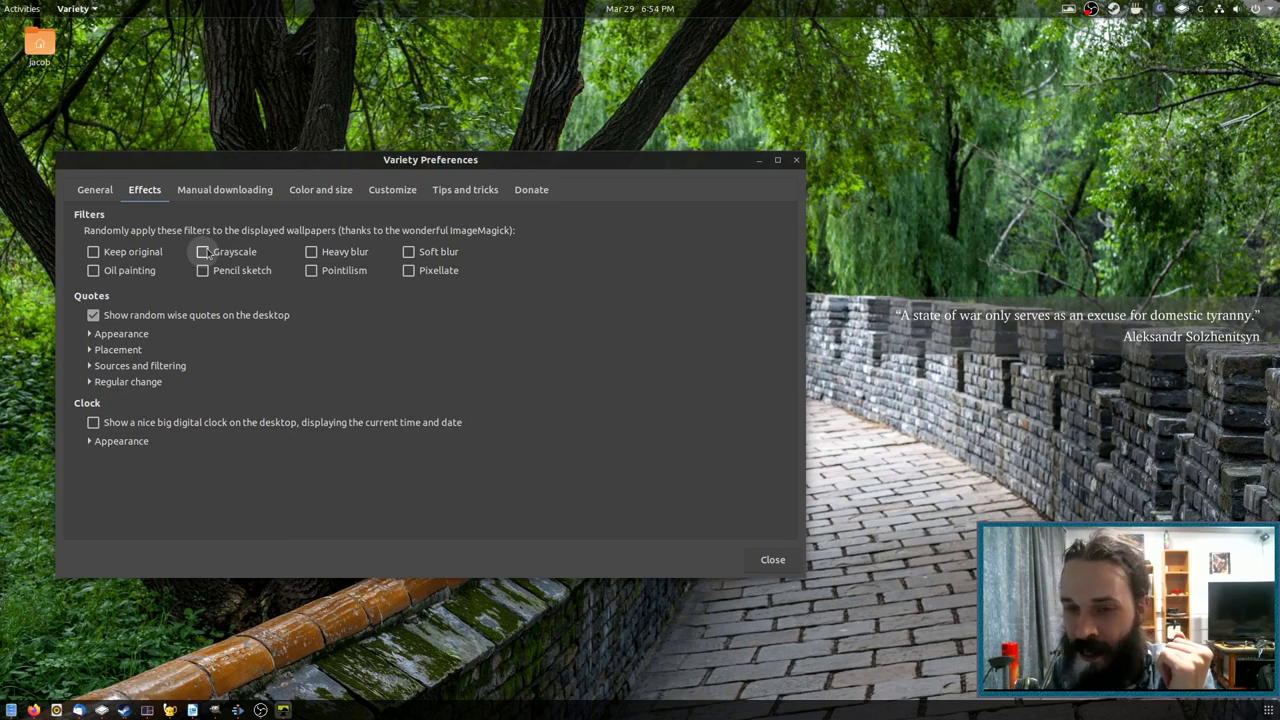
pyautogui.click(202, 252)
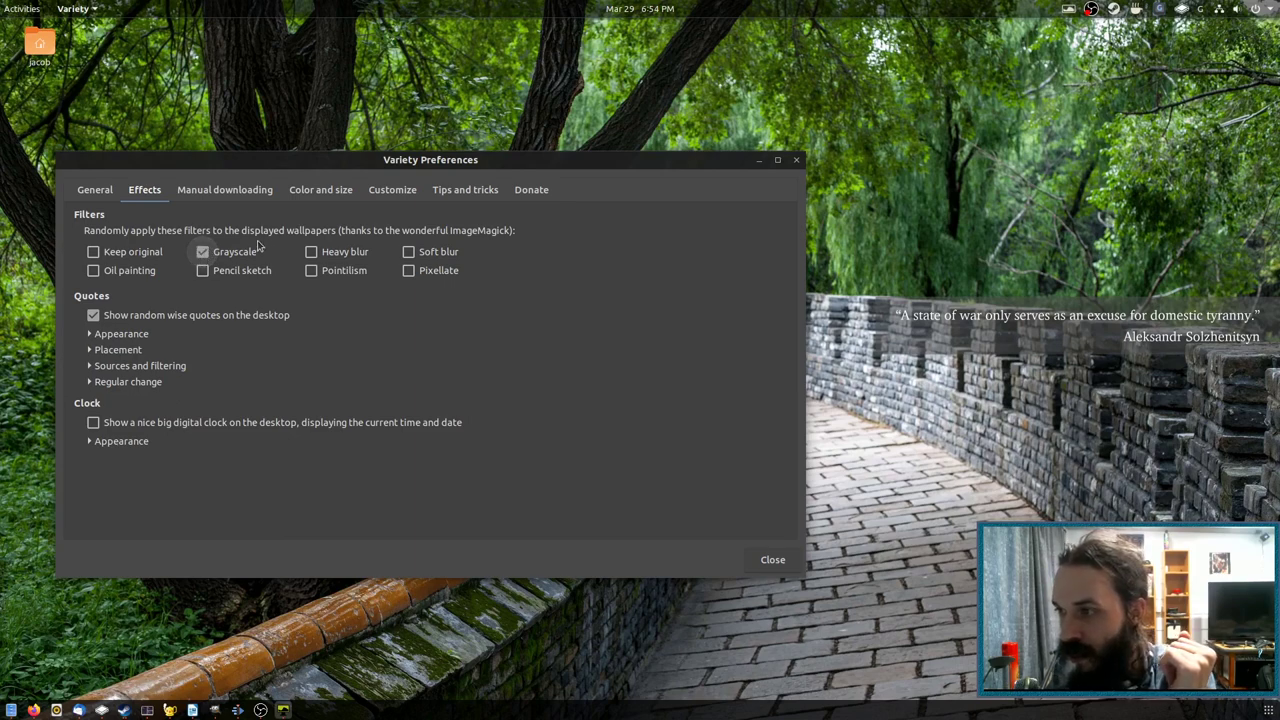
pyautogui.moveTo(430, 160); pyautogui.dragTo(770, 350)
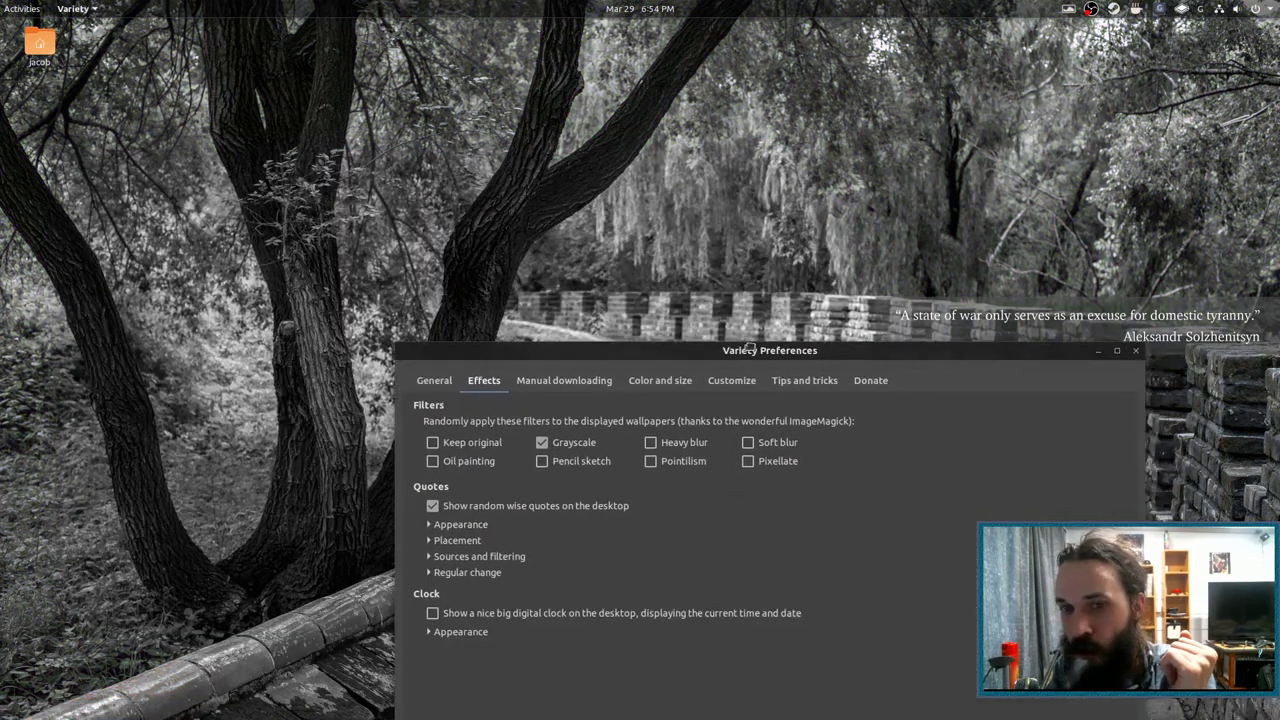
pyautogui.moveTo(770, 350); pyautogui.dragTo(622, 240)
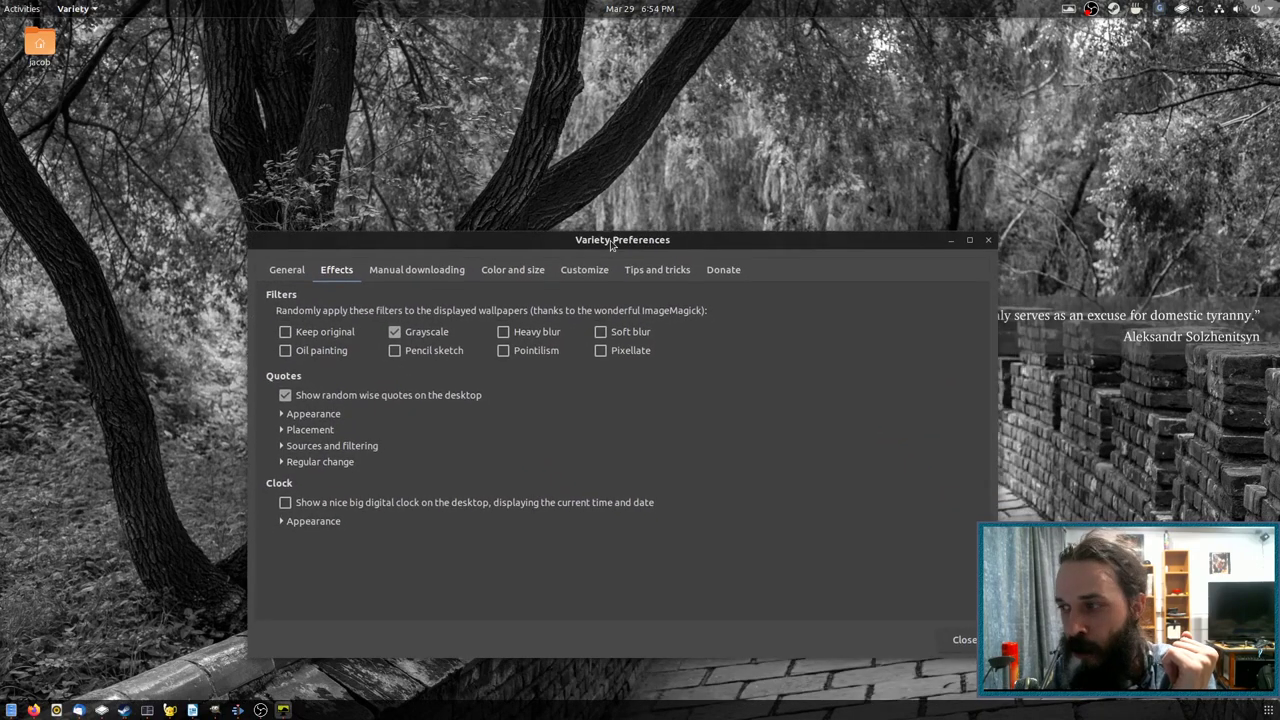
pyautogui.click(964, 640)
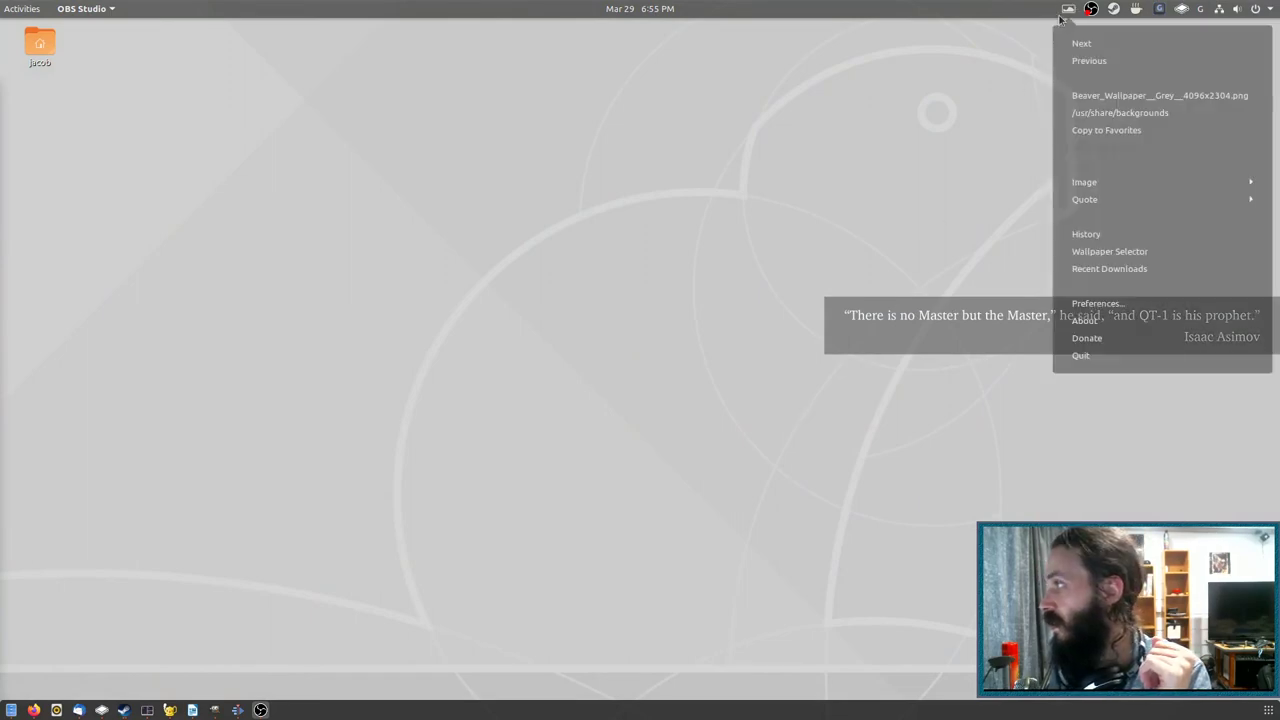
# Open the Variety indicator menu in the top bar for next/previous wallpaper and quotes actions
pyautogui.click(1080, 44)
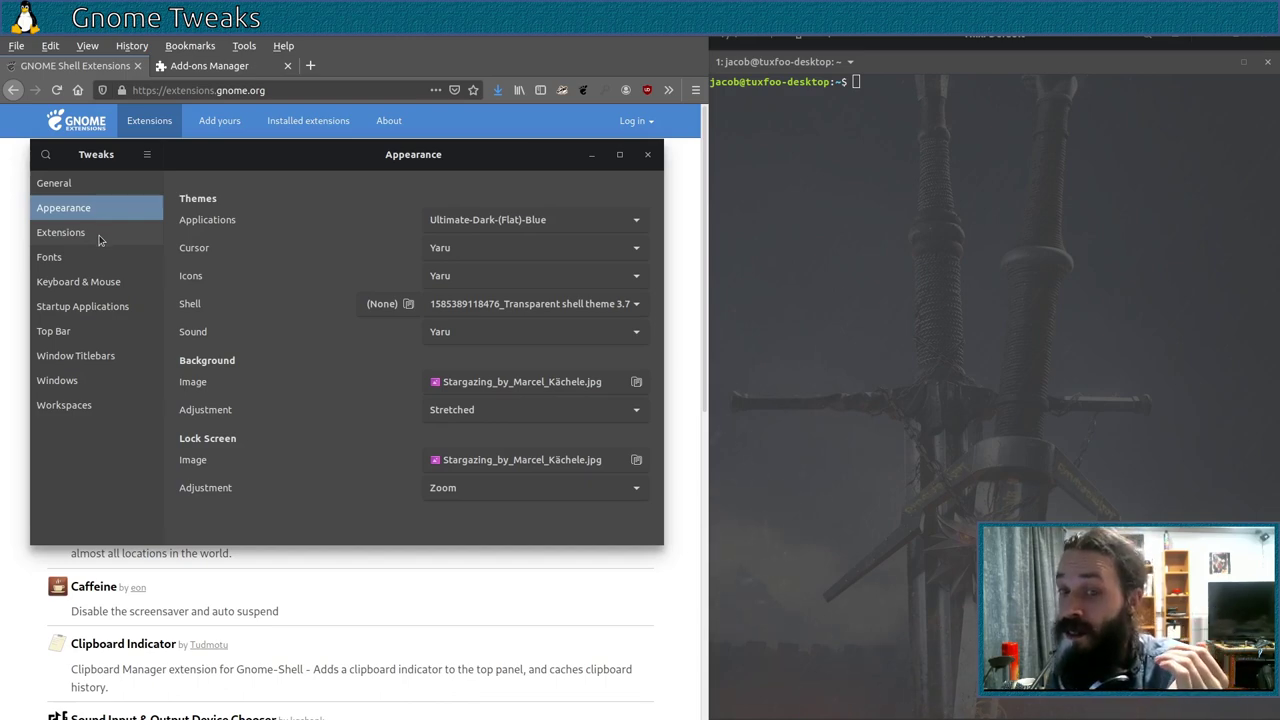
# Browse the Extensions, Fonts, Keyboard & Mouse, Top Bar, Window Titlebars and Windows pages in Tweaks
pyautogui.click(60, 232)
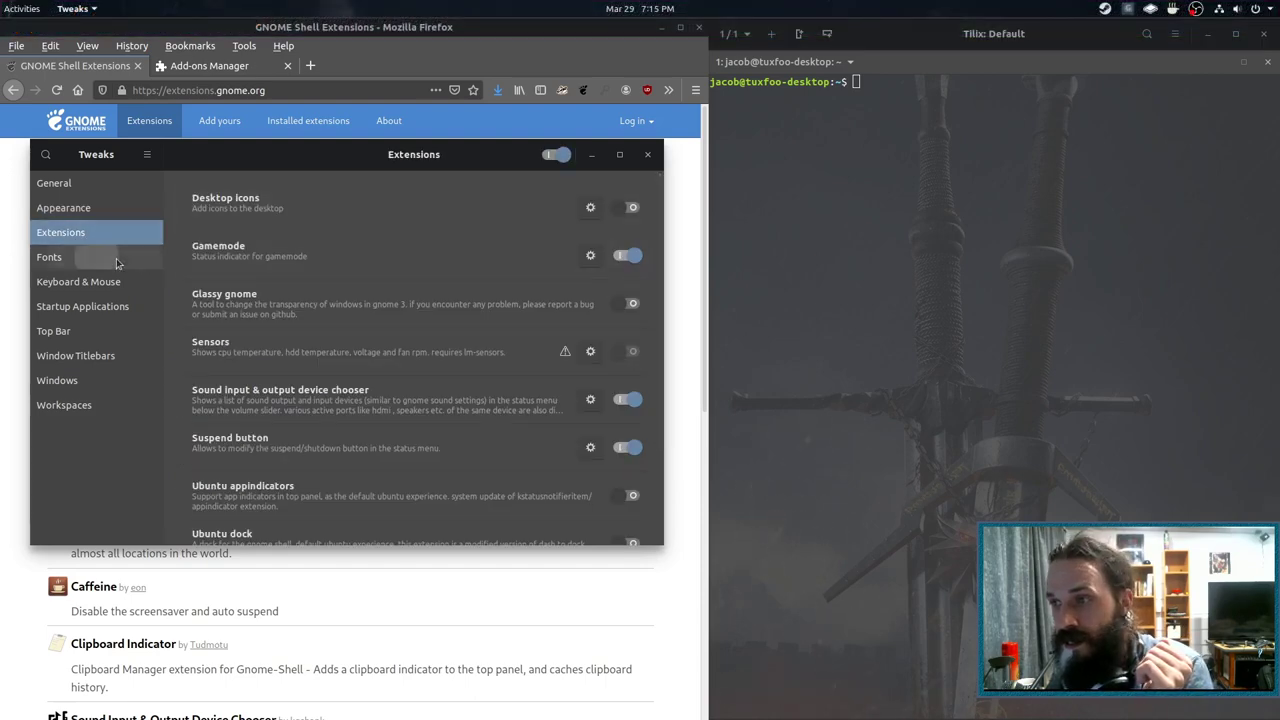
pyautogui.click(48, 256)
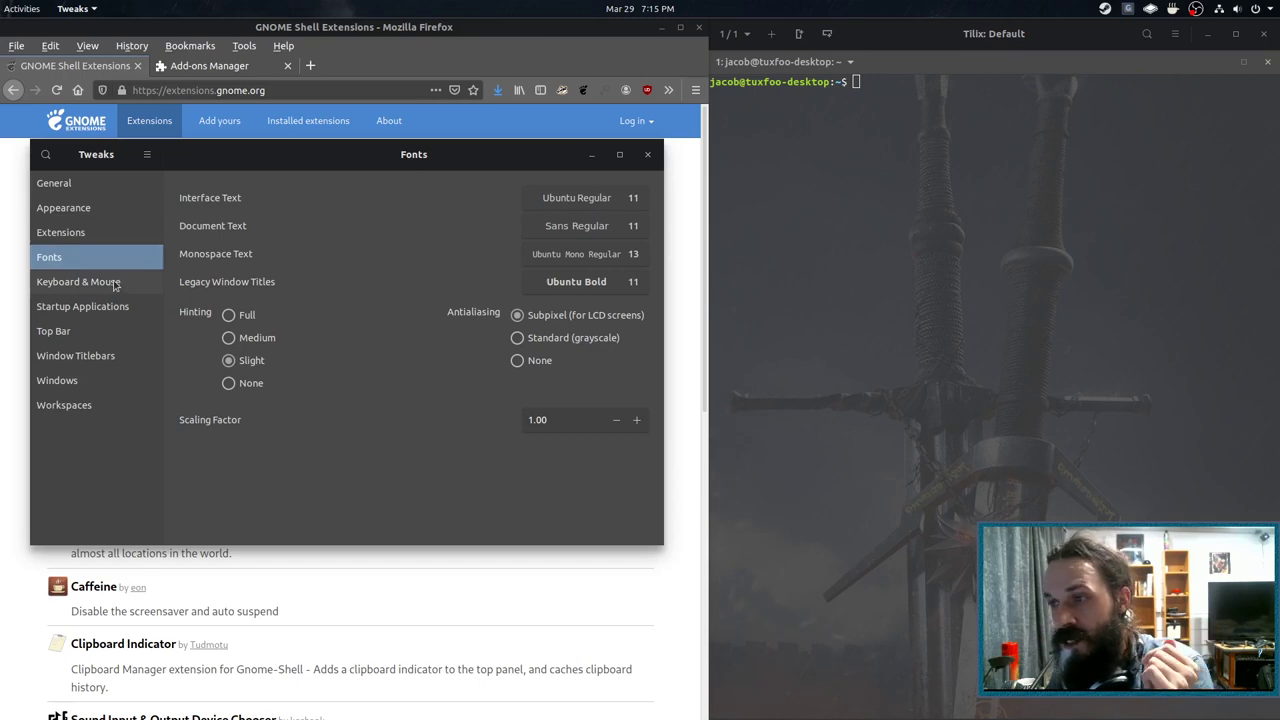
pyautogui.click(78, 280)
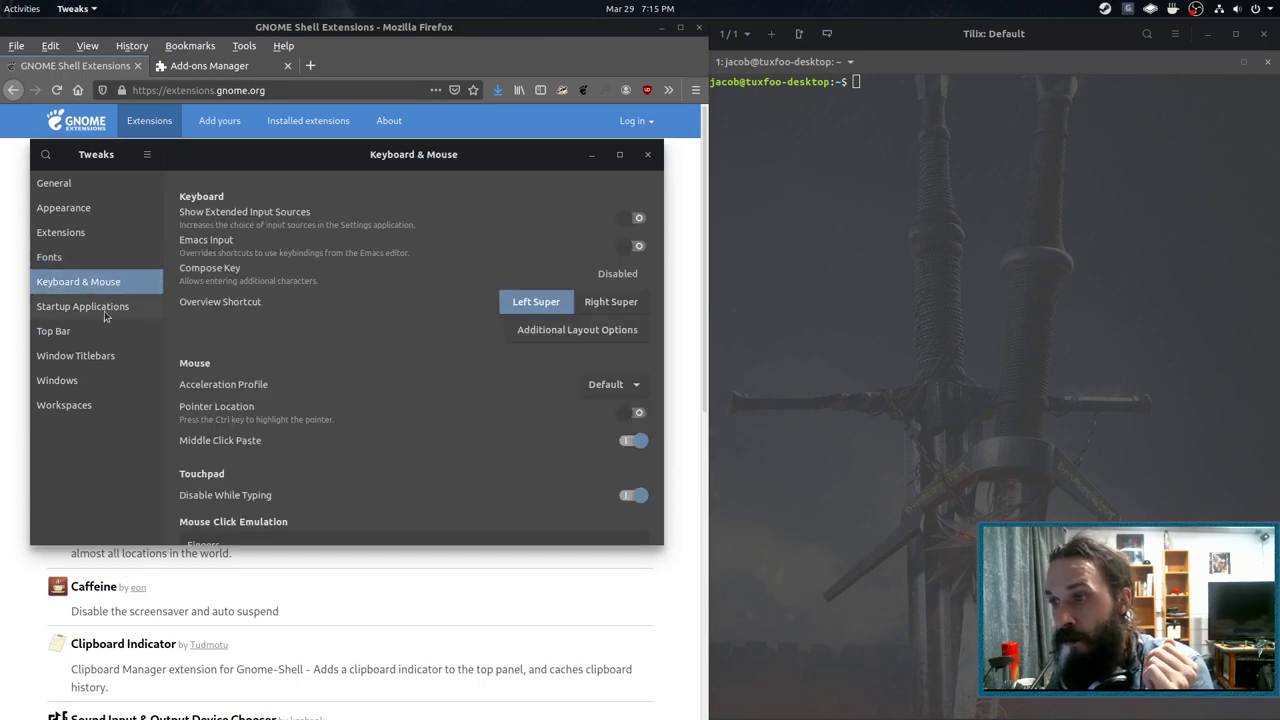
pyautogui.click(54, 332)
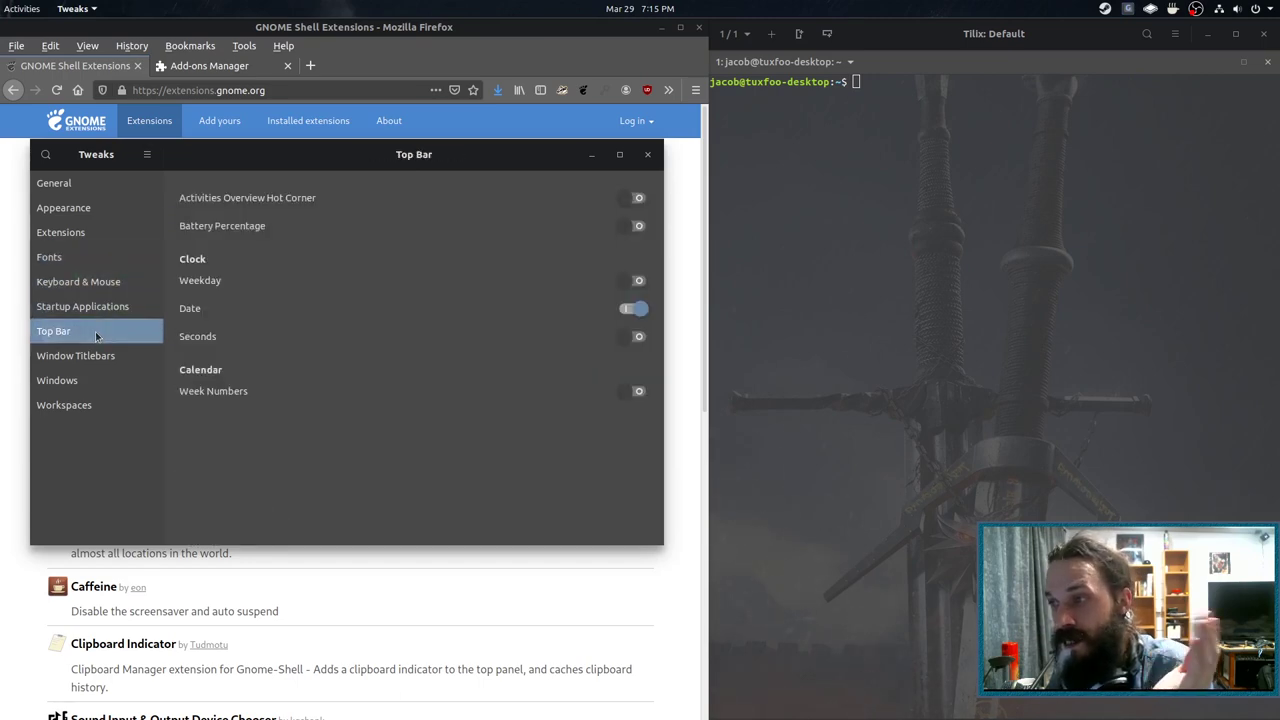
pyautogui.click(76, 356)
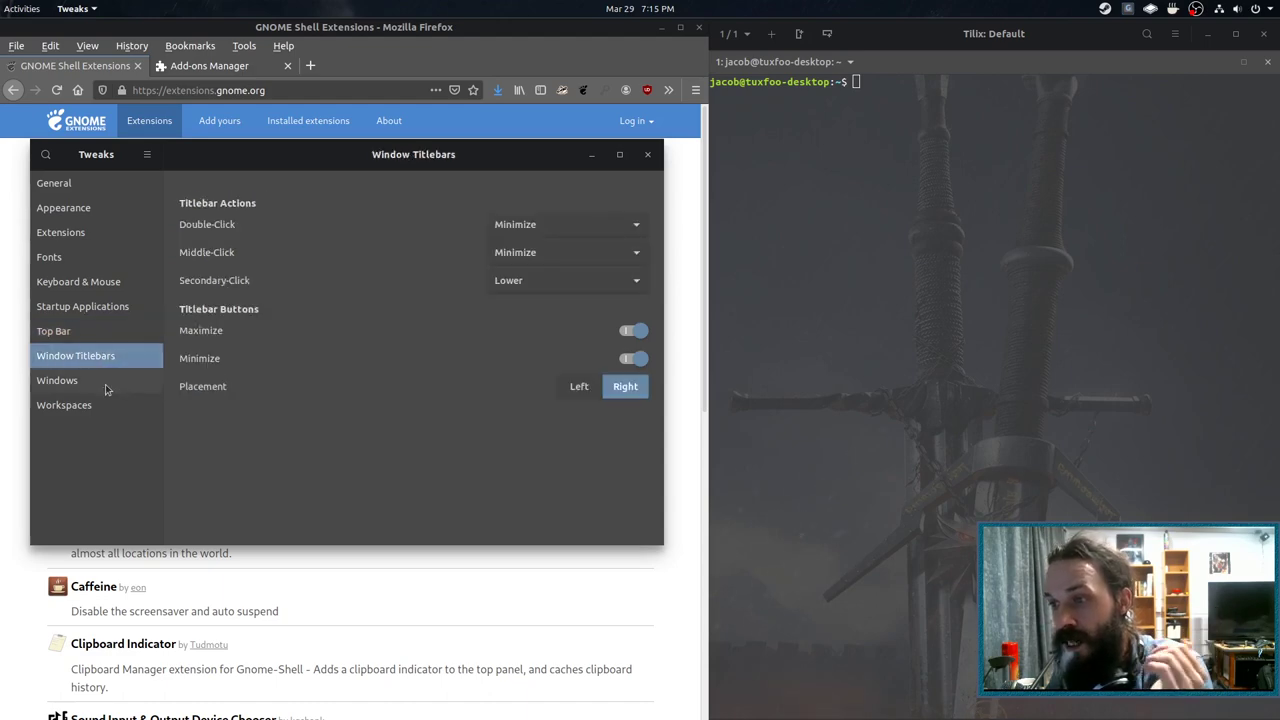
pyautogui.click(64, 404)
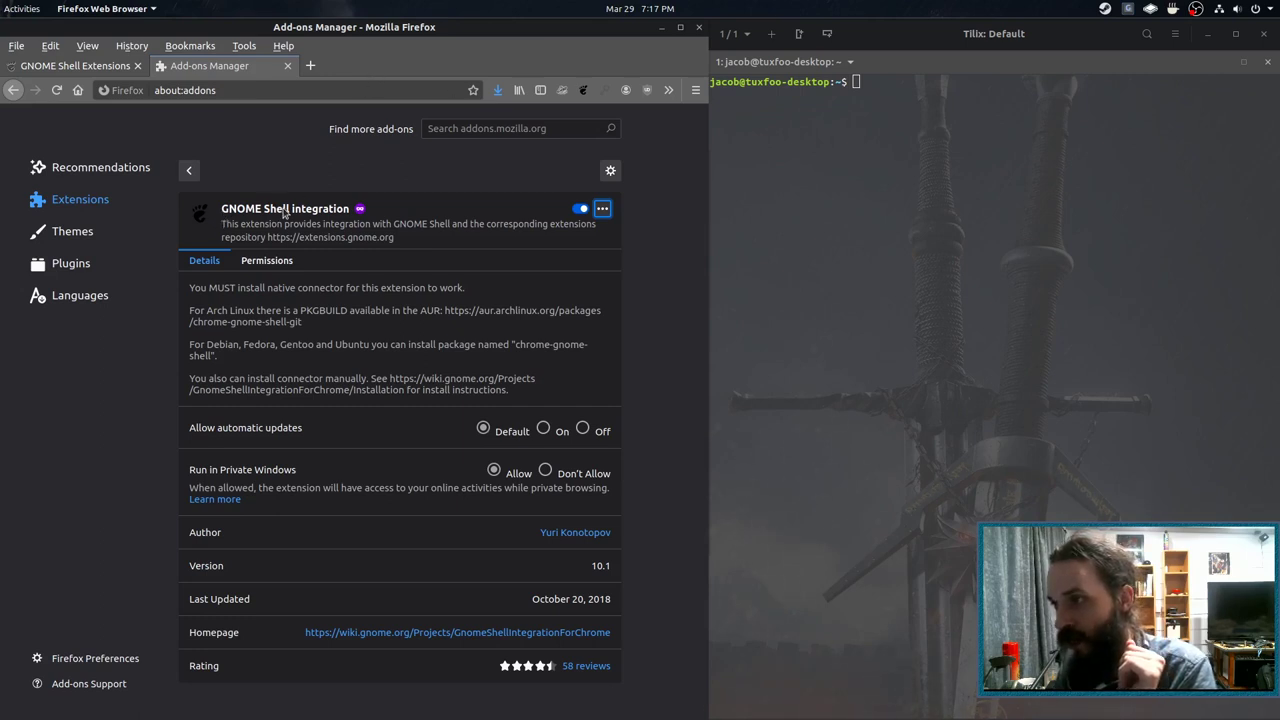
pyautogui.moveTo(276, 344)
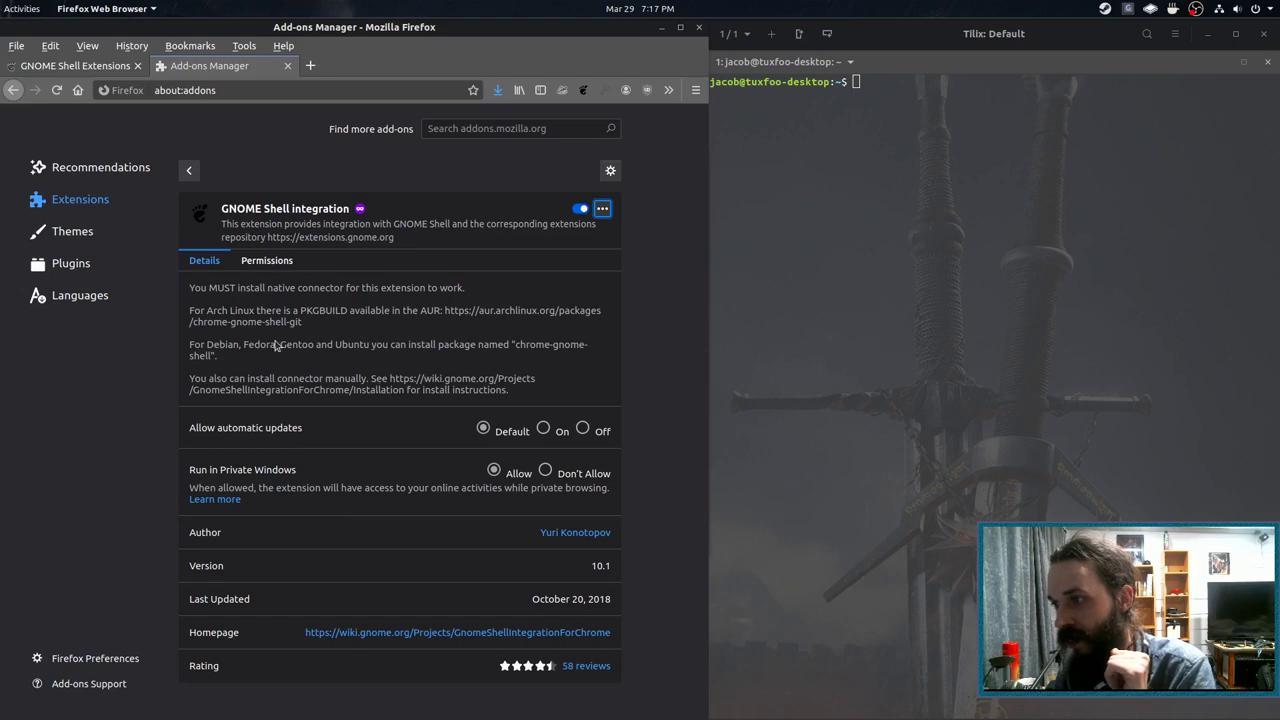
pyautogui.moveTo(520, 348)
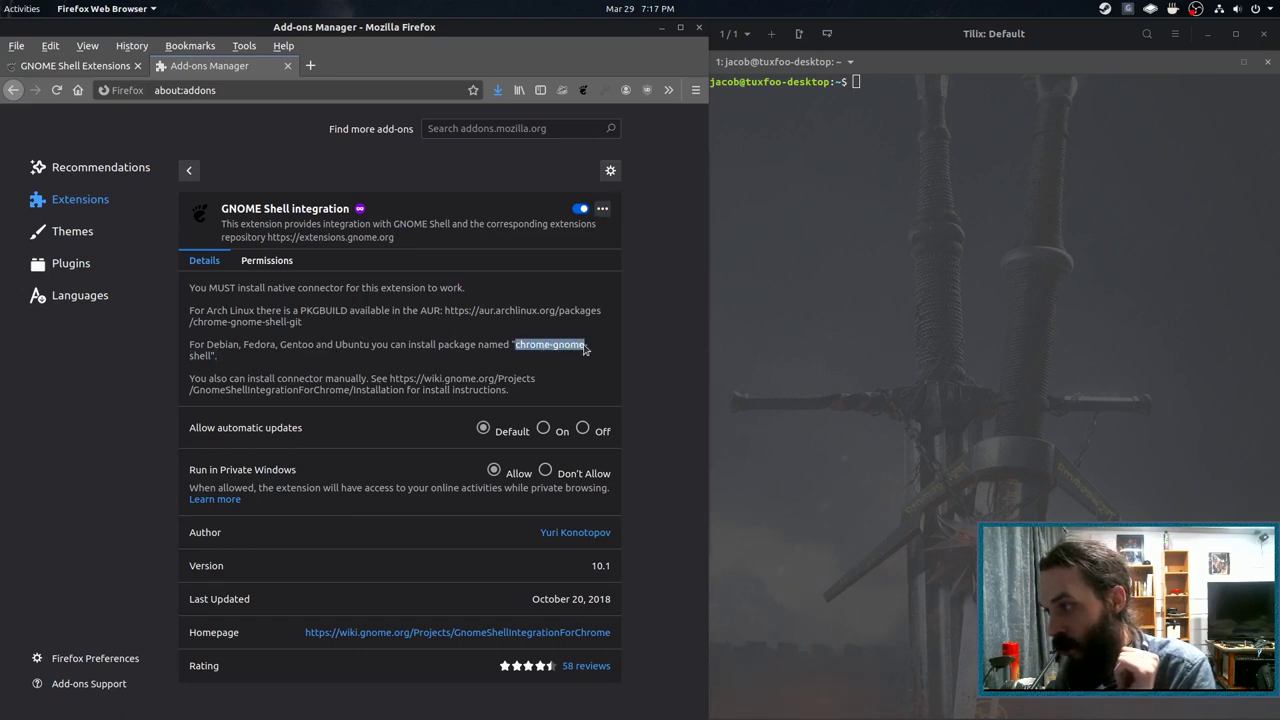
# Select the chrome-gnome-shell package name in the add-on description, then return to the extensions site
pyautogui.moveTo(516, 344); pyautogui.dragTo(216, 356)
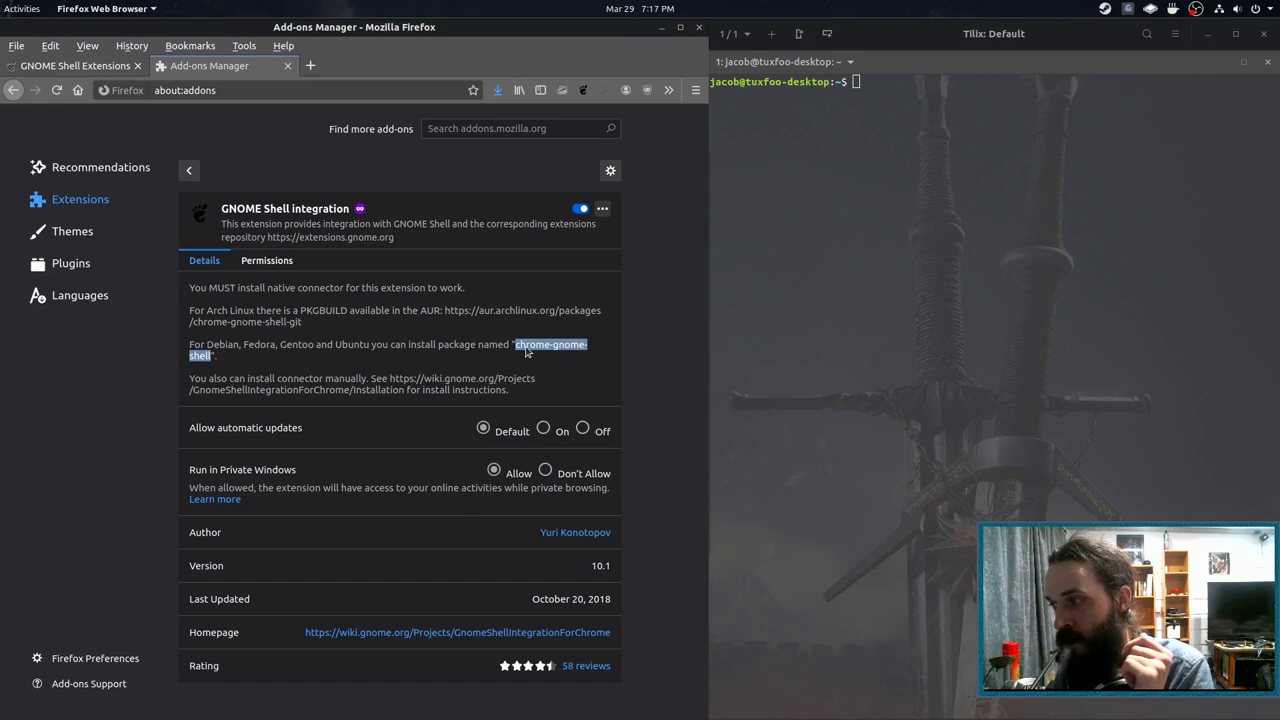
pyautogui.moveTo(584, 358)
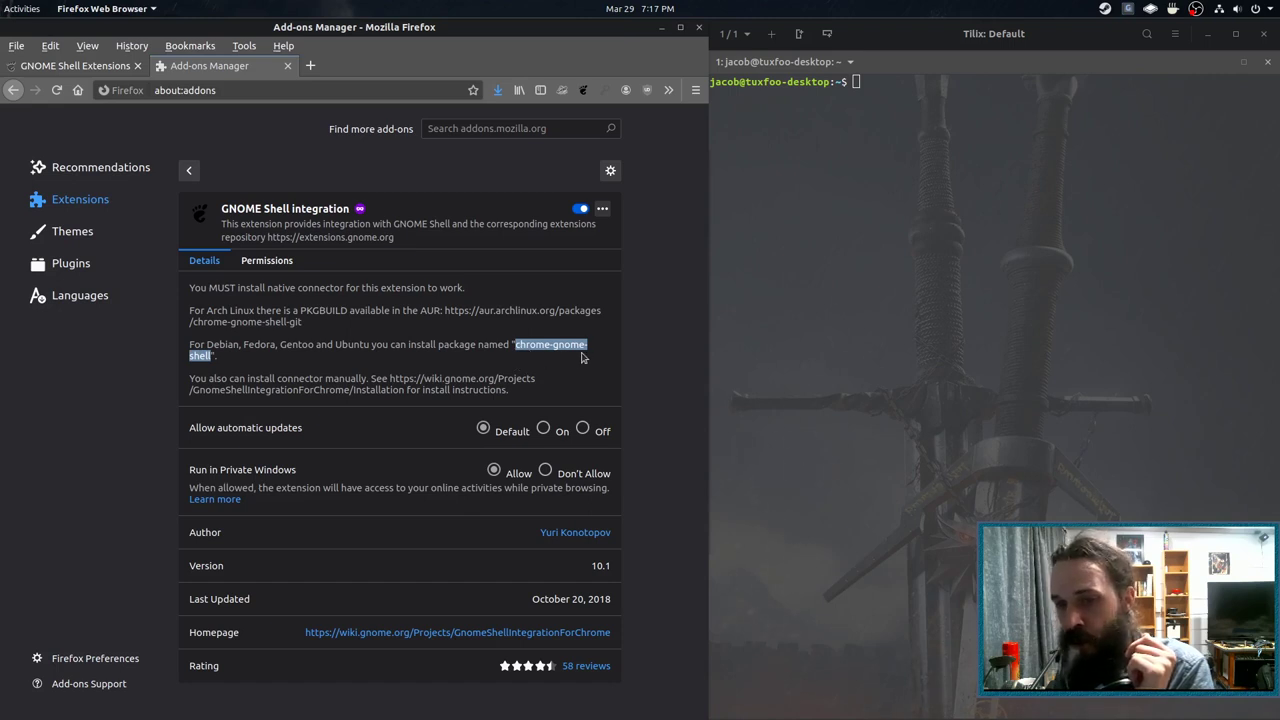
pyautogui.click(70, 64)
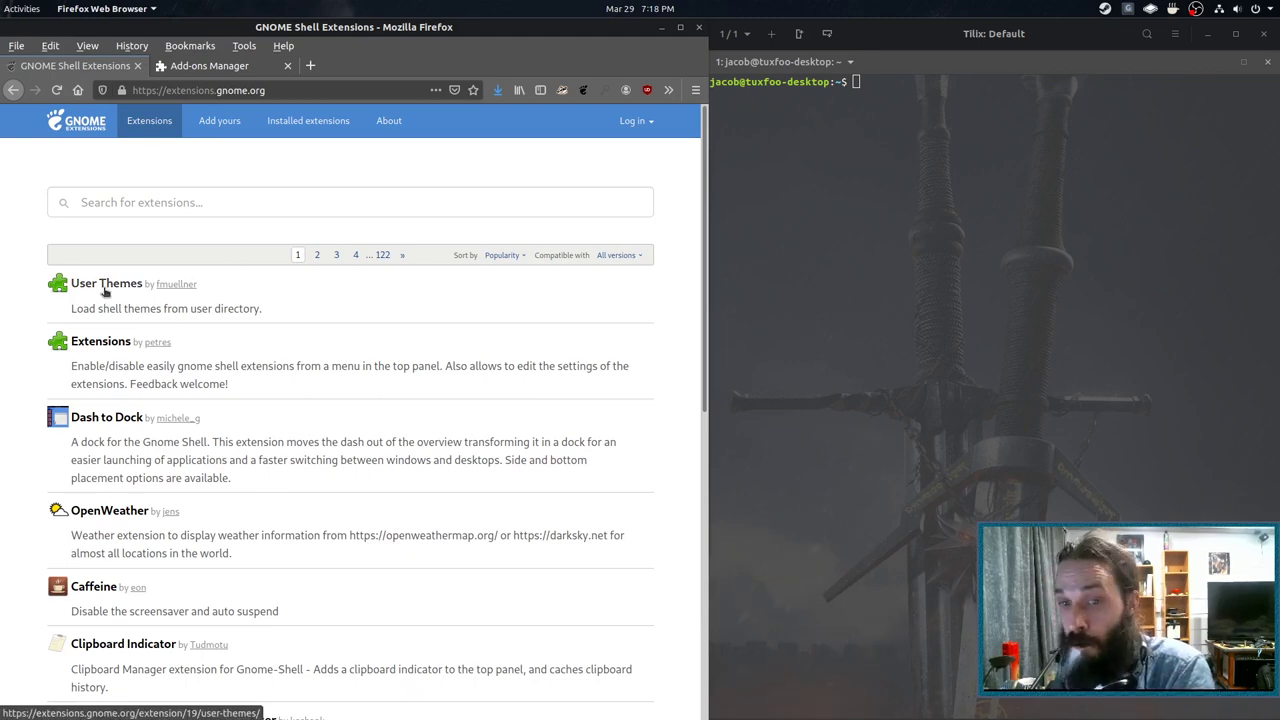
# Open the User Themes extension's page from the extensions.gnome.org list
pyautogui.click(106, 284)
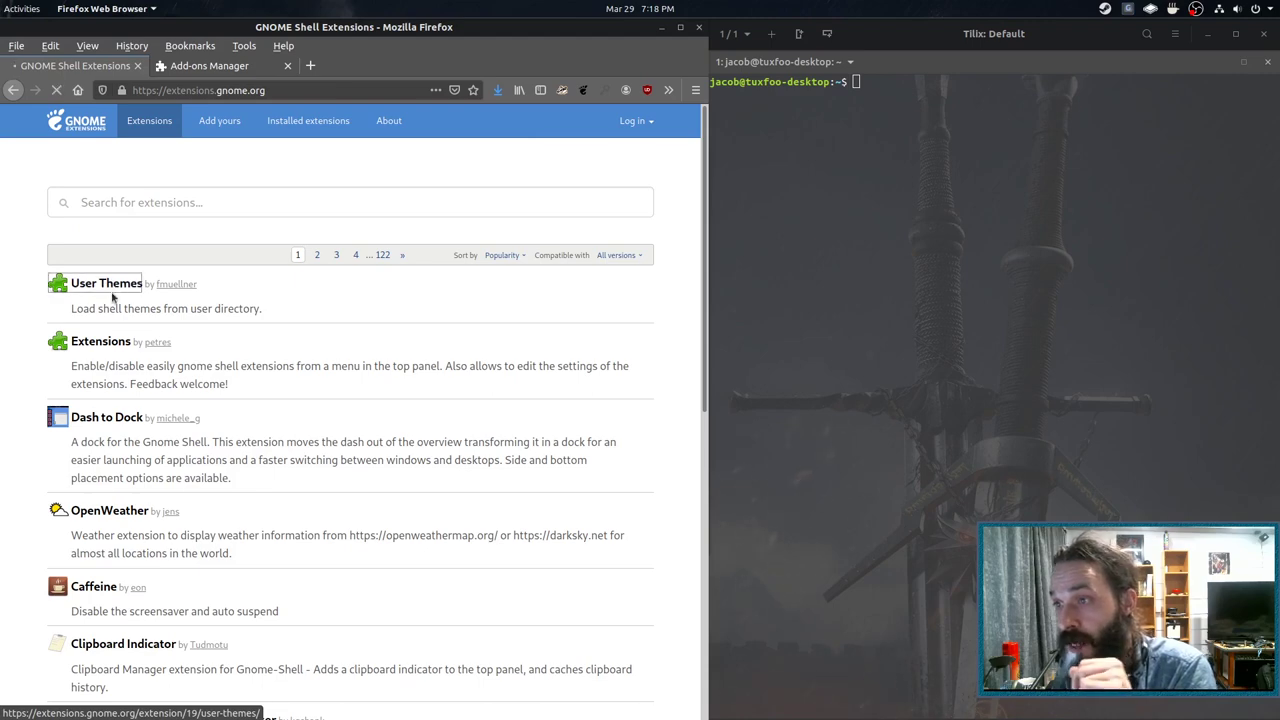
pyautogui.click(106, 284)
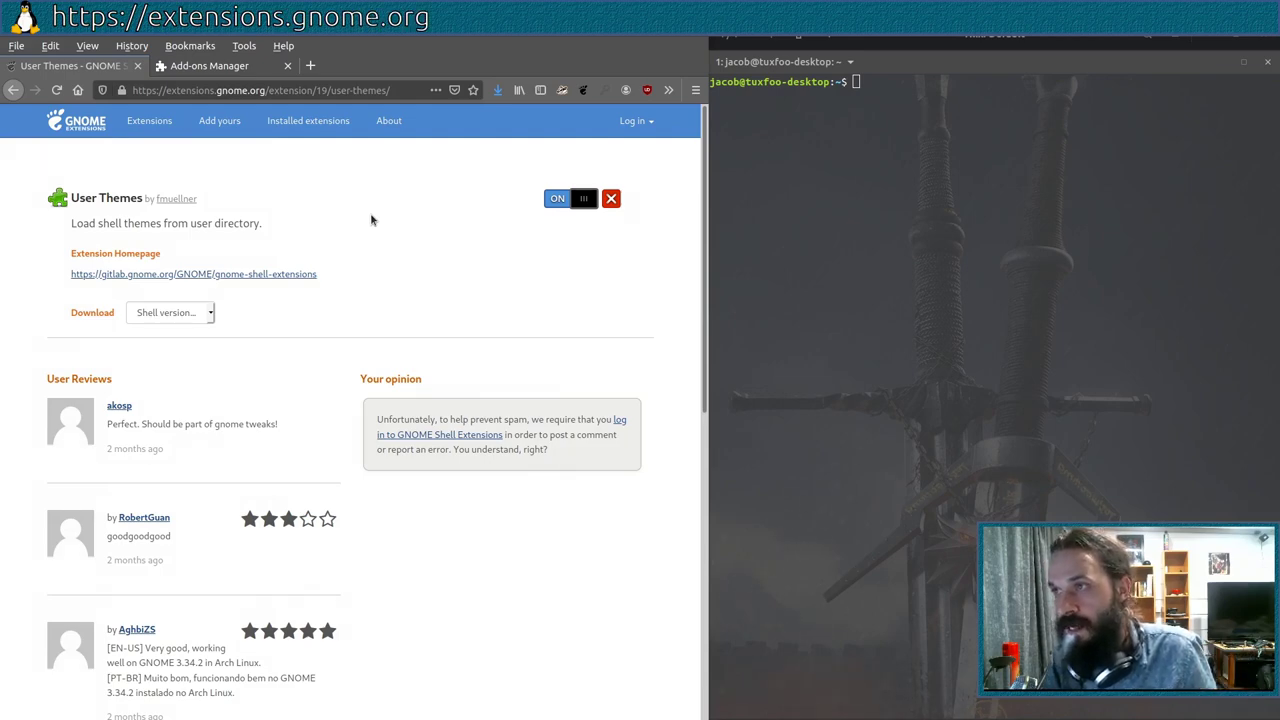
pyautogui.moveTo(32, 388)
pyautogui.write('.')
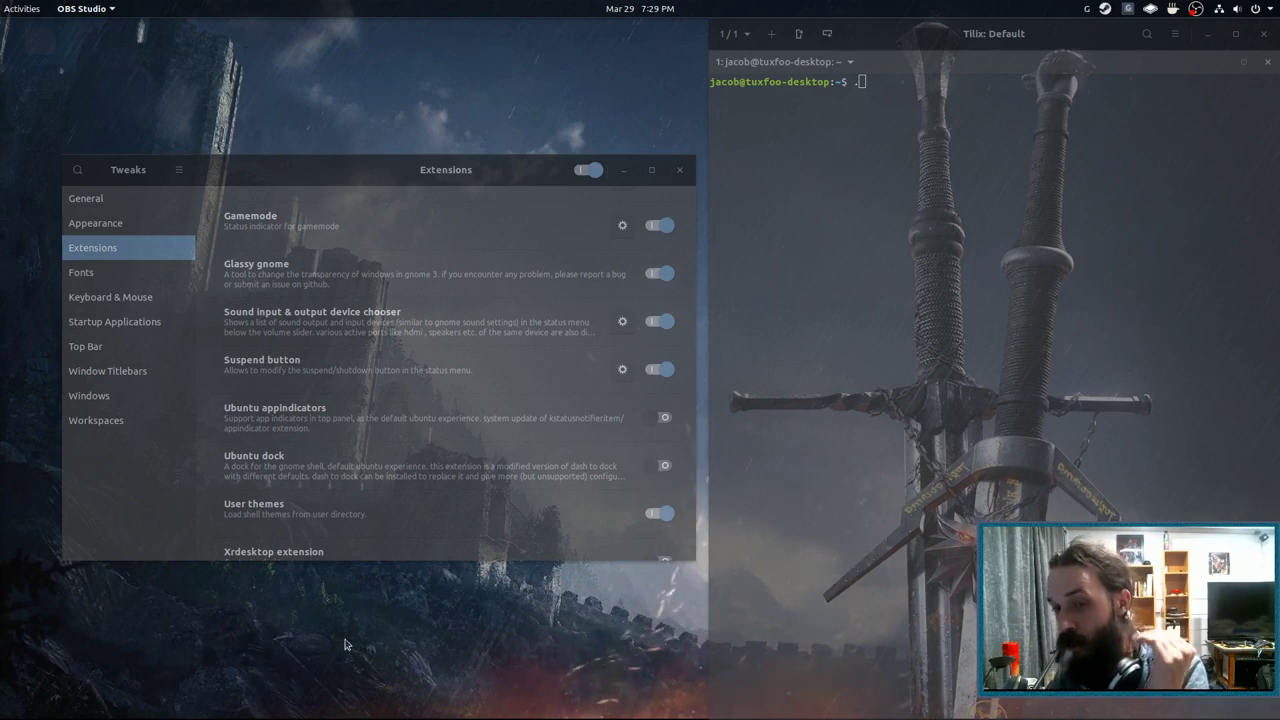
pyautogui.moveTo(370, 502)
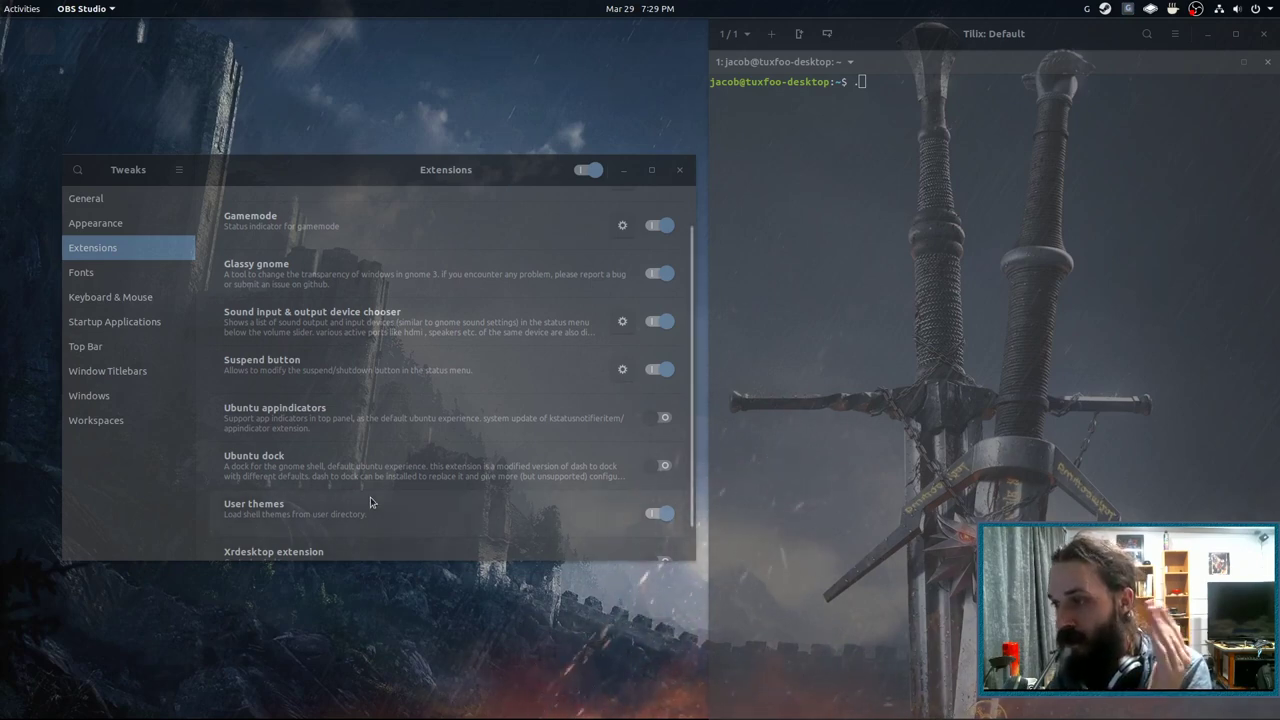
pyautogui.moveTo(378, 330)
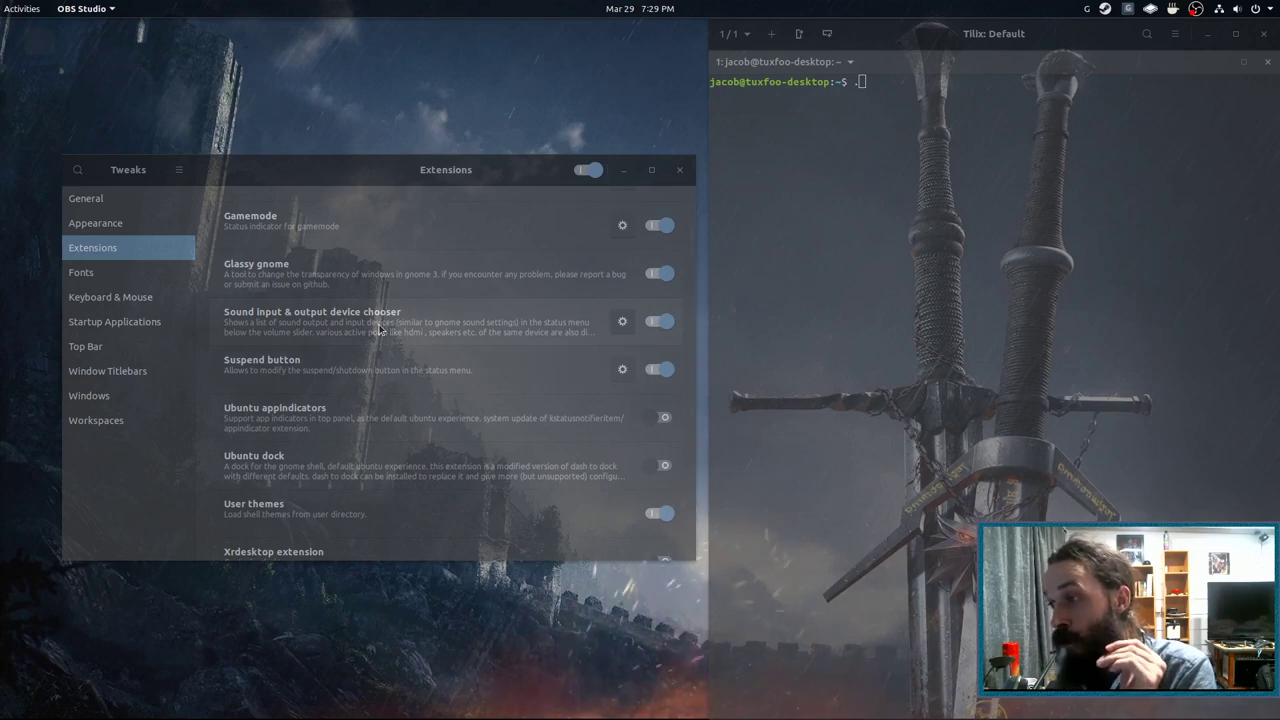
pyautogui.moveTo(1206, 74)
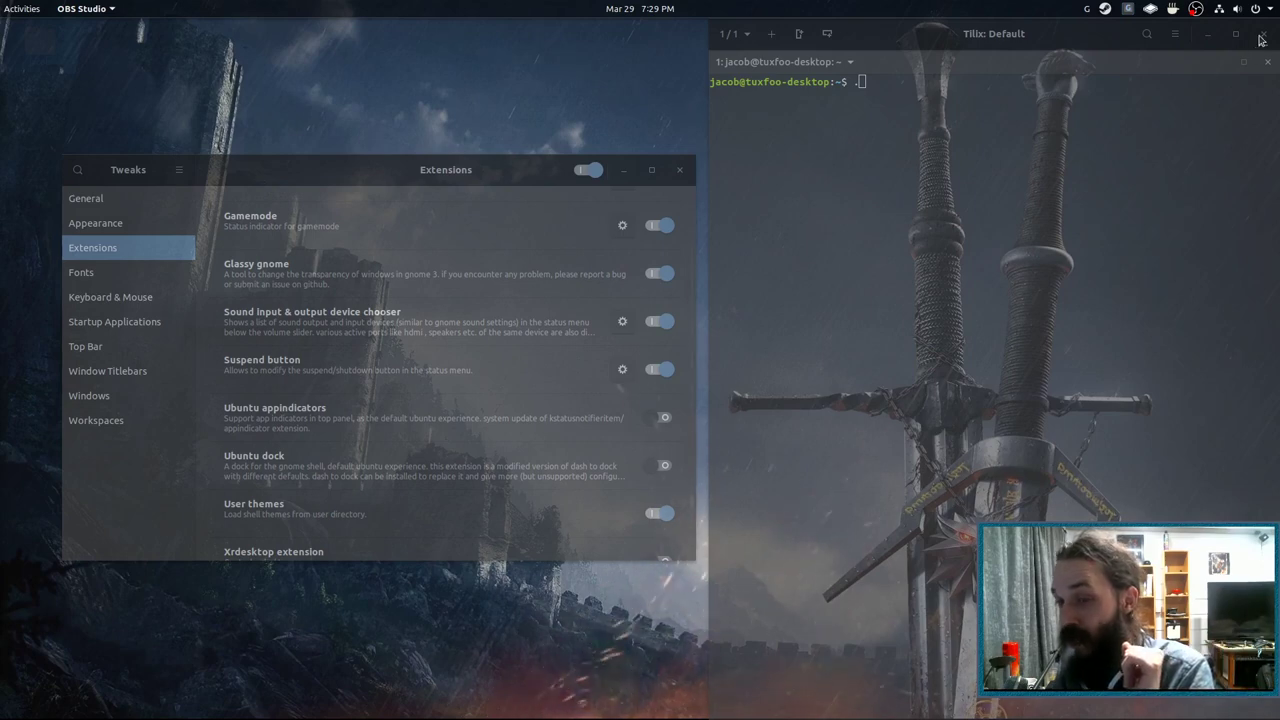
pyautogui.click(1256, 8)
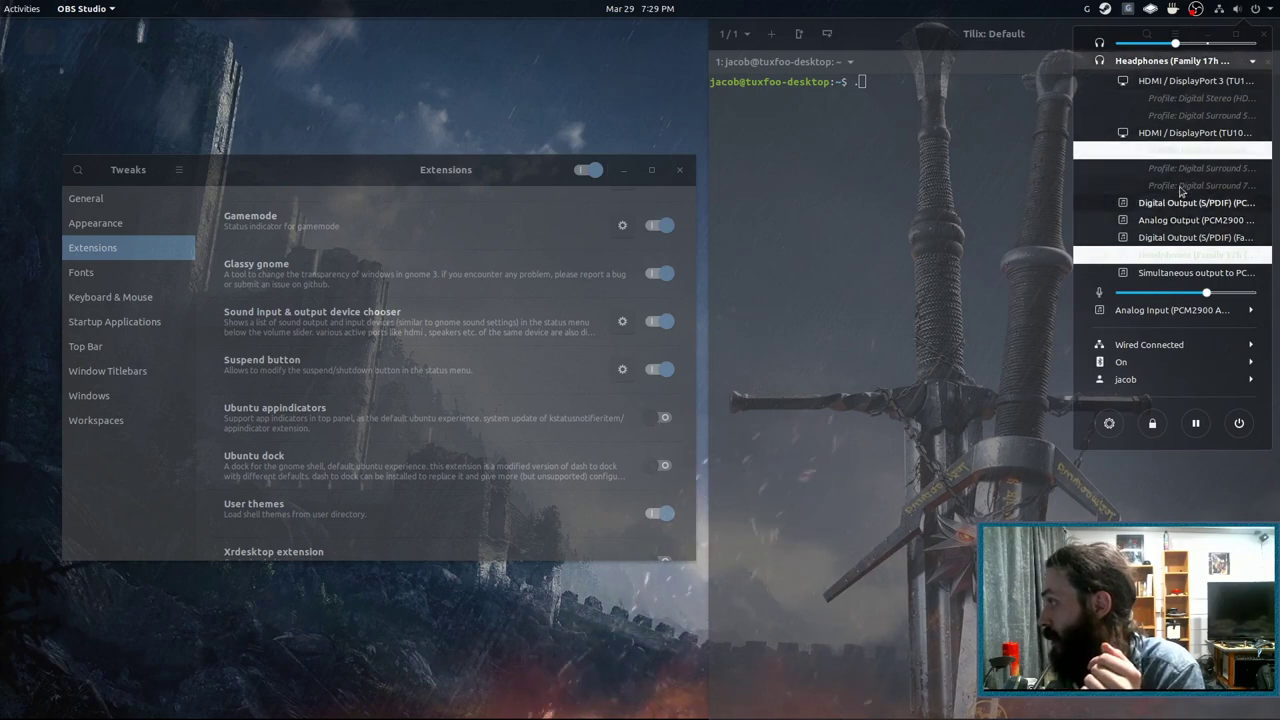
pyautogui.click(756, 164)
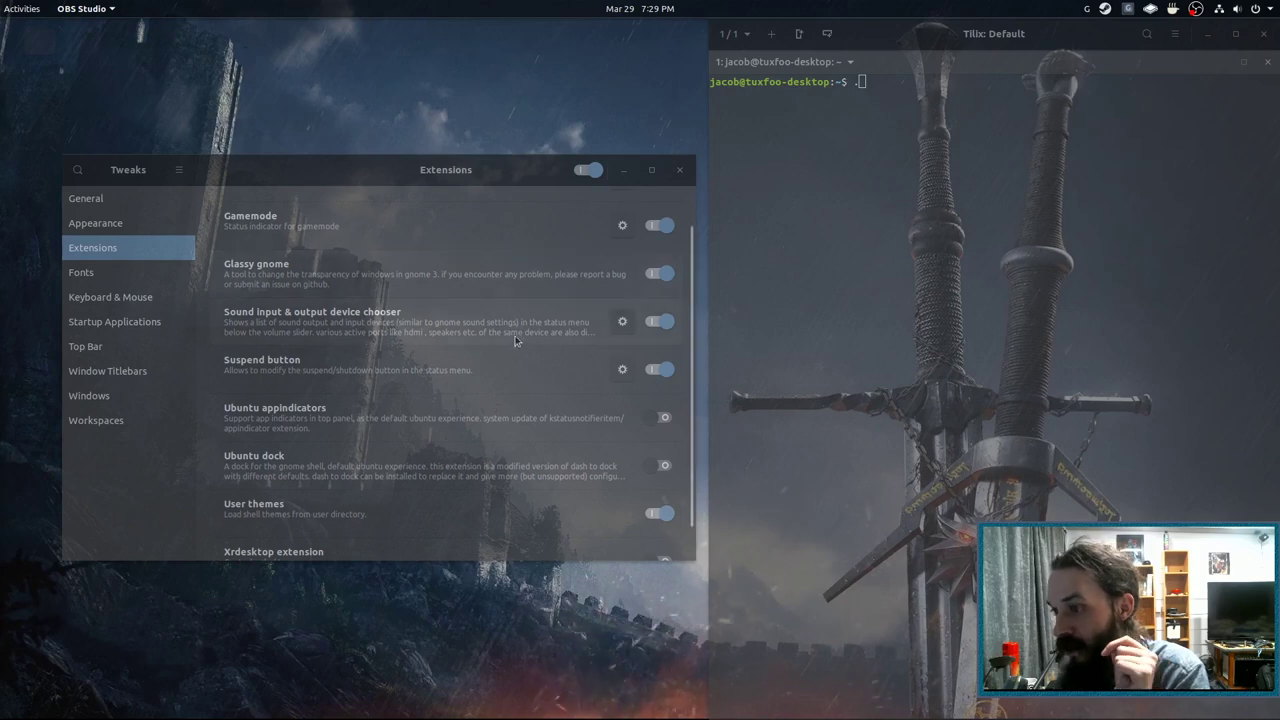
pyautogui.scroll(-3)
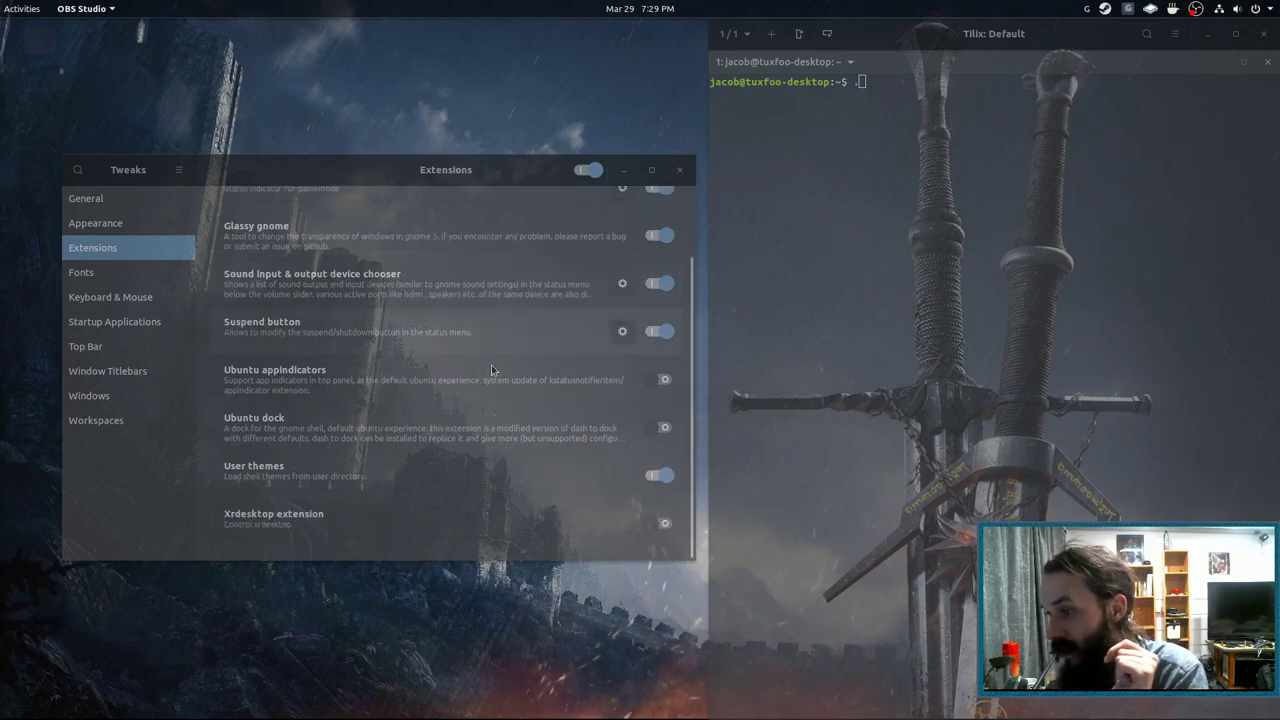
pyautogui.moveTo(348, 336)
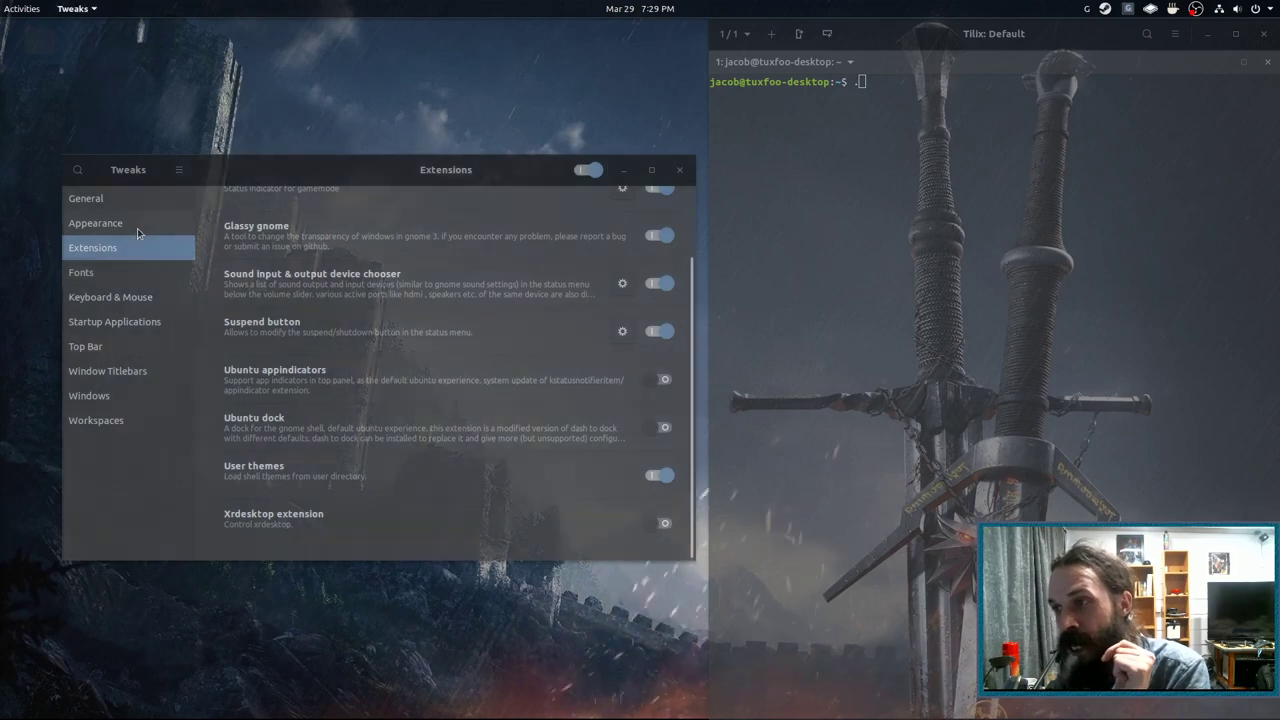
# Show the Appearance page with the Ultimate-Dark applications theme and transparent shell theme, briefly toggling Steam's menu
pyautogui.click(96, 222)
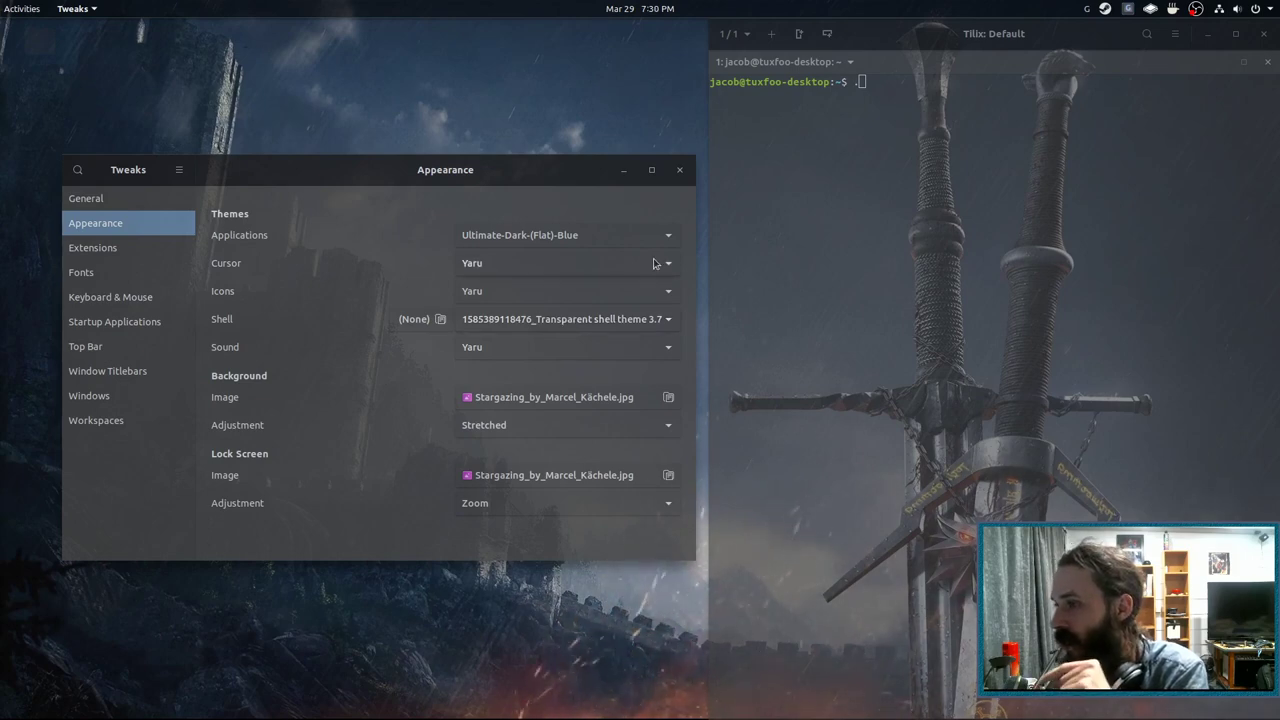
pyautogui.moveTo(612, 224)
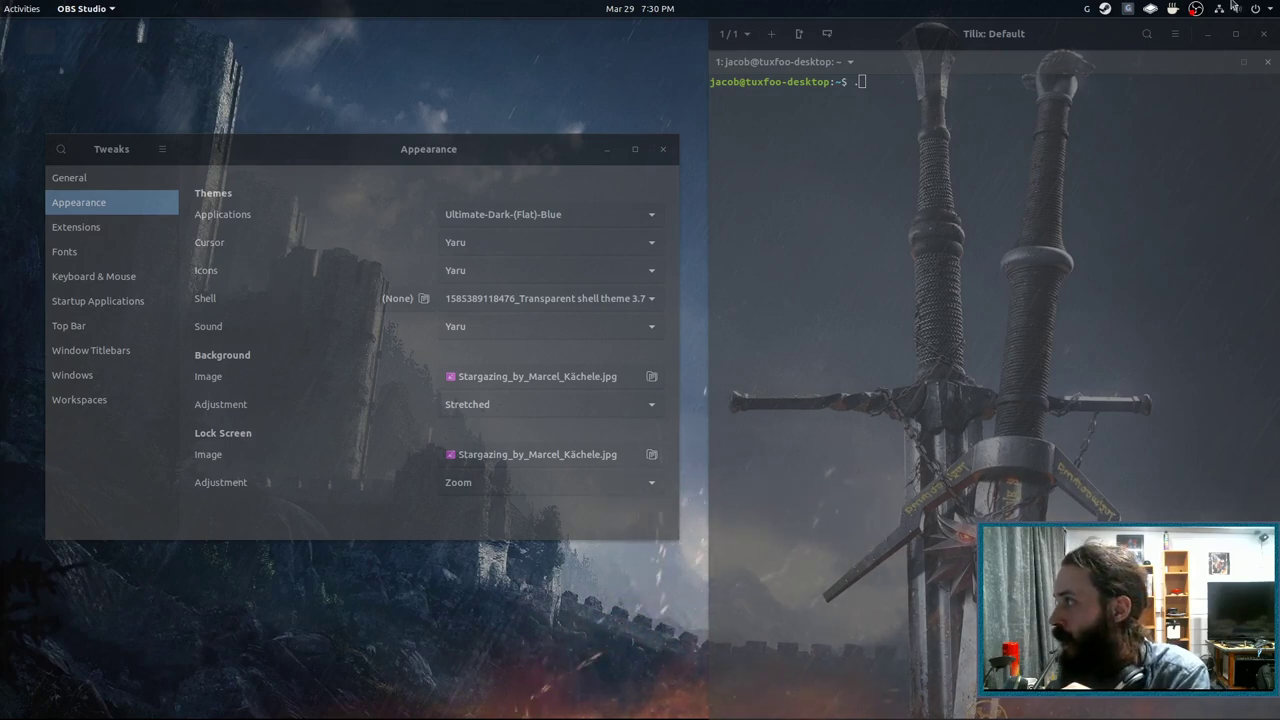
pyautogui.click(1104, 8)
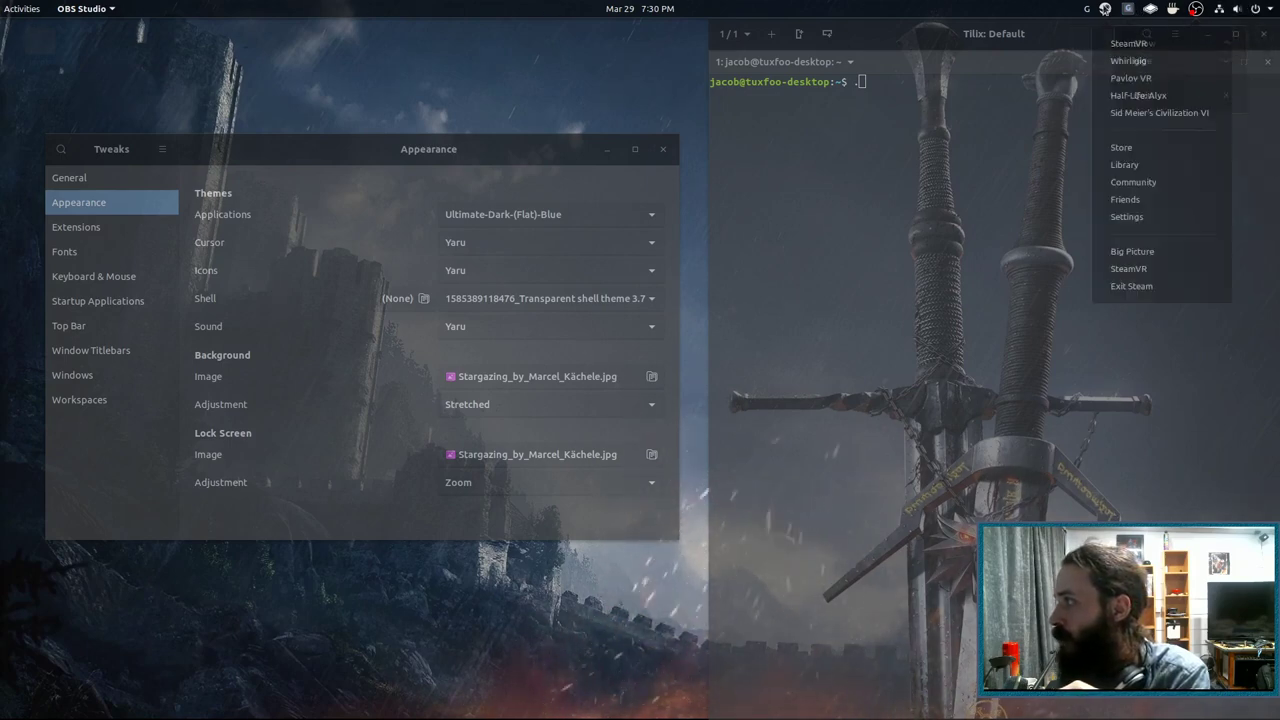
pyautogui.click(640, 8)
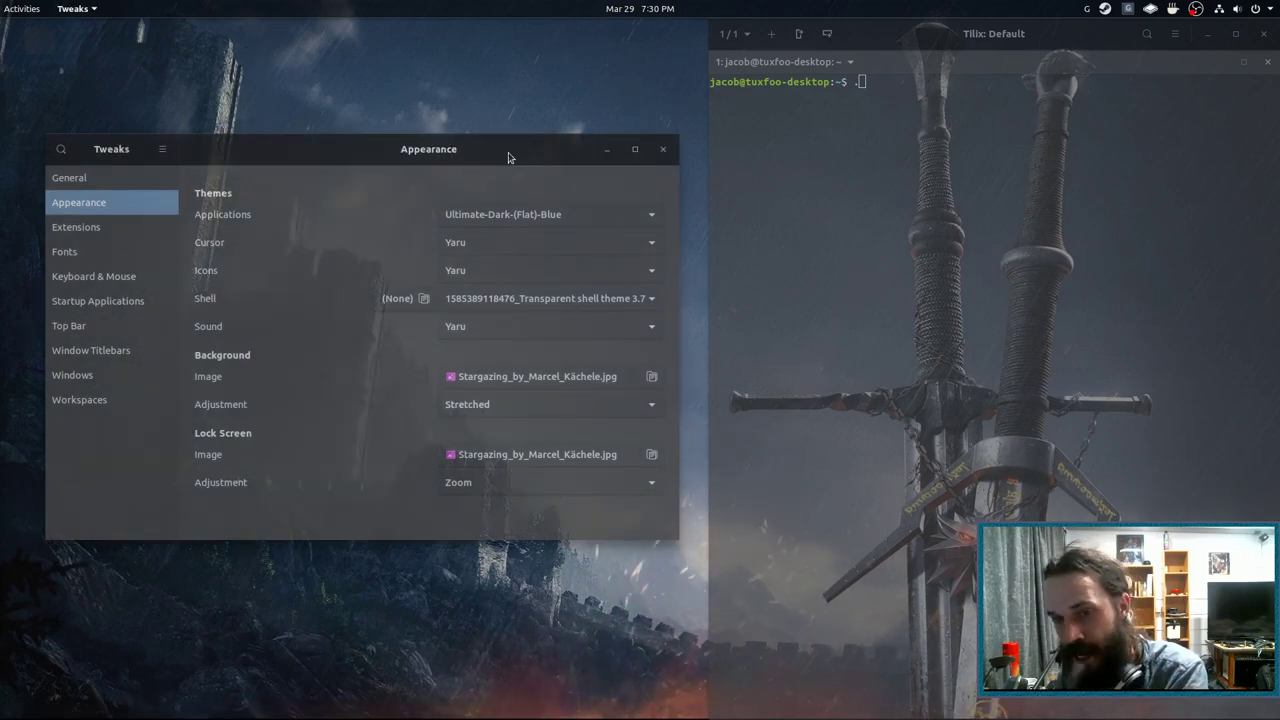
pyautogui.click(76, 226)
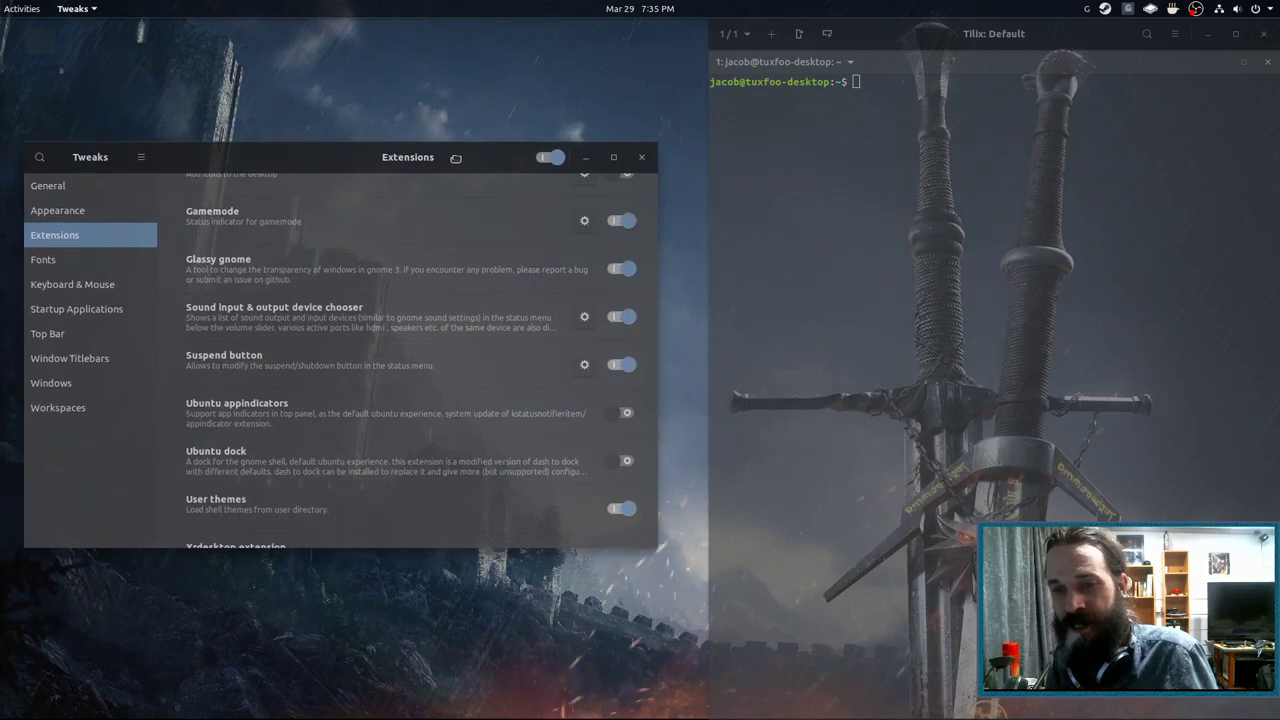
pyautogui.moveTo(456, 160)
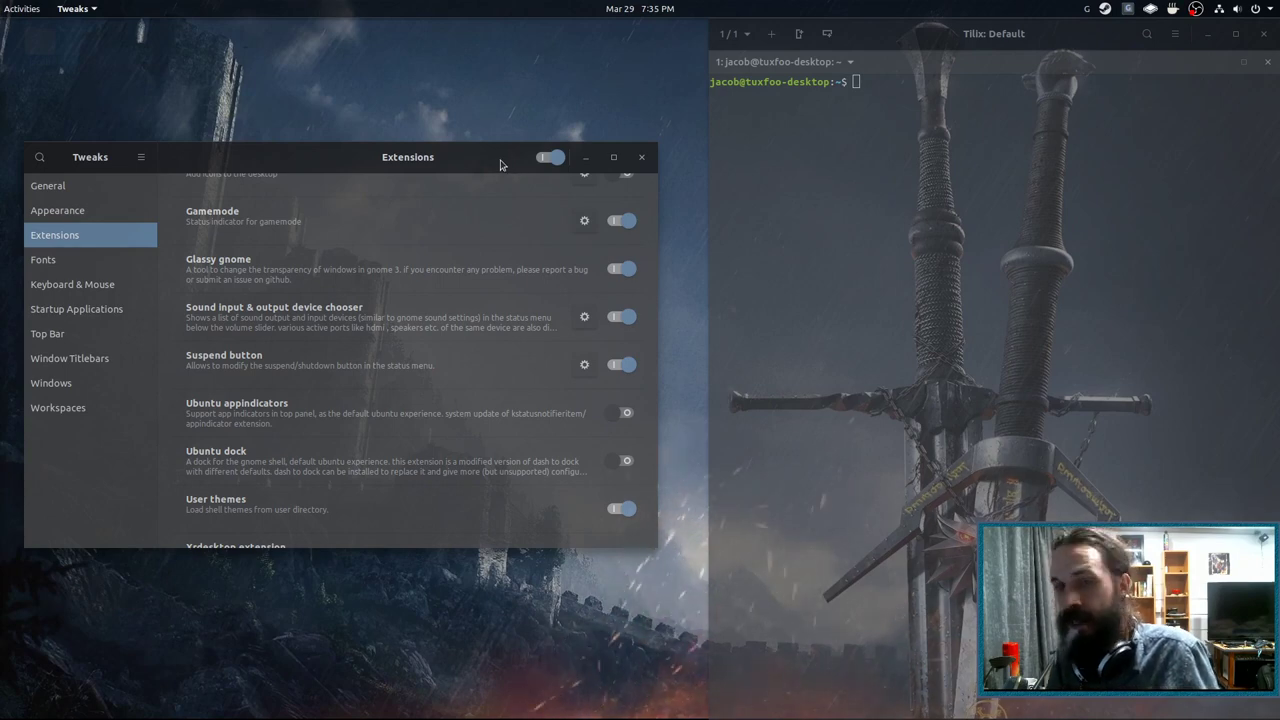
pyautogui.moveTo(490, 166)
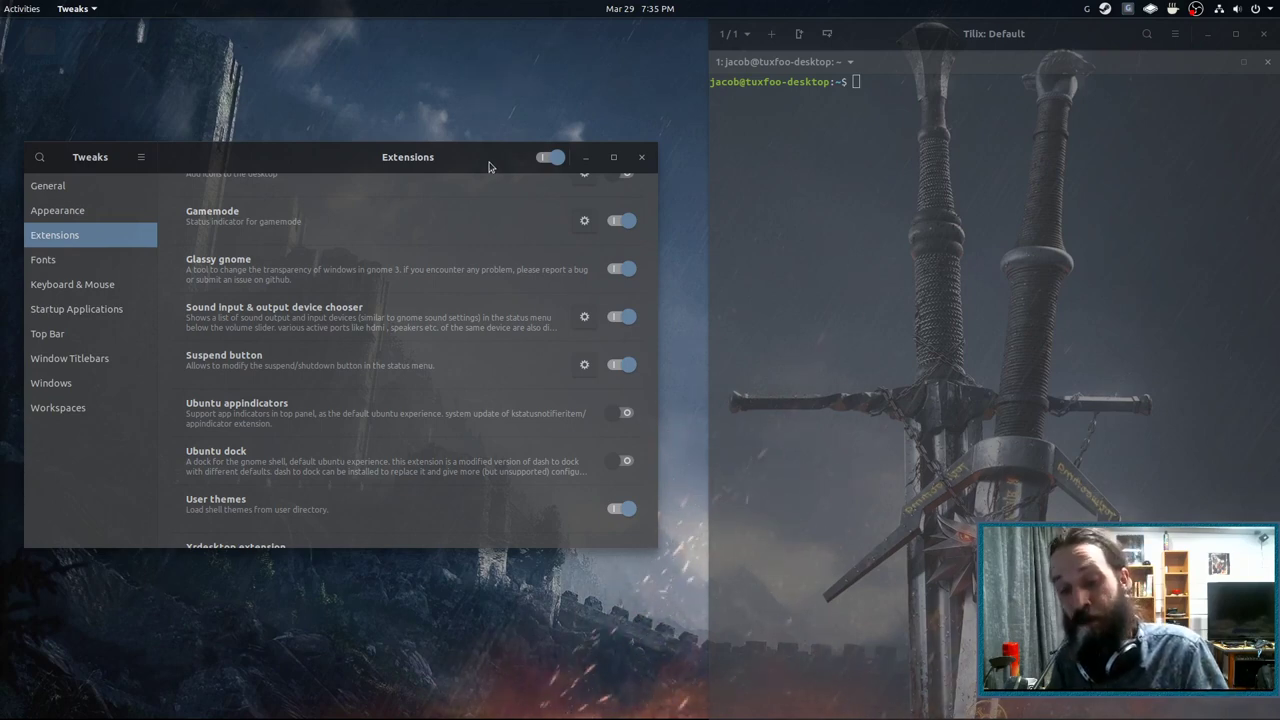
# Clear the terminal, edit apply-opacity.sh in vim.tiny, then run it with sh to apply window transparency
pyautogui.write('clear')
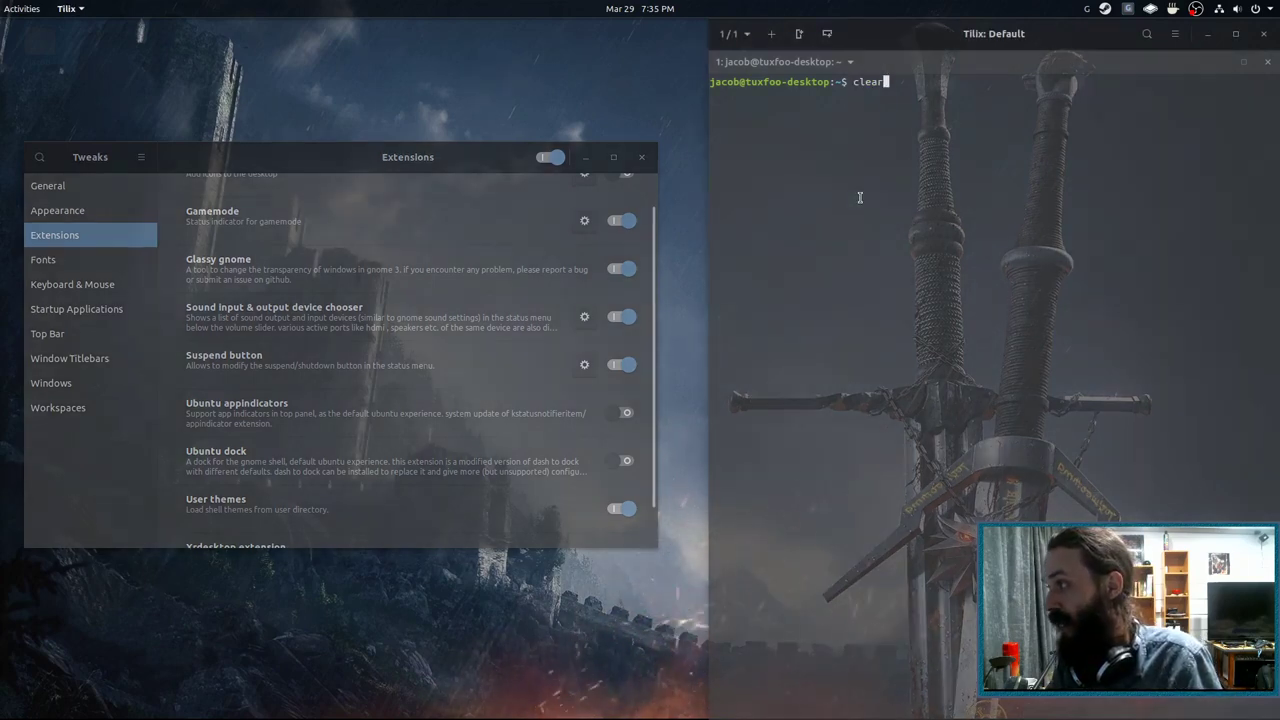
pyautogui.write('vim.tiny apply-opacity.sh')
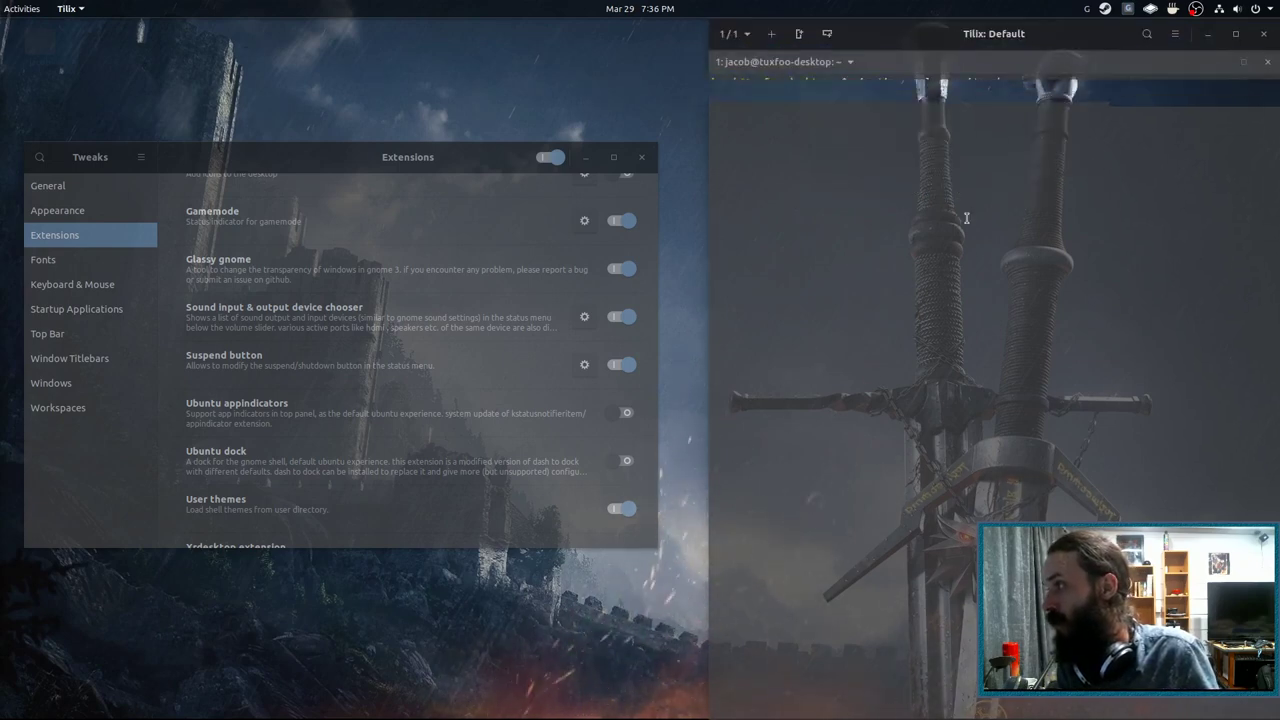
pyautogui.write('sh appl')
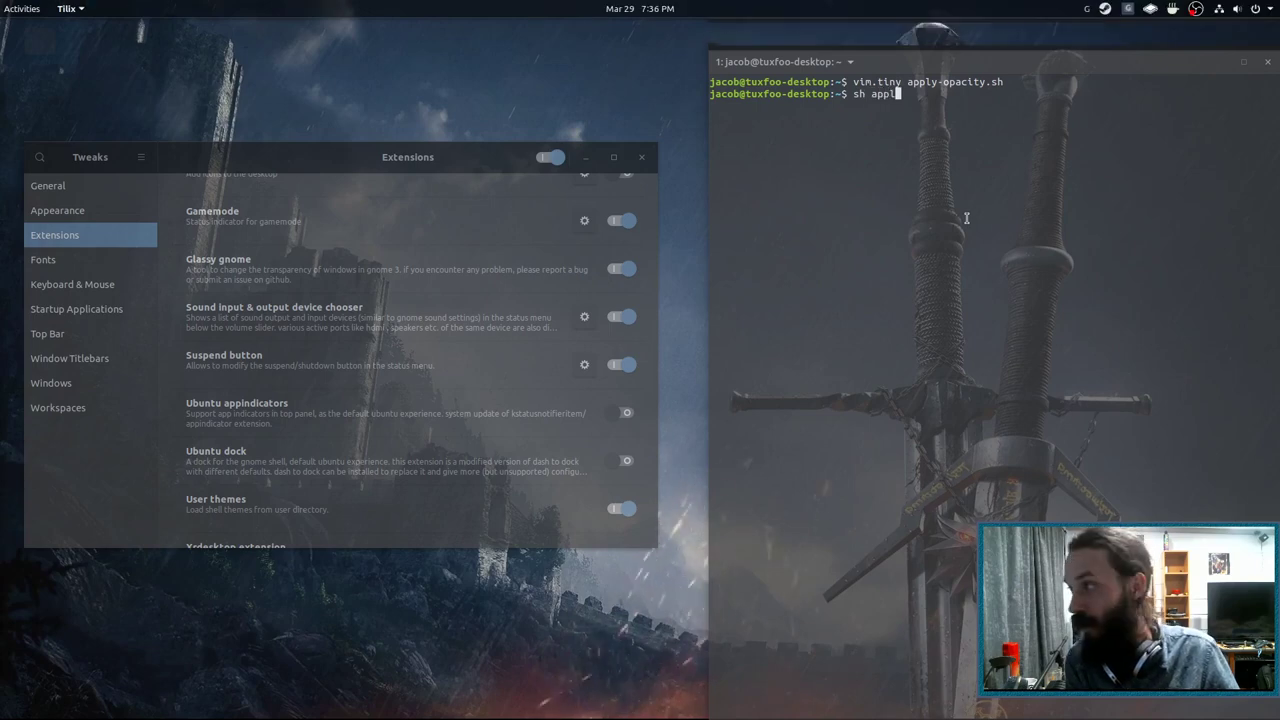
pyautogui.press('Return')
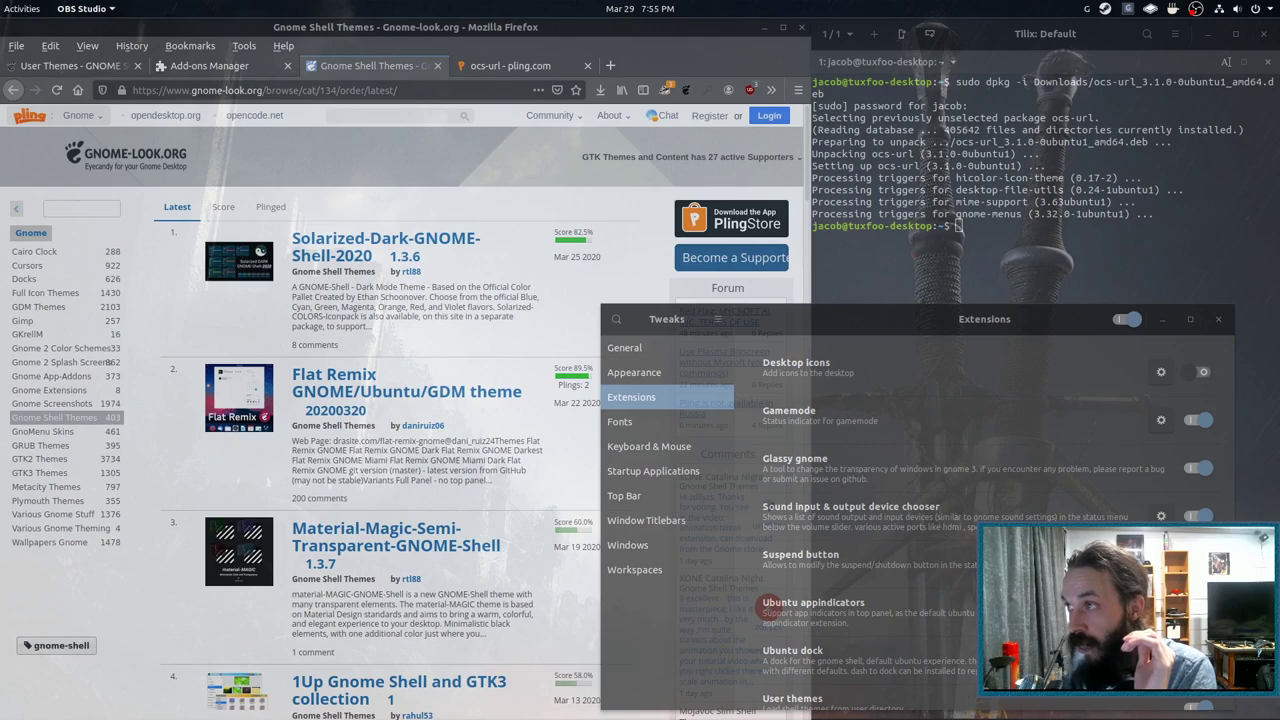
# Check the ocs-url page on Pling, then open the Flat Remix GNOME/Ubuntu/GDM theme page
pyautogui.click(510, 64)
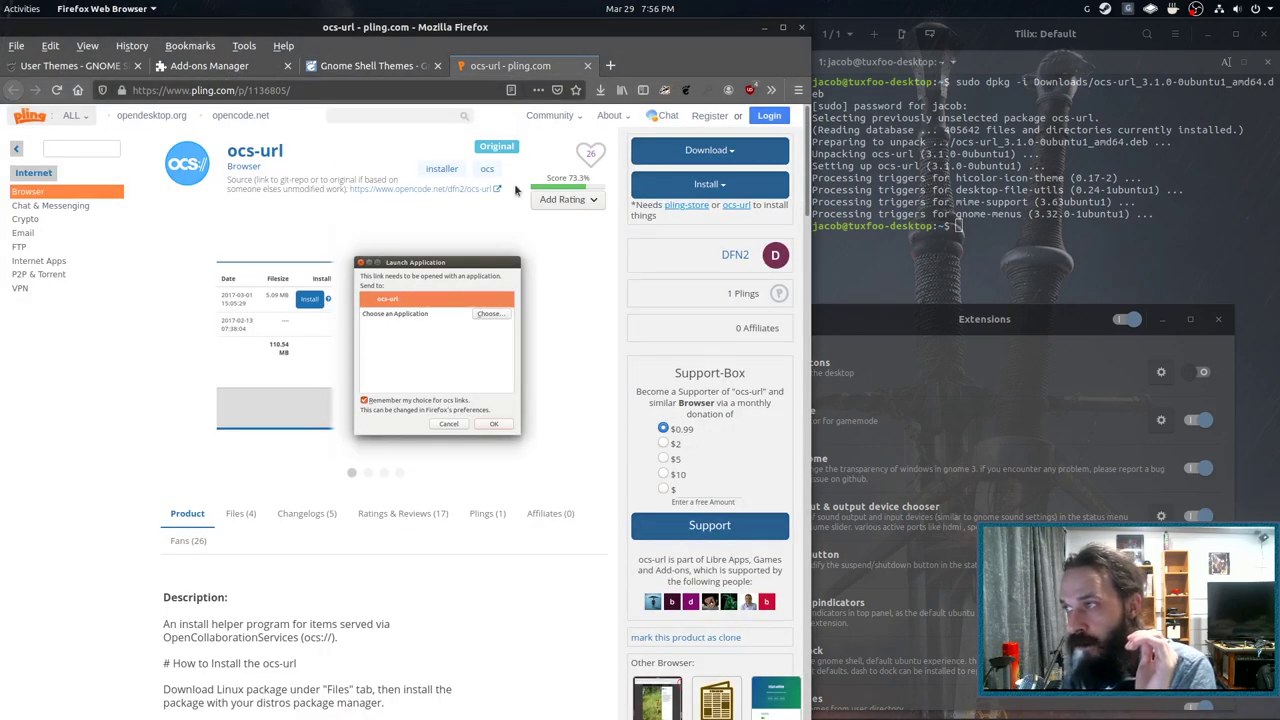
pyautogui.click(708, 150)
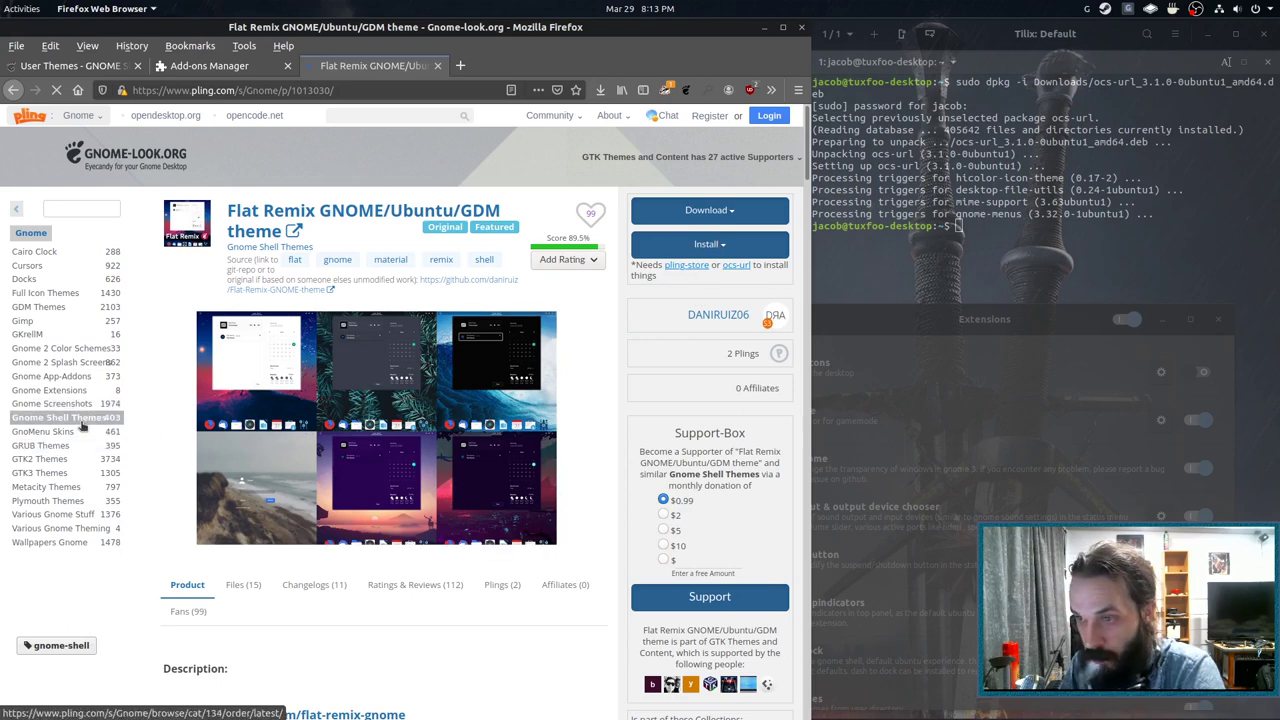
# Pick a Flat Remix theme file, install it (1.66 MB) and hand the link to ocs-url
pyautogui.click(40, 472)
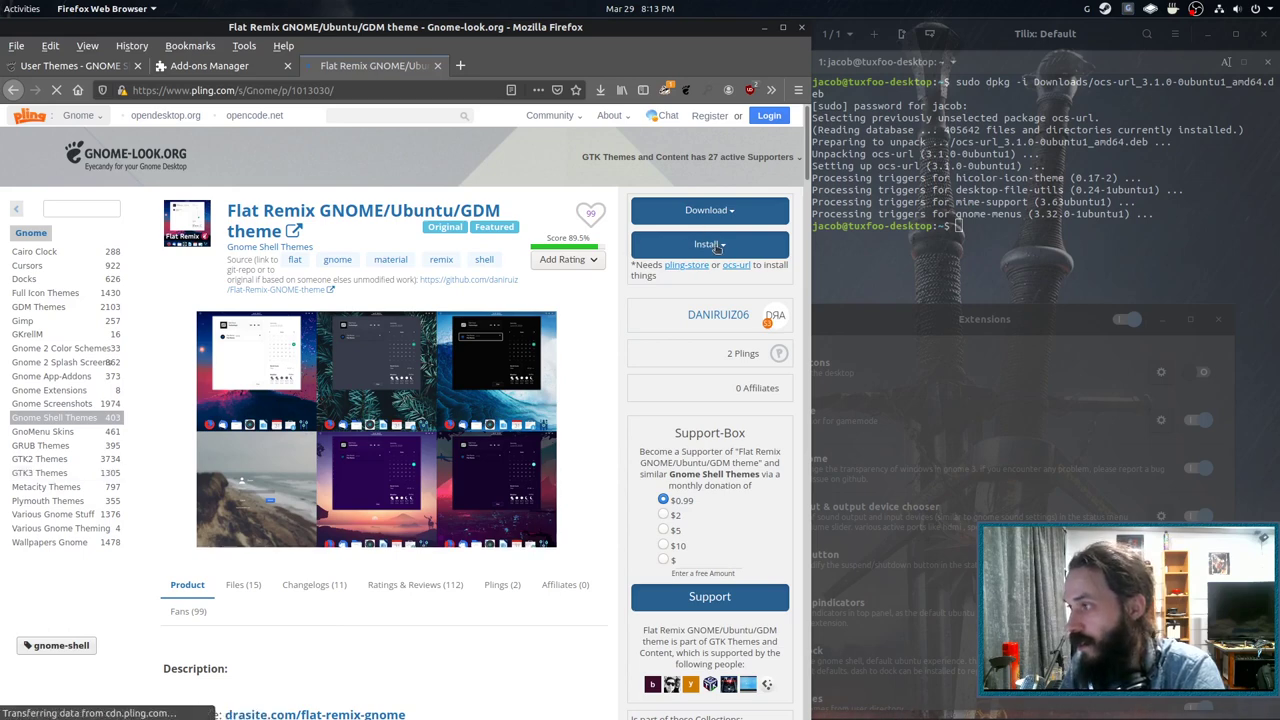
pyautogui.click(708, 244)
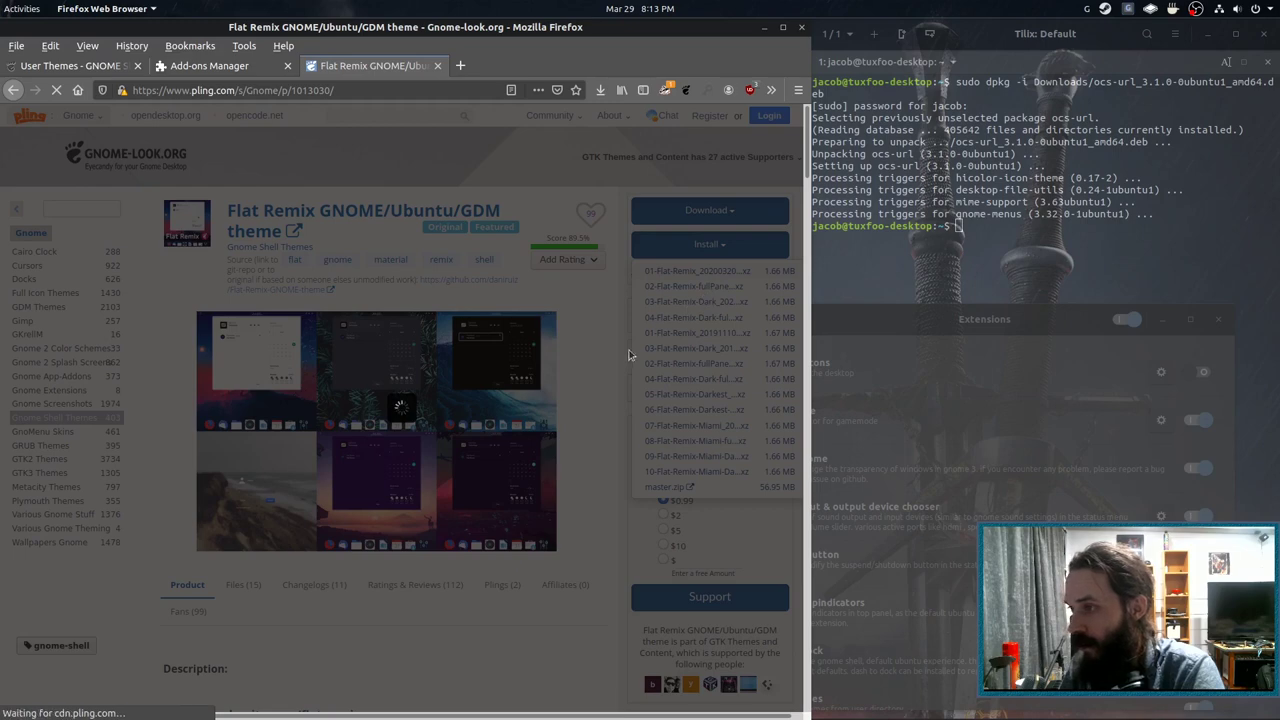
pyautogui.click(708, 244)
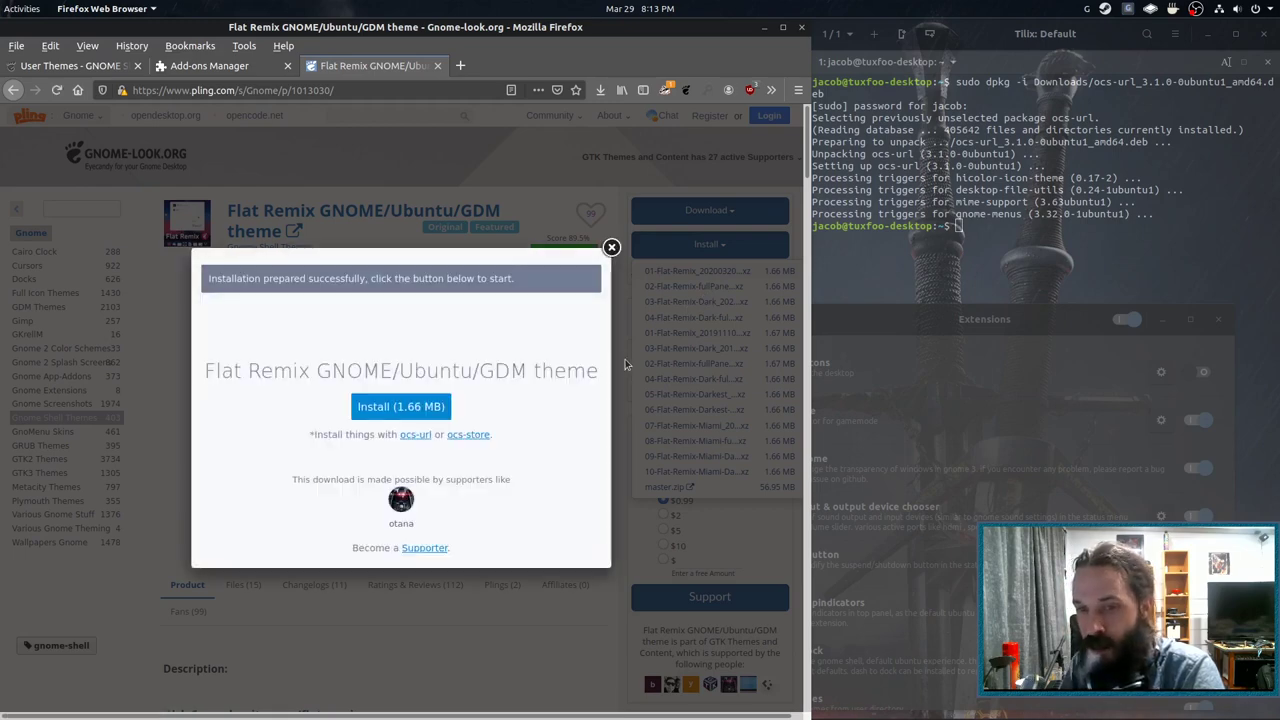
pyautogui.click(400, 406)
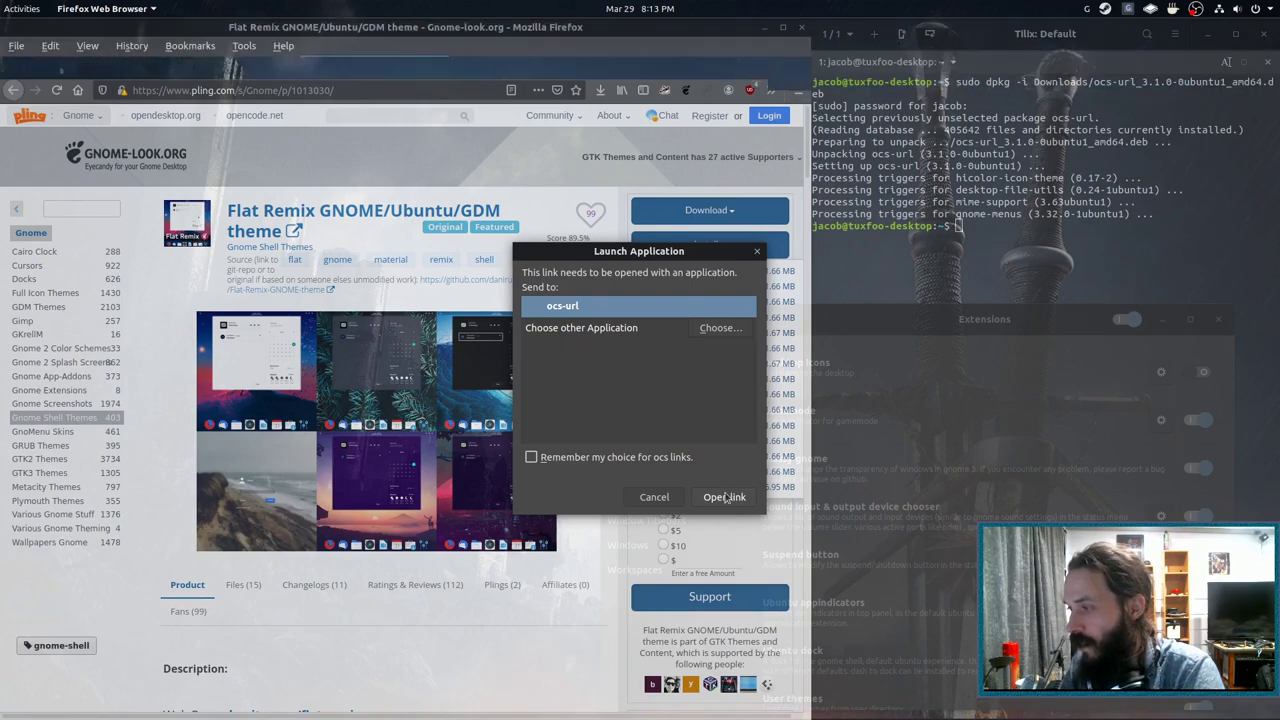
pyautogui.click(724, 496)
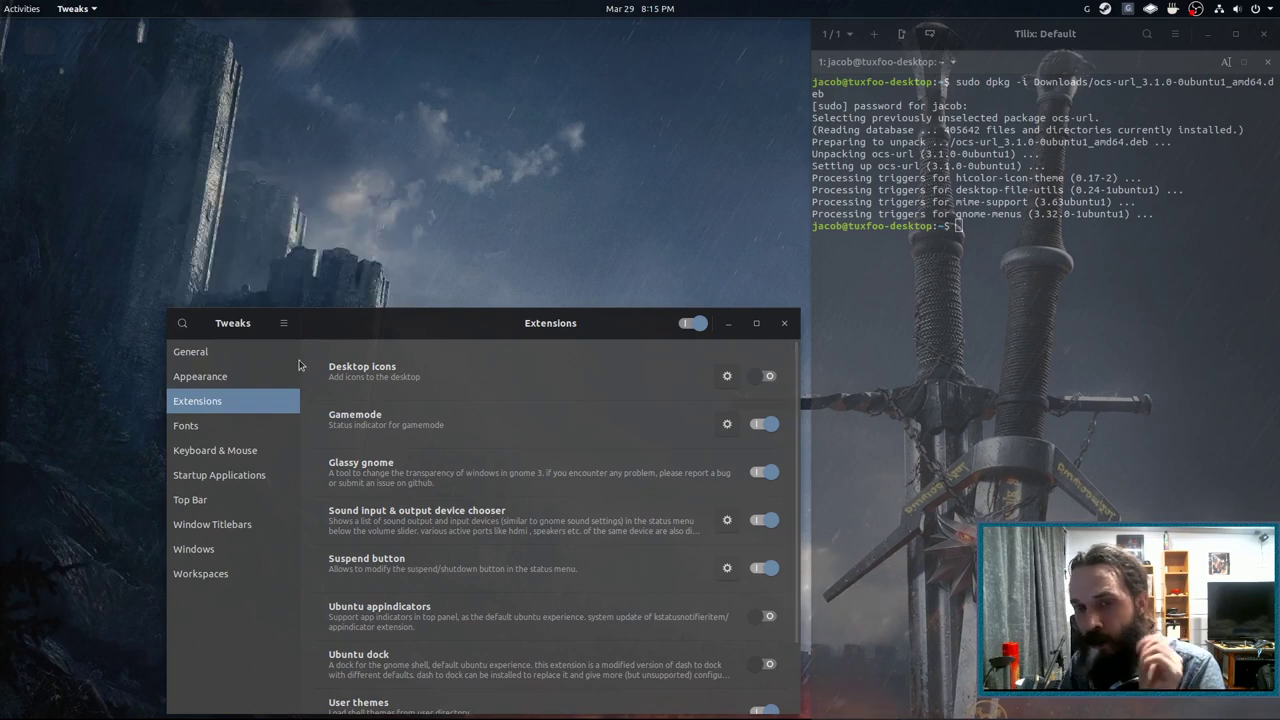
# On the Appearance page, switch the shell theme to Ultimate-Dark-(Flat)-Blue, keeping the transparent theme applied
pyautogui.click(200, 376)
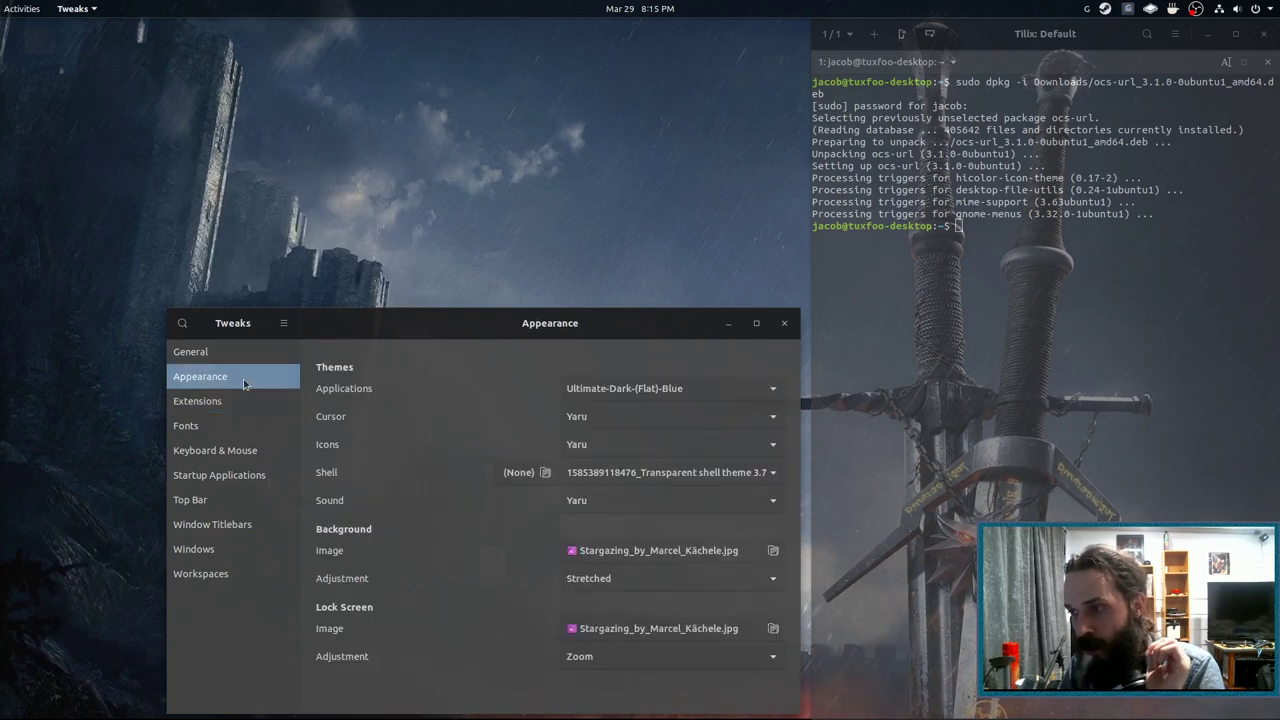
pyautogui.moveTo(548, 322); pyautogui.dragTo(496, 176)
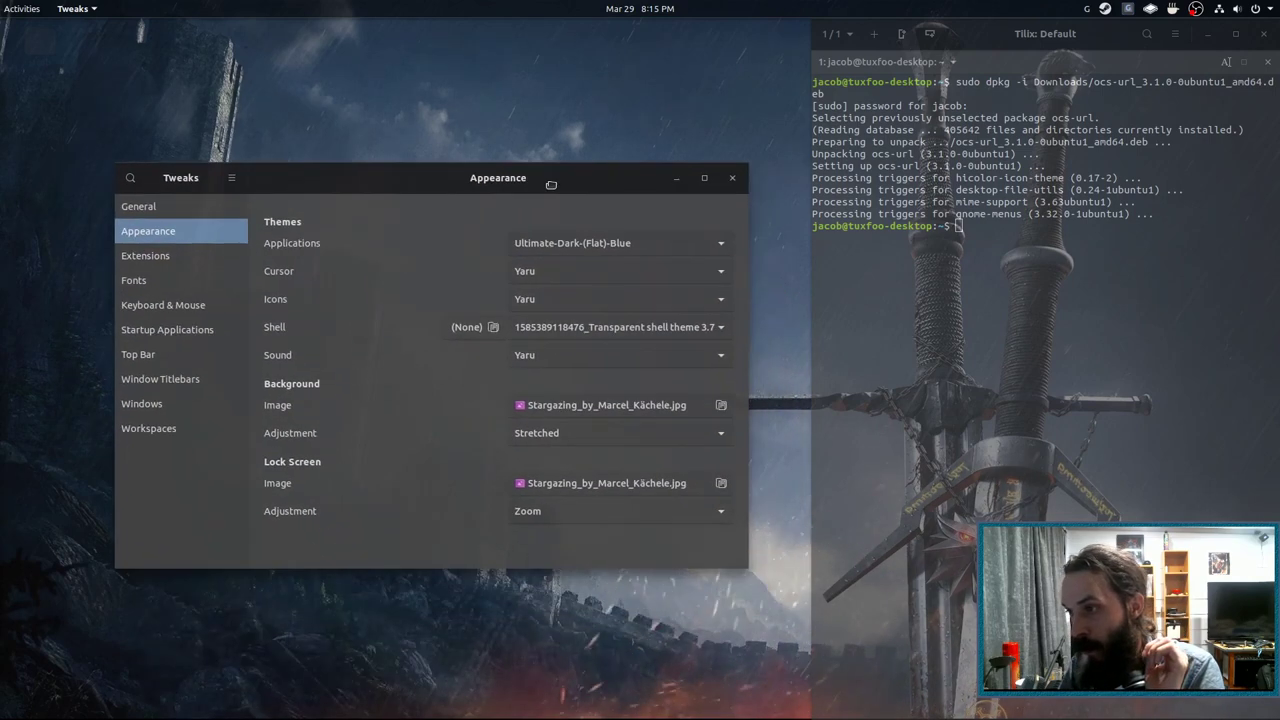
pyautogui.click(620, 328)
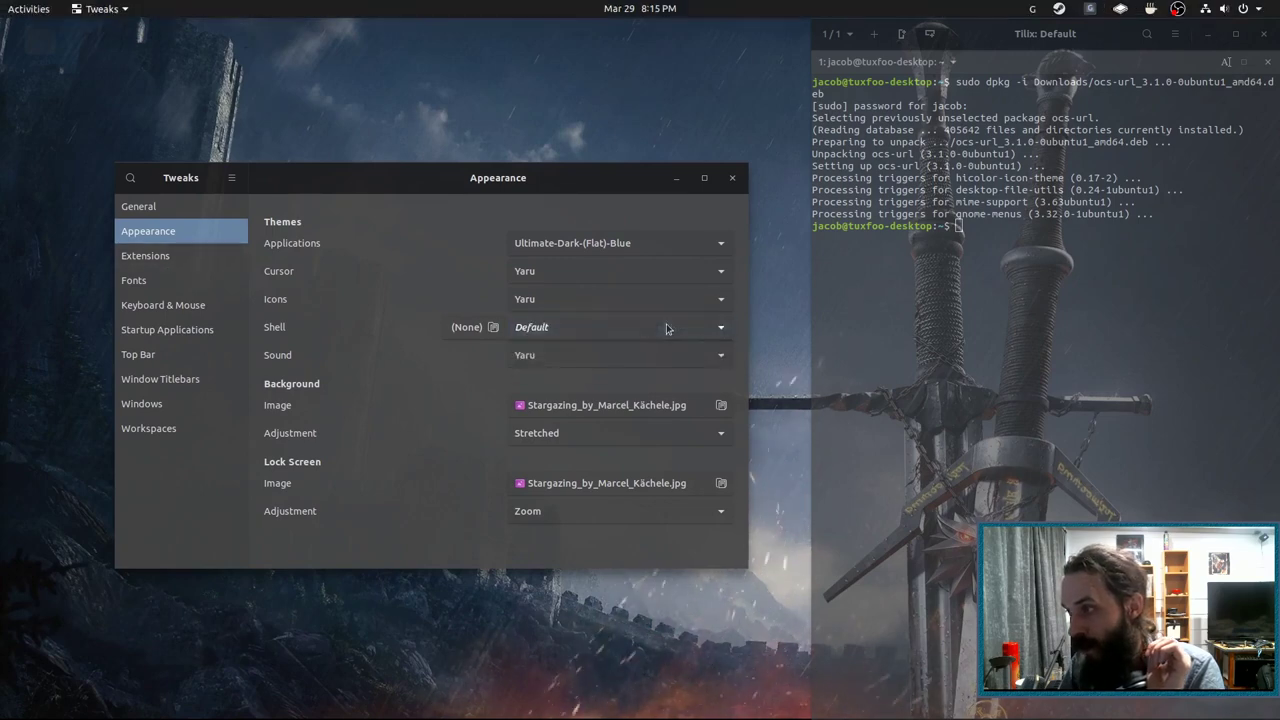
pyautogui.click(718, 328)
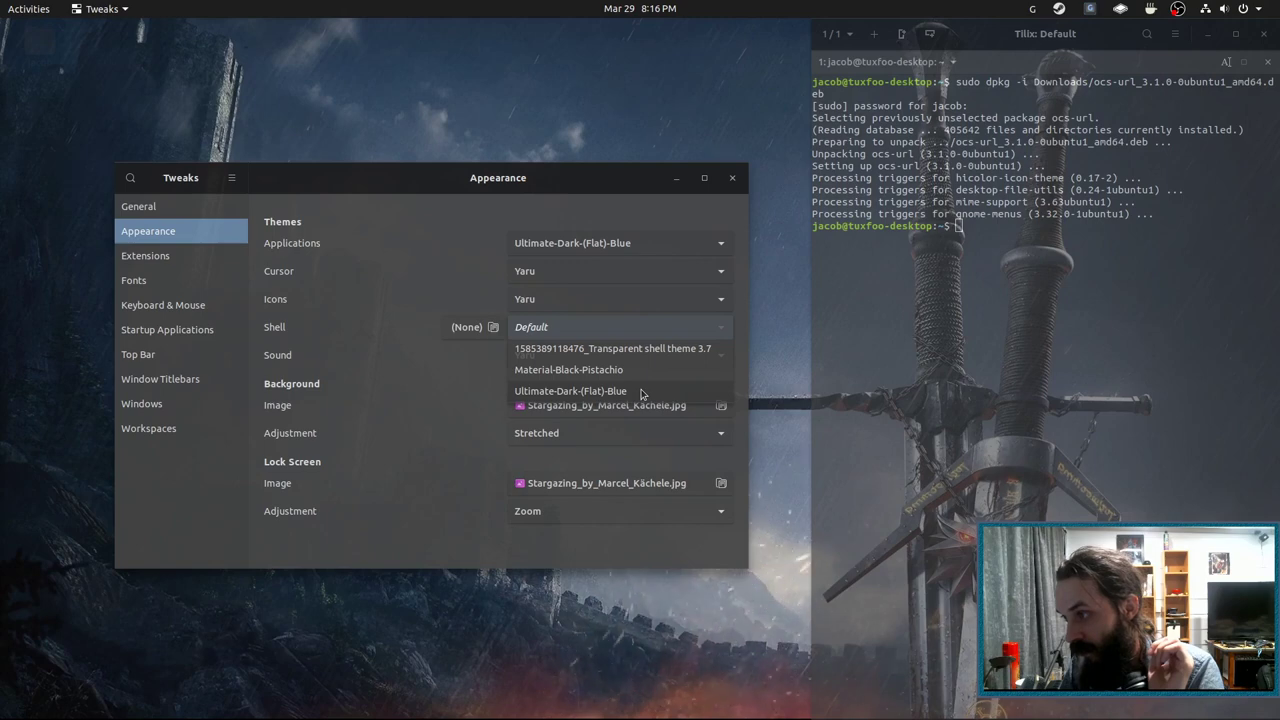
pyautogui.click(570, 390)
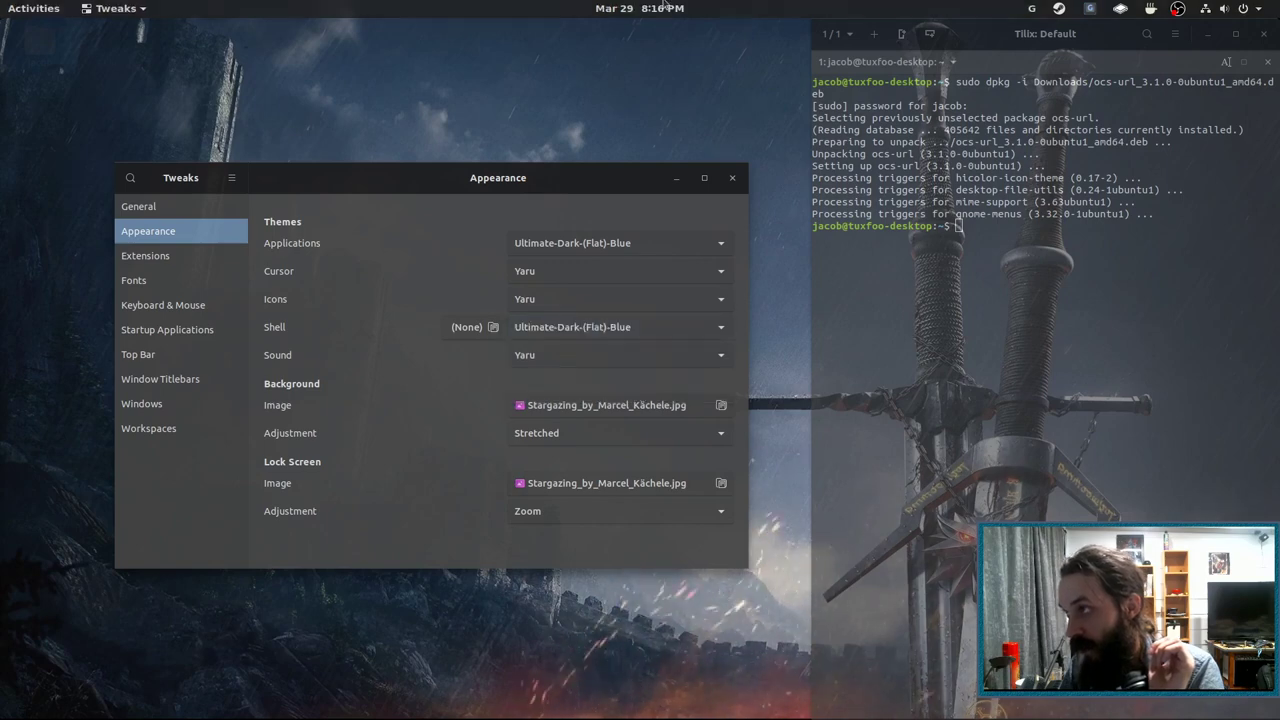
# Choose Ultimate-Dark-(Flat)-Blue as the applications theme
pyautogui.click(1224, 8)
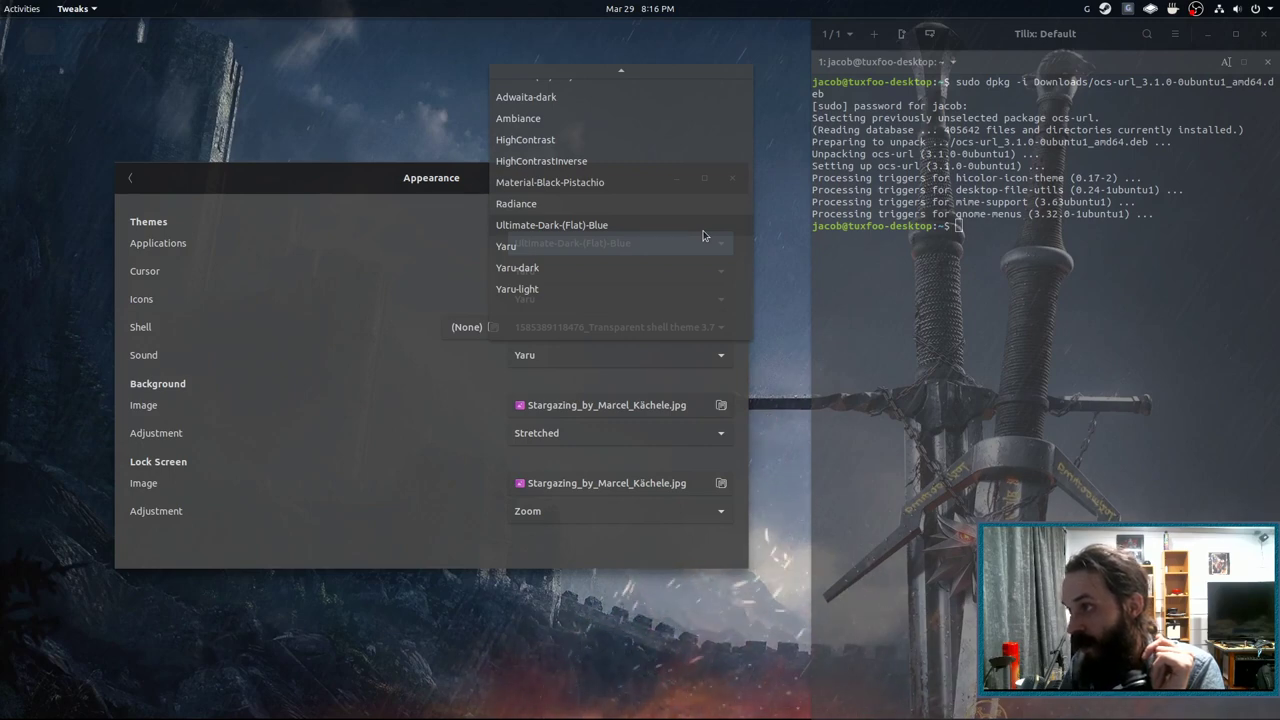
pyautogui.click(552, 224)
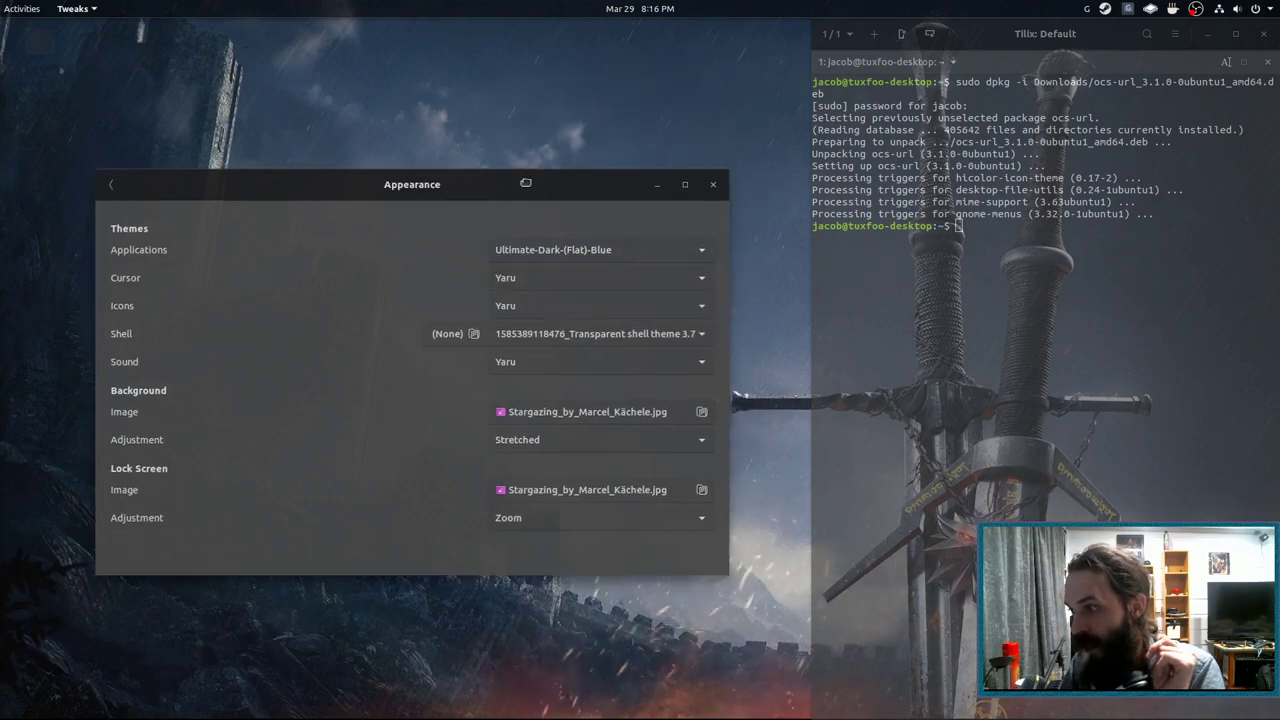